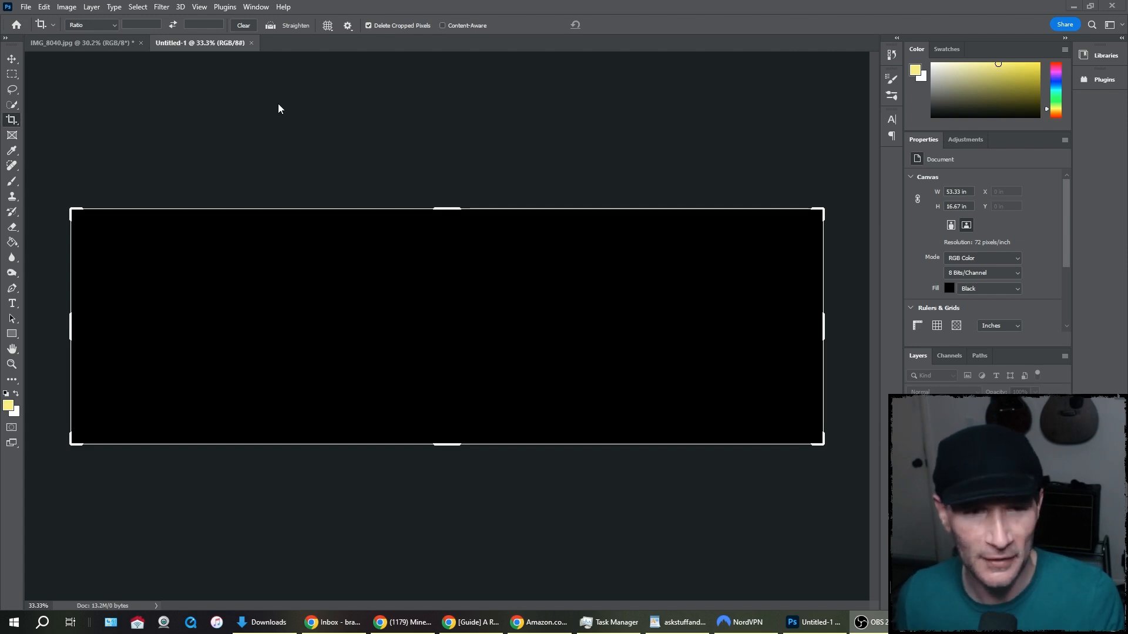
Step: Switch from Untitled-1 to the IMG_8040.jpg portrait document
left_click(80, 42)
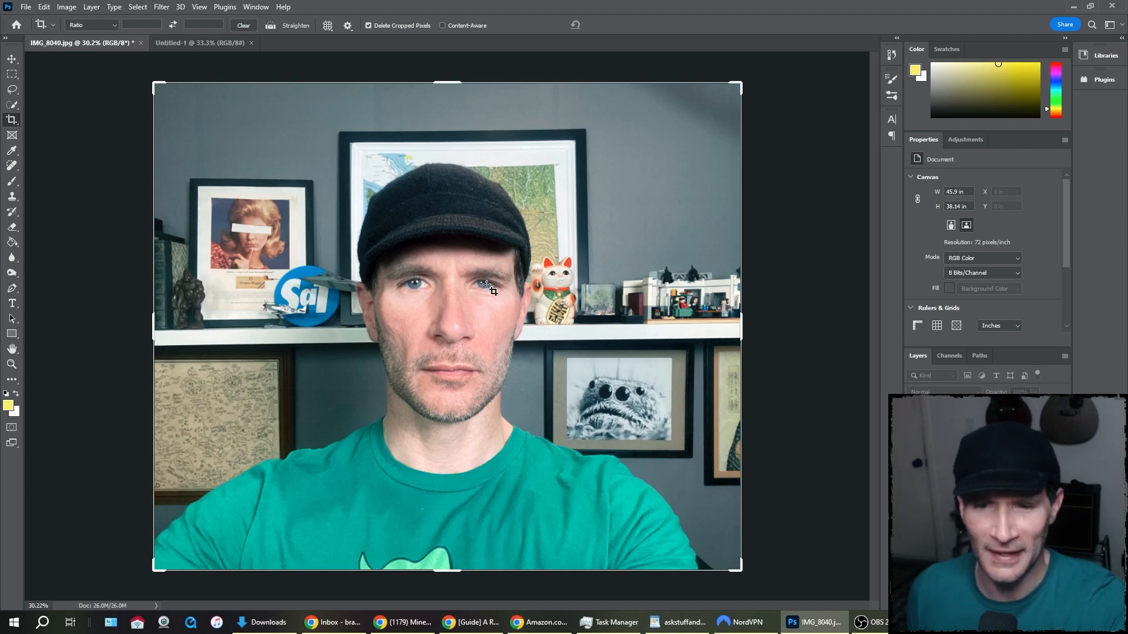
mouse_move(631, 294)
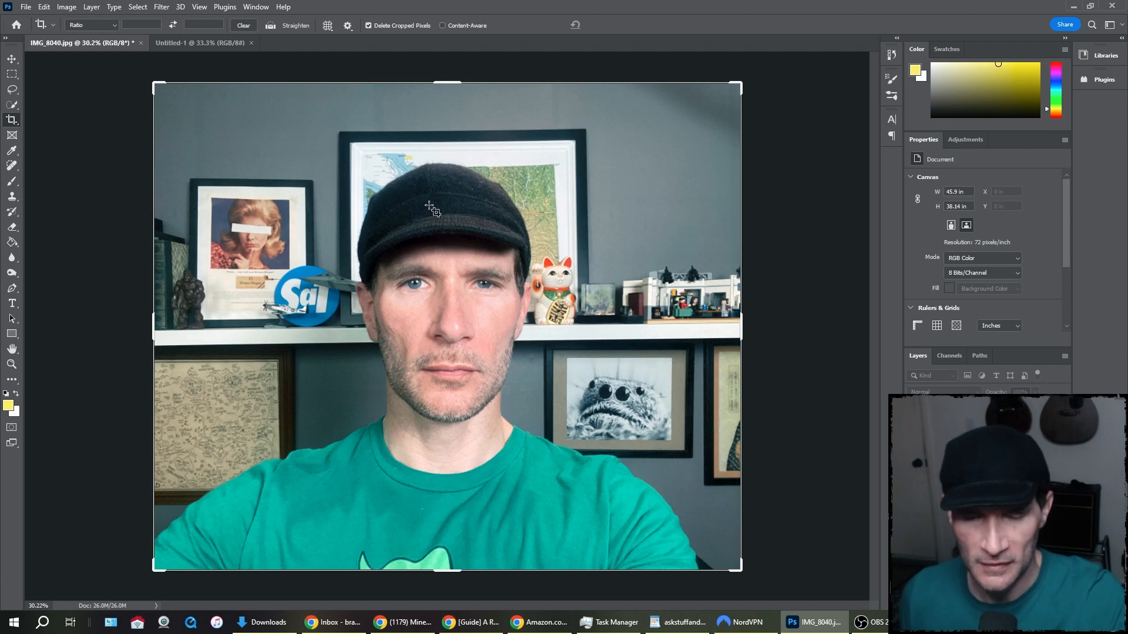
mouse_move(278, 74)
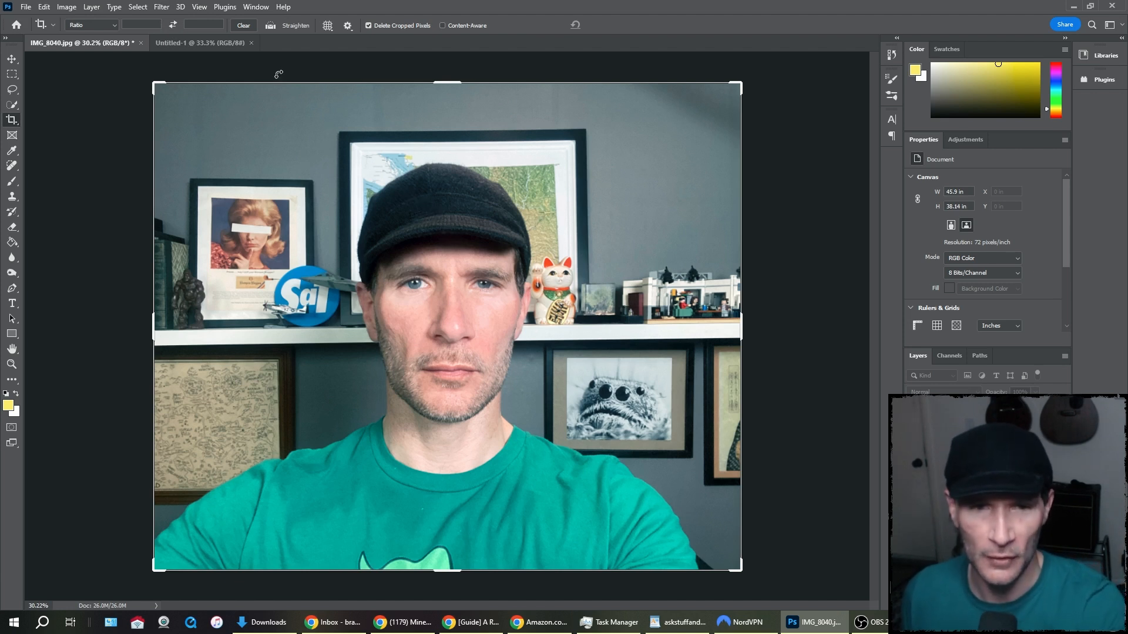
left_click(161, 6)
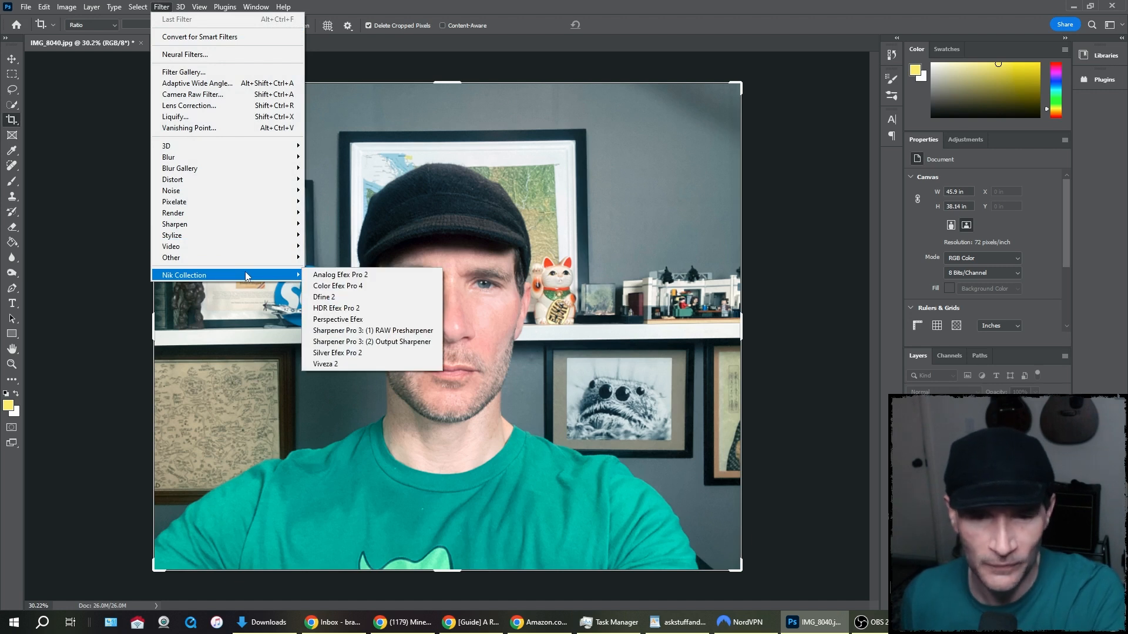
mouse_move(337, 285)
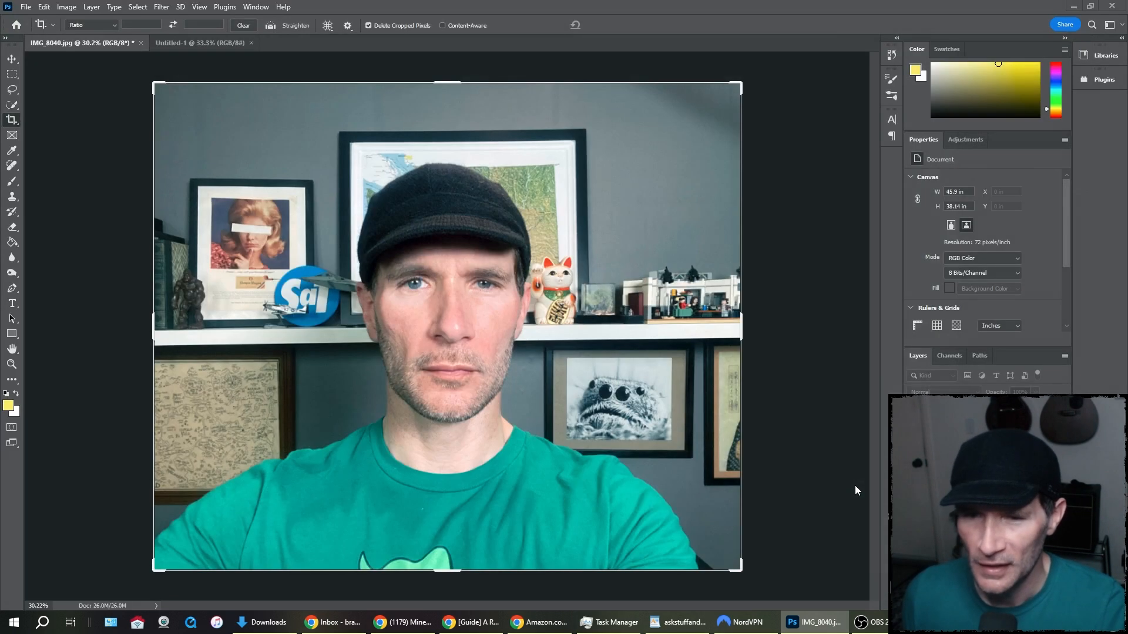
left_click(160, 6)
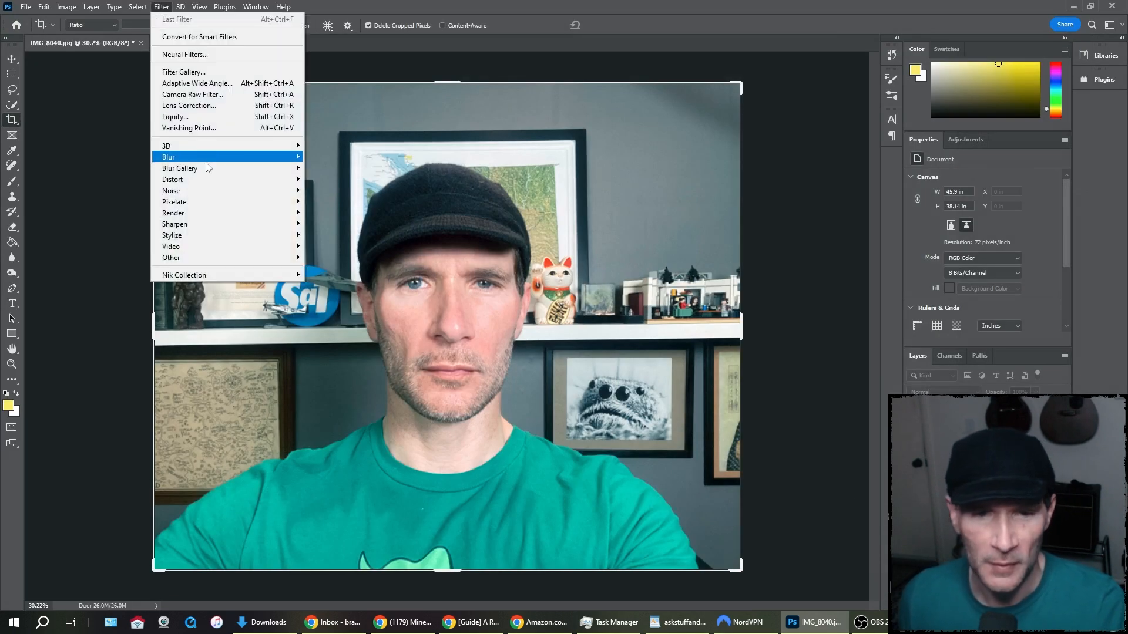
mouse_move(173, 212)
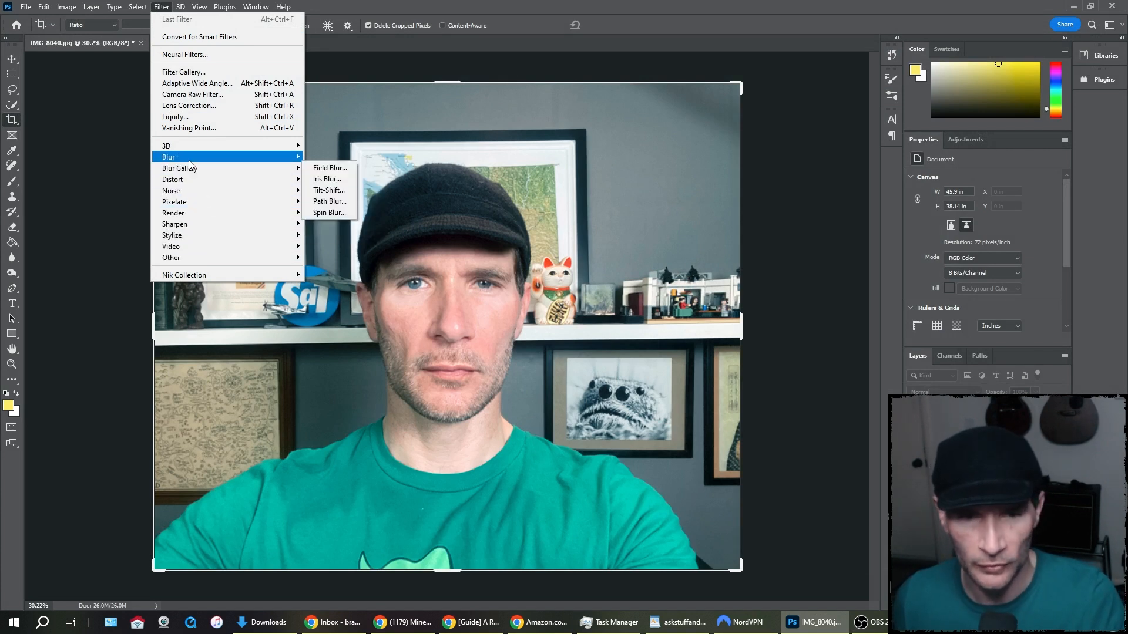
mouse_move(167, 146)
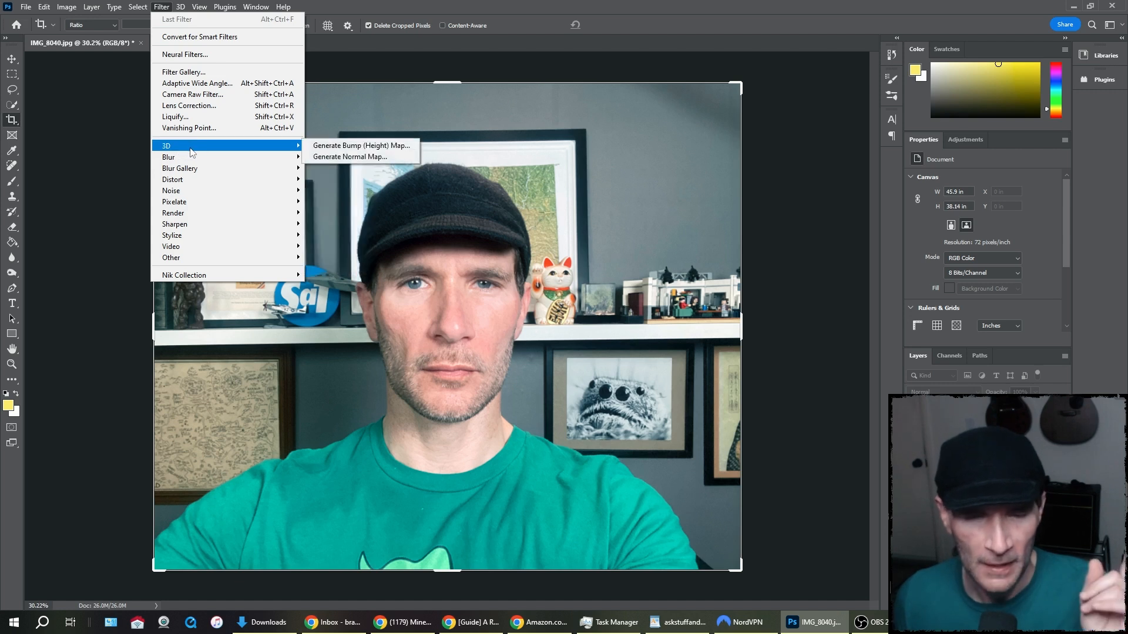
mouse_move(184, 54)
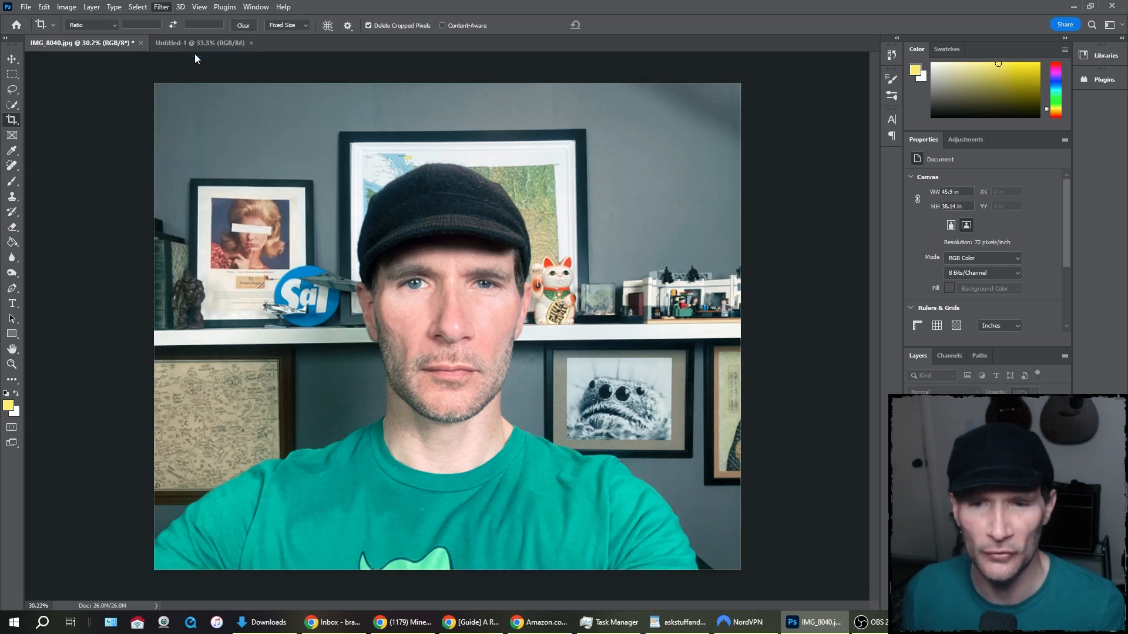
Step: Open Filter > Neural Filters on the portrait, with Skin Smoothing settings in view
left_click(161, 6)
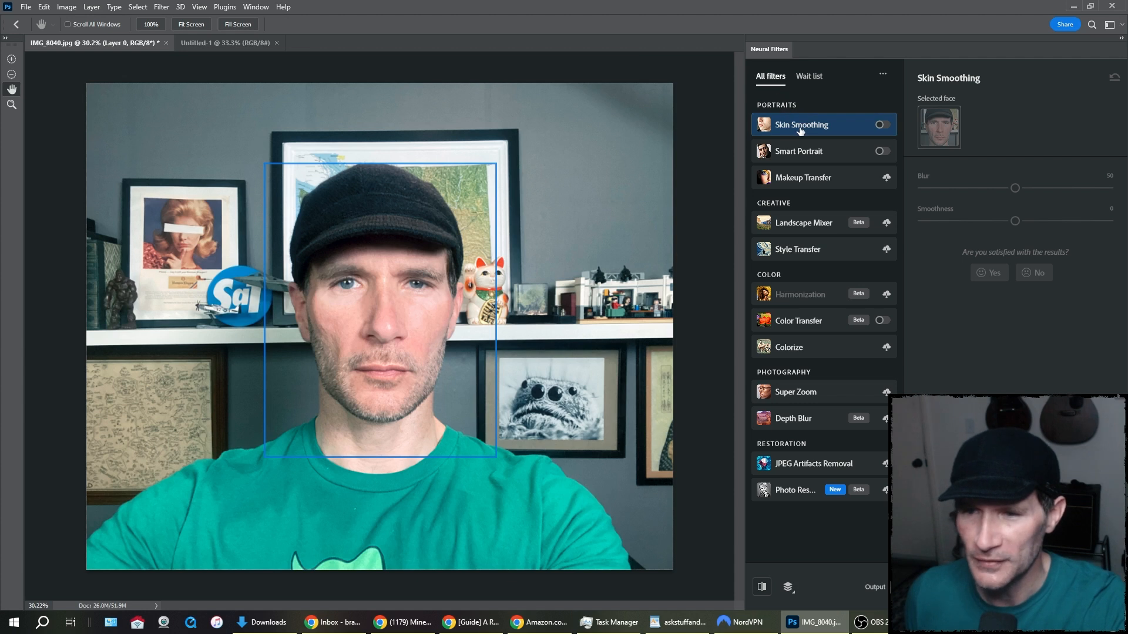
mouse_move(799, 151)
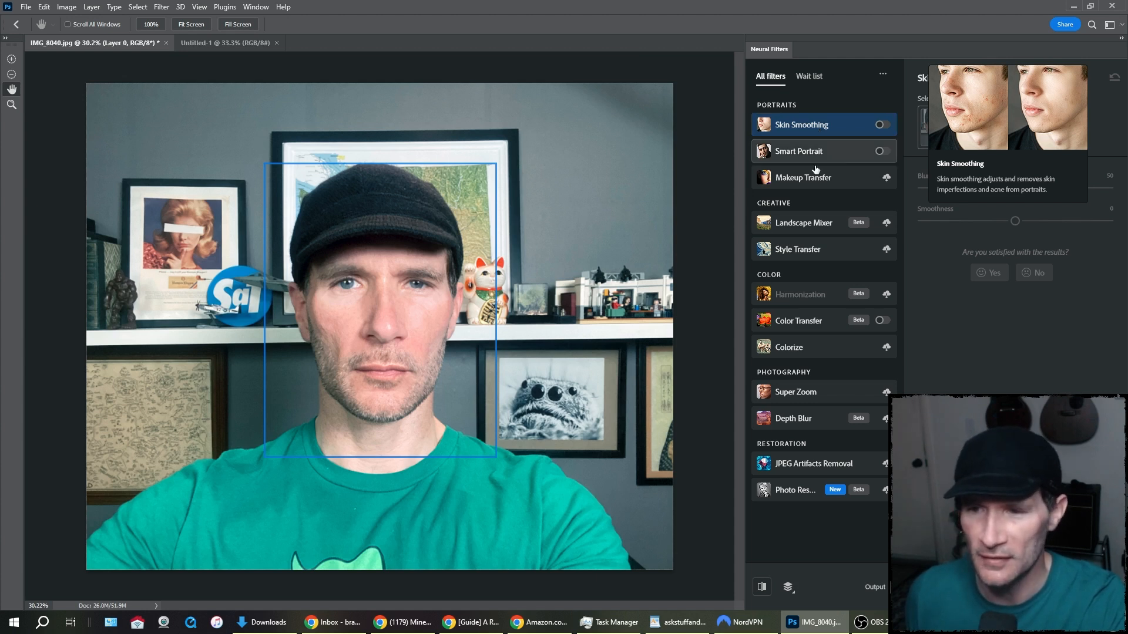
mouse_move(804, 177)
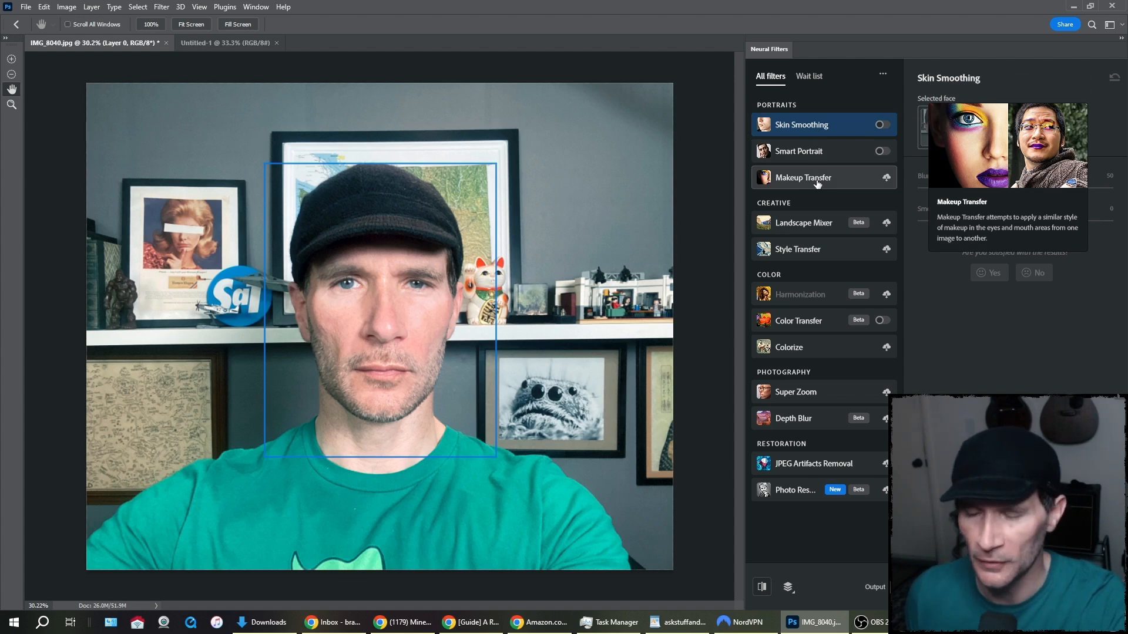
mouse_move(811, 230)
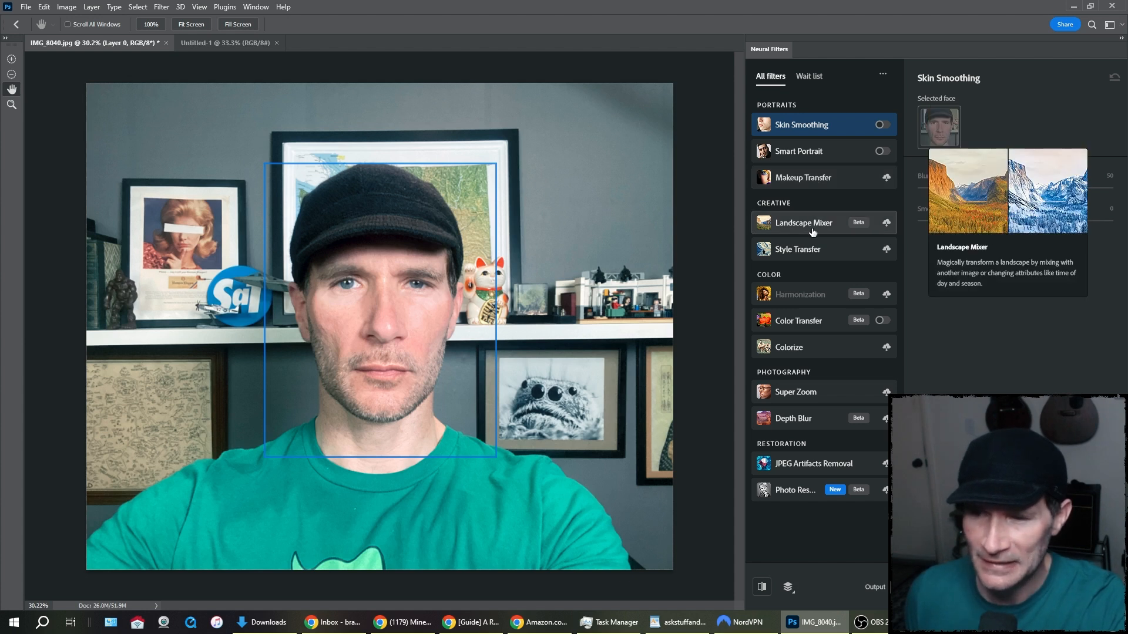
mouse_move(797, 249)
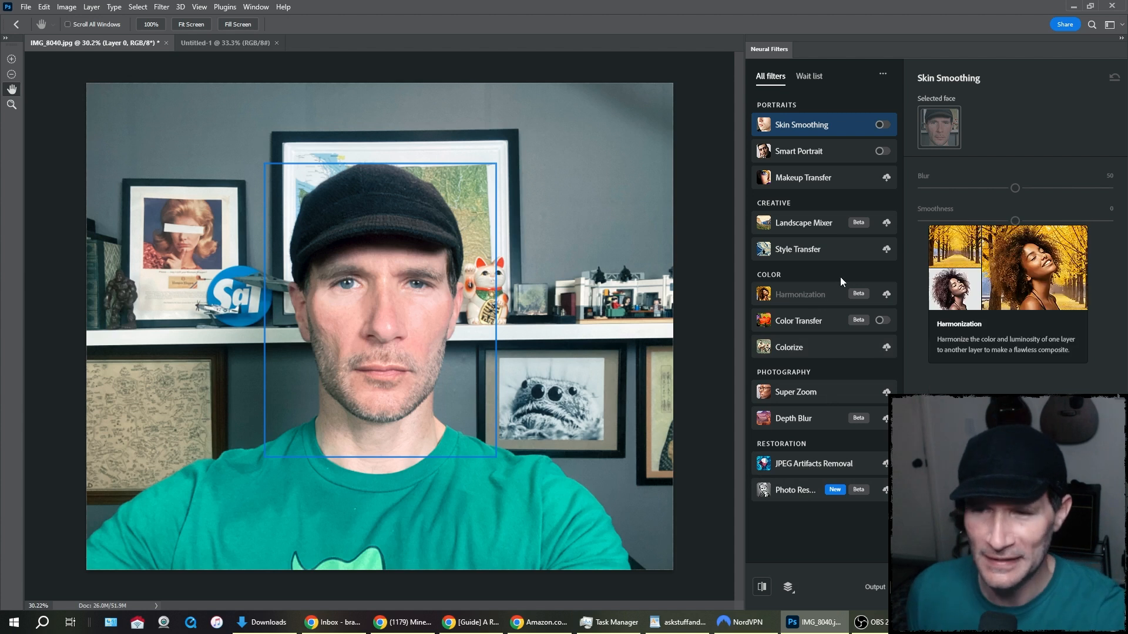
left_click(881, 124)
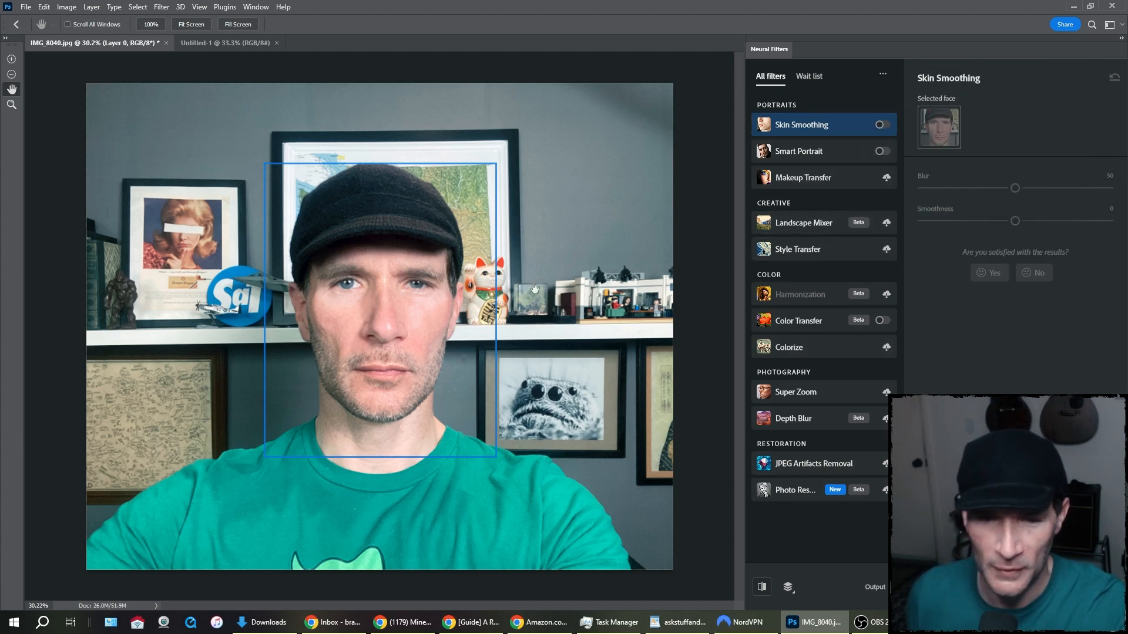
Step: Zoom in on the portrait's face to about 50%
left_click(12, 104)
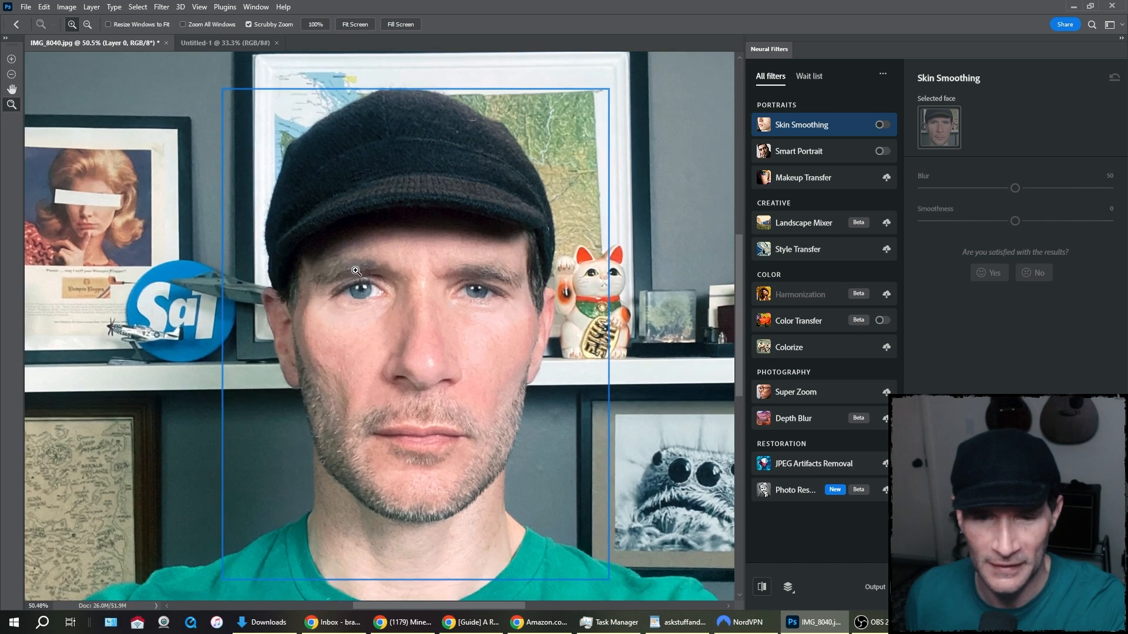
mouse_move(487, 293)
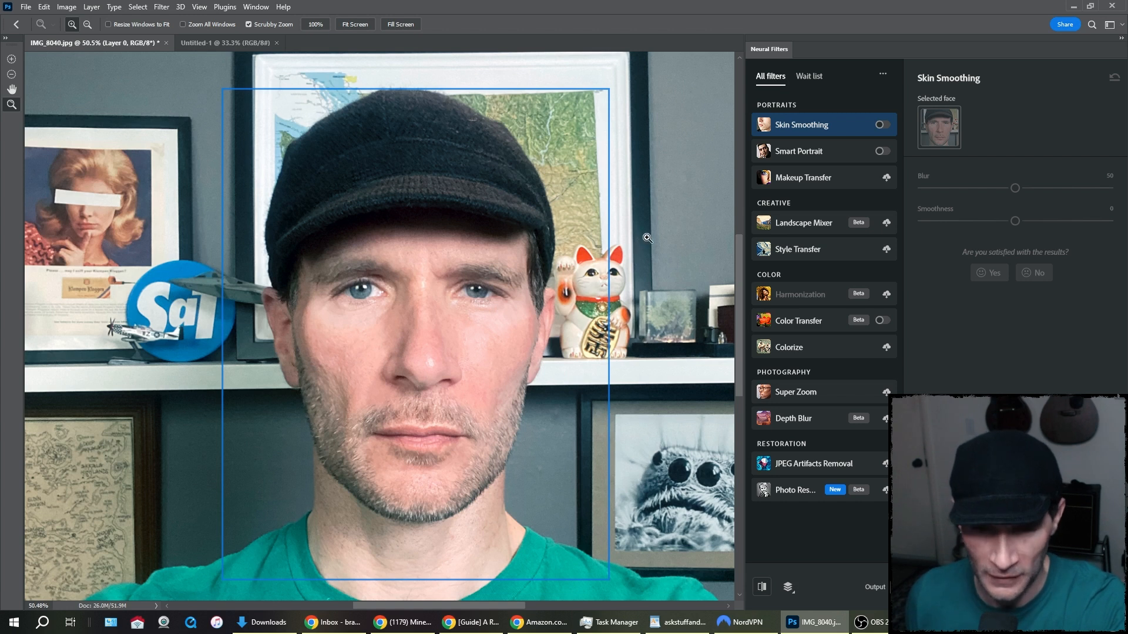
mouse_move(642, 234)
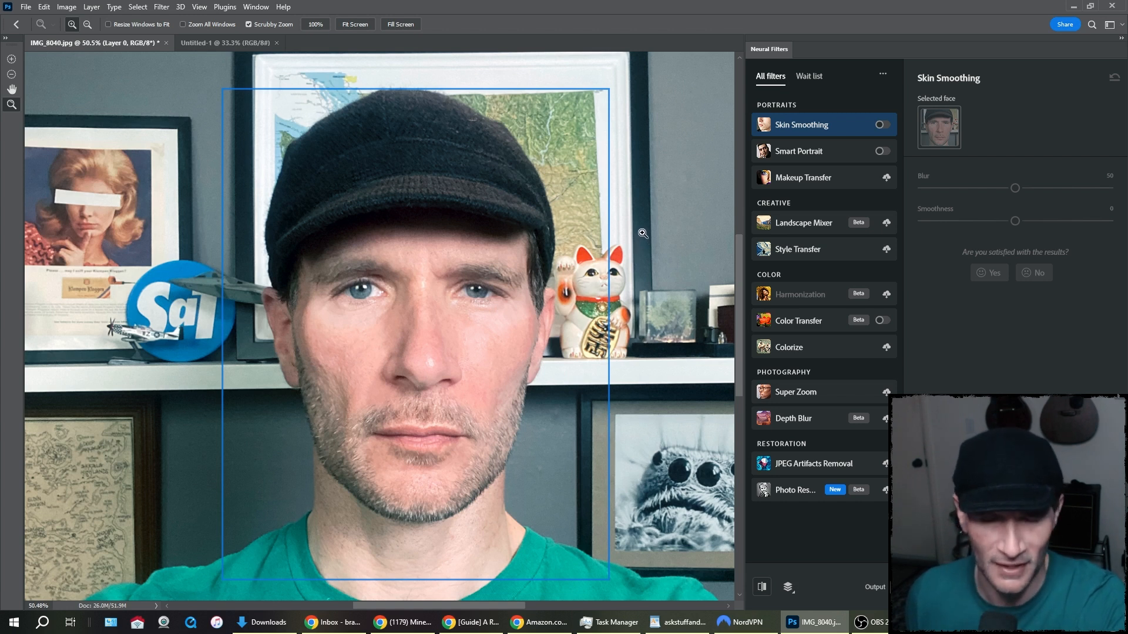
mouse_move(883, 126)
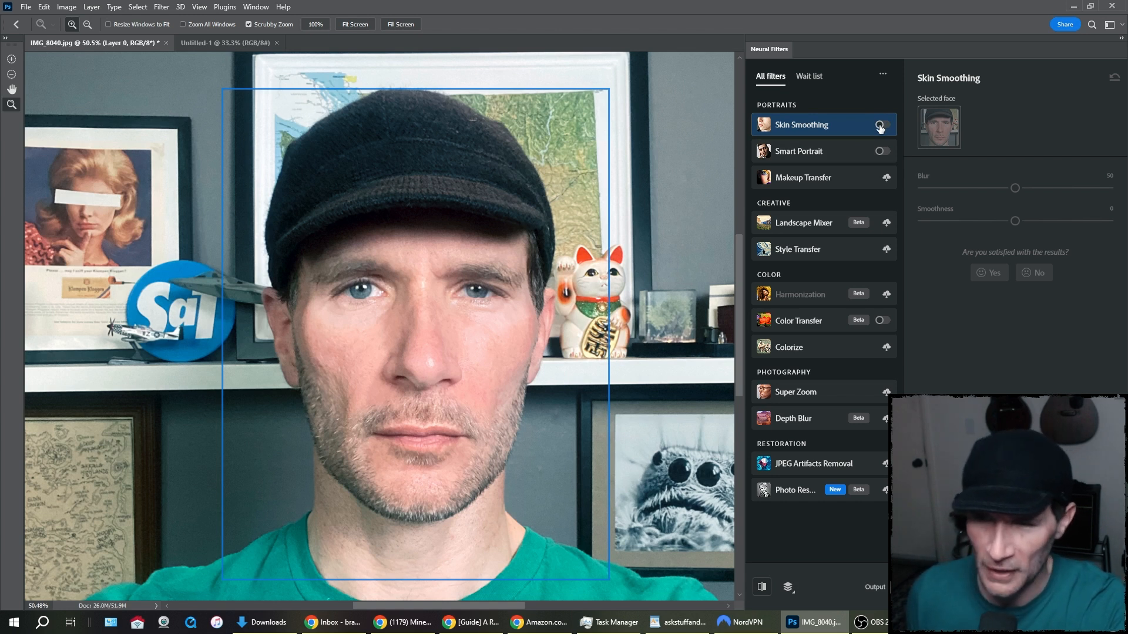
Step: Turn on Skin Smoothing, lower Blur to 20, and sweep Smoothness from -42 to +50
left_click(881, 124)
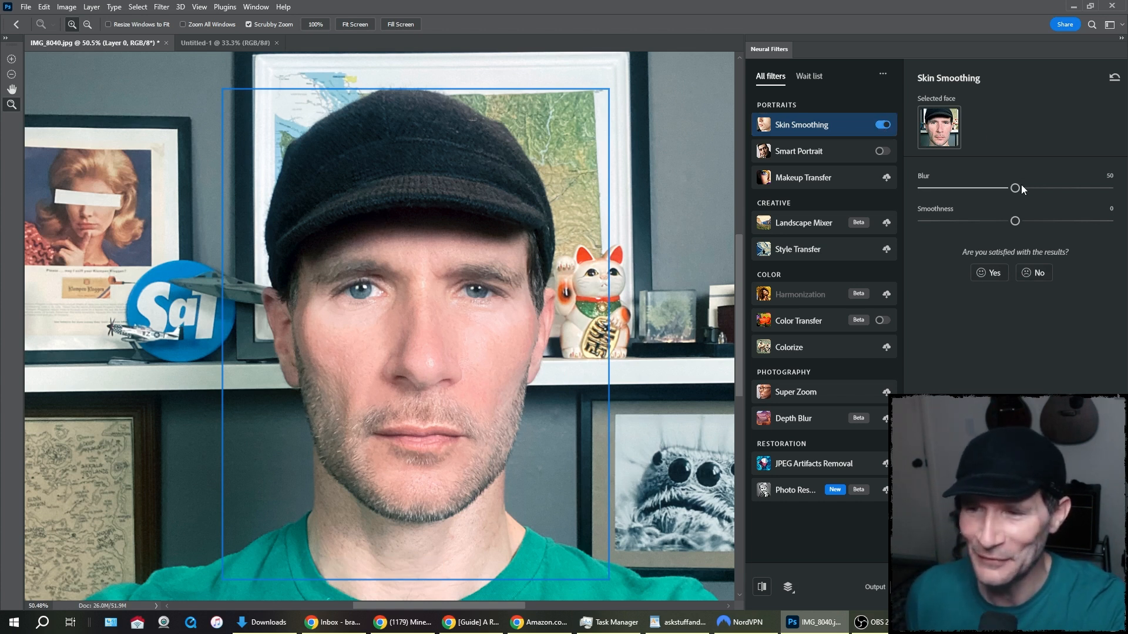
left_click_drag(1015, 188, 959, 188)
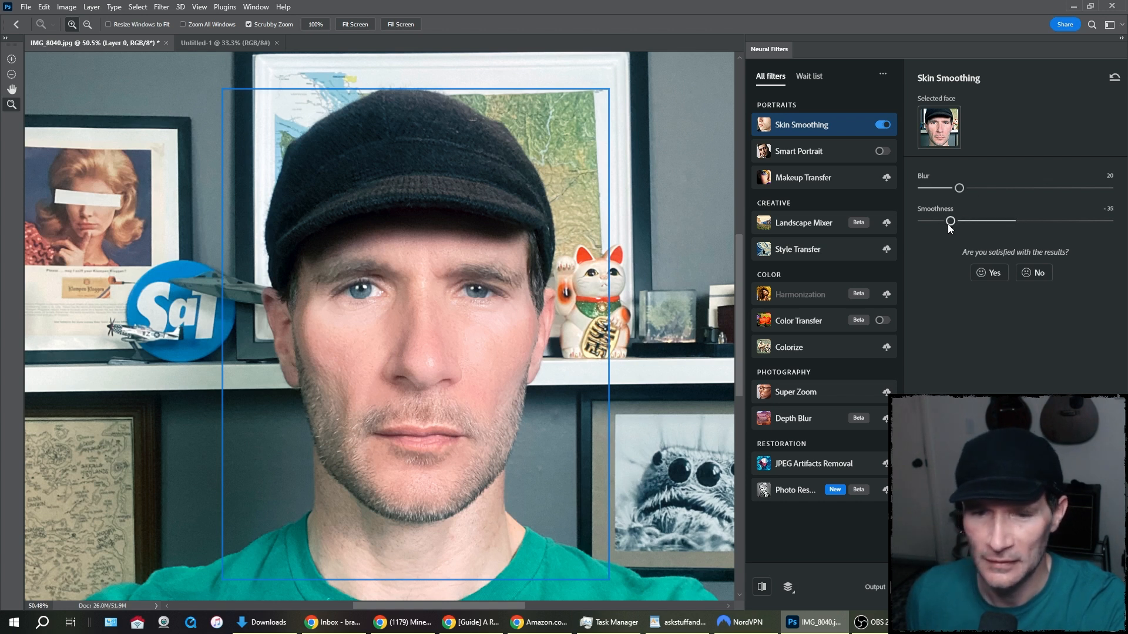
left_click_drag(950, 221, 940, 221)
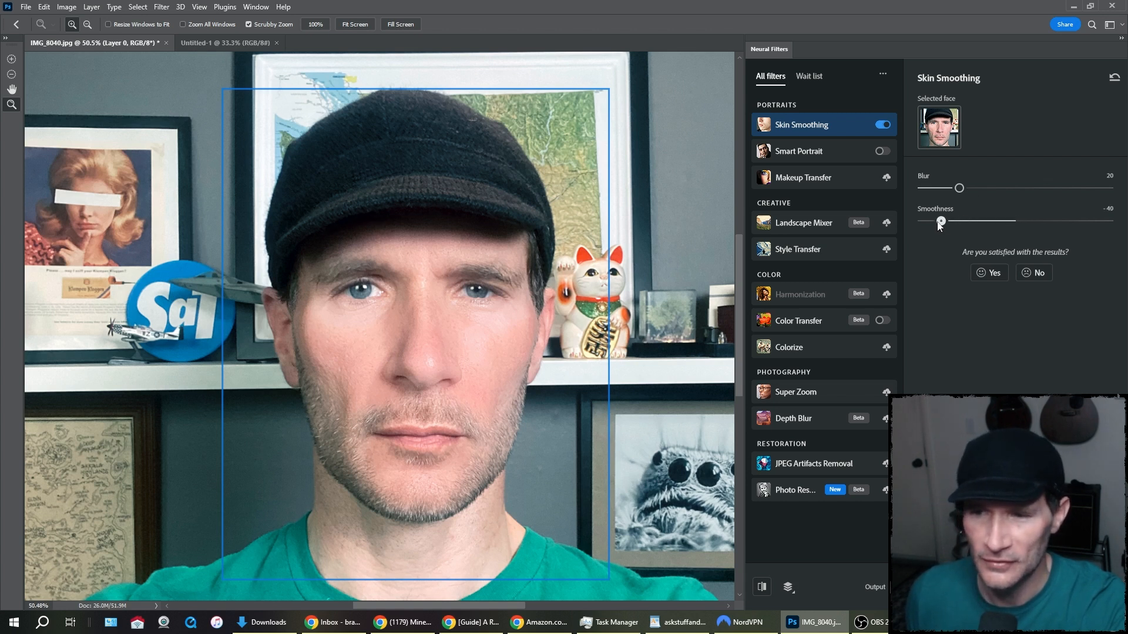
left_click_drag(940, 221, 937, 222)
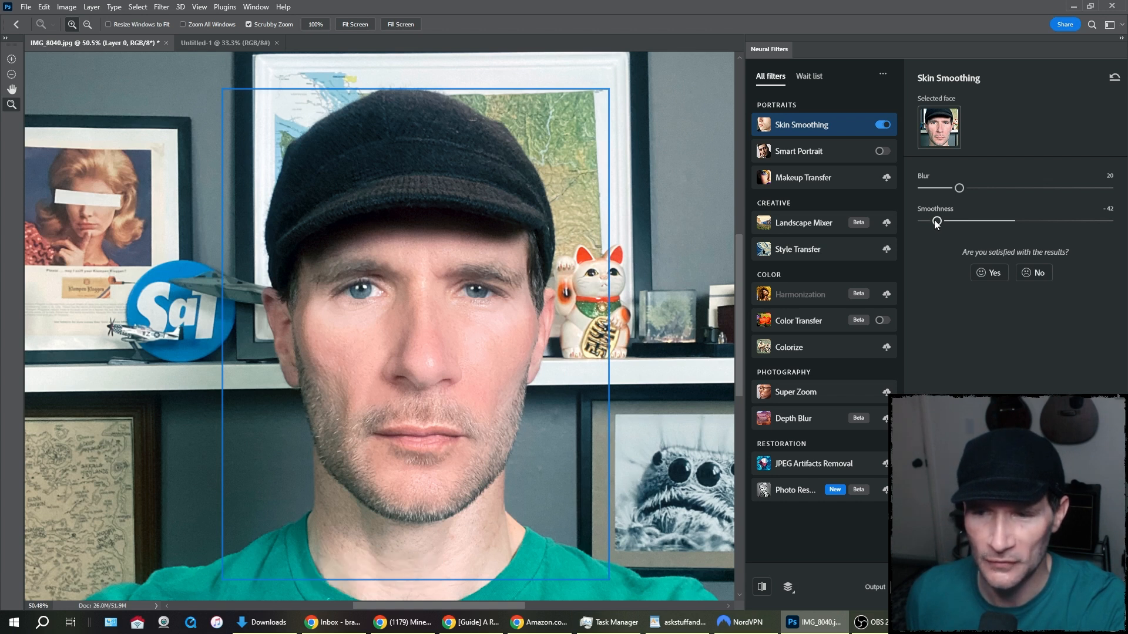
left_click_drag(938, 221, 1108, 221)
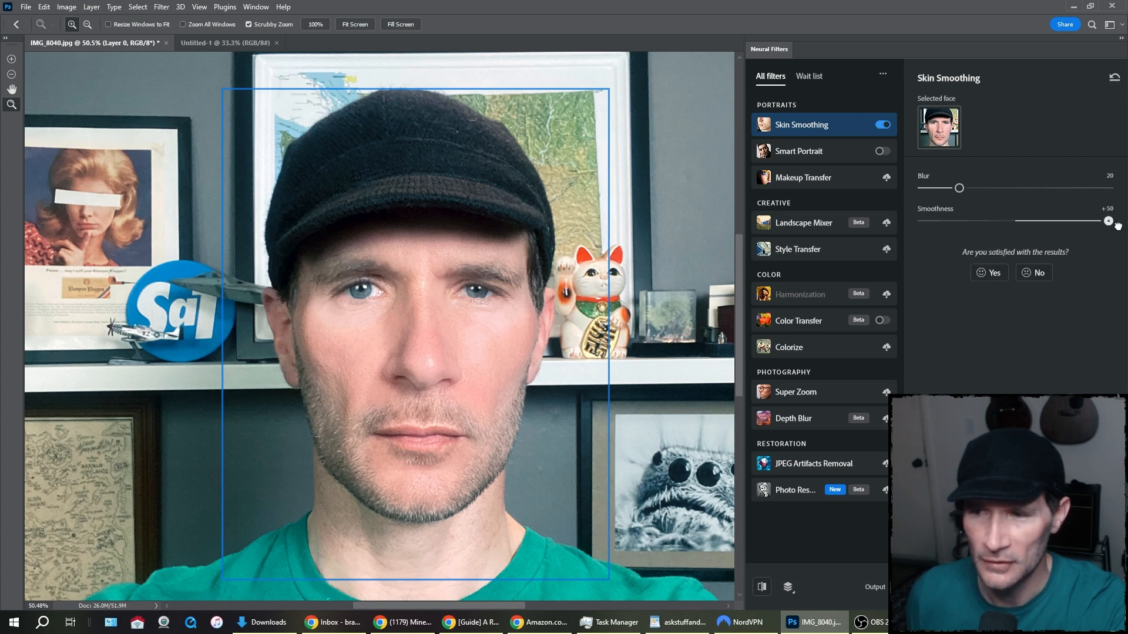
left_click_drag(1116, 221, 1106, 221)
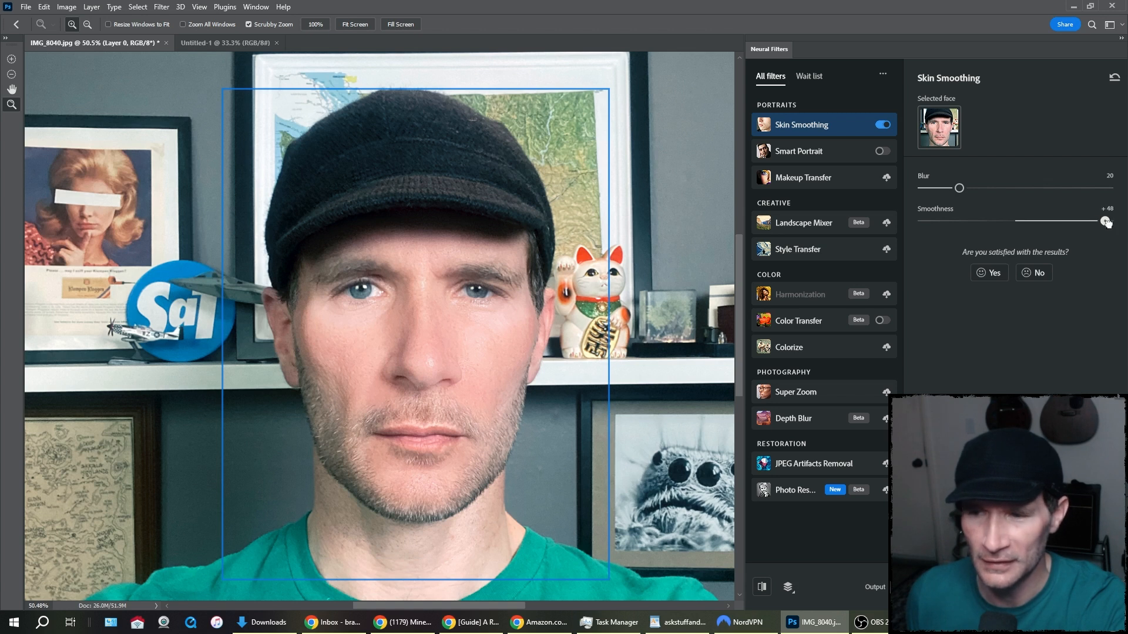
left_click_drag(1106, 222, 1019, 222)
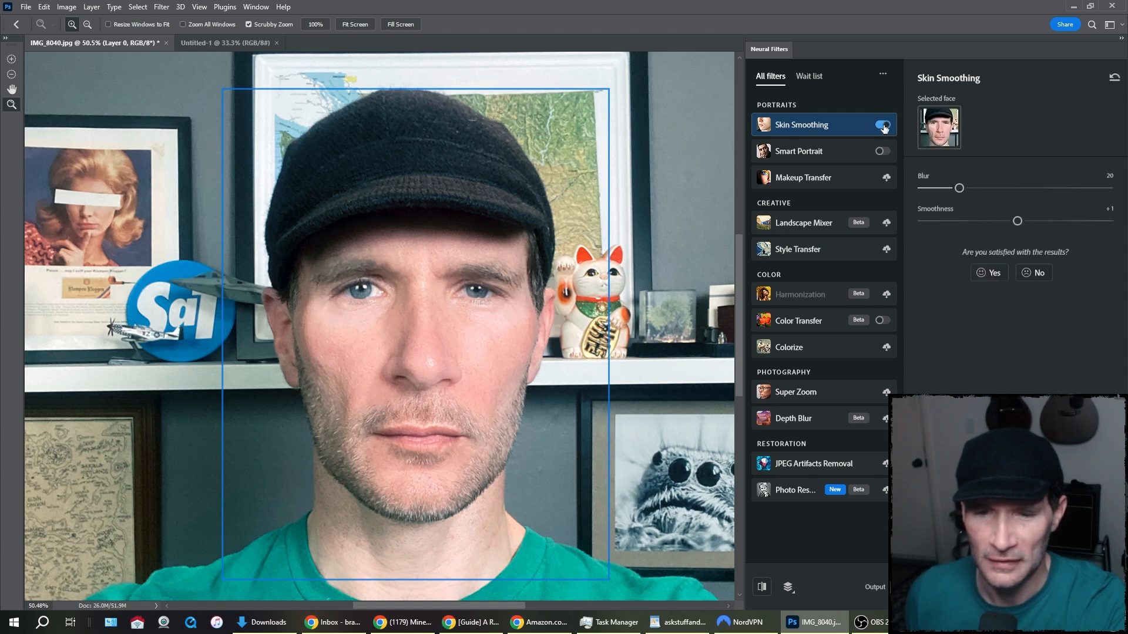
Step: Try Blur at 22 and 51, then settle on Smoothness -25 and Blur 26
left_click_drag(959, 188, 964, 188)
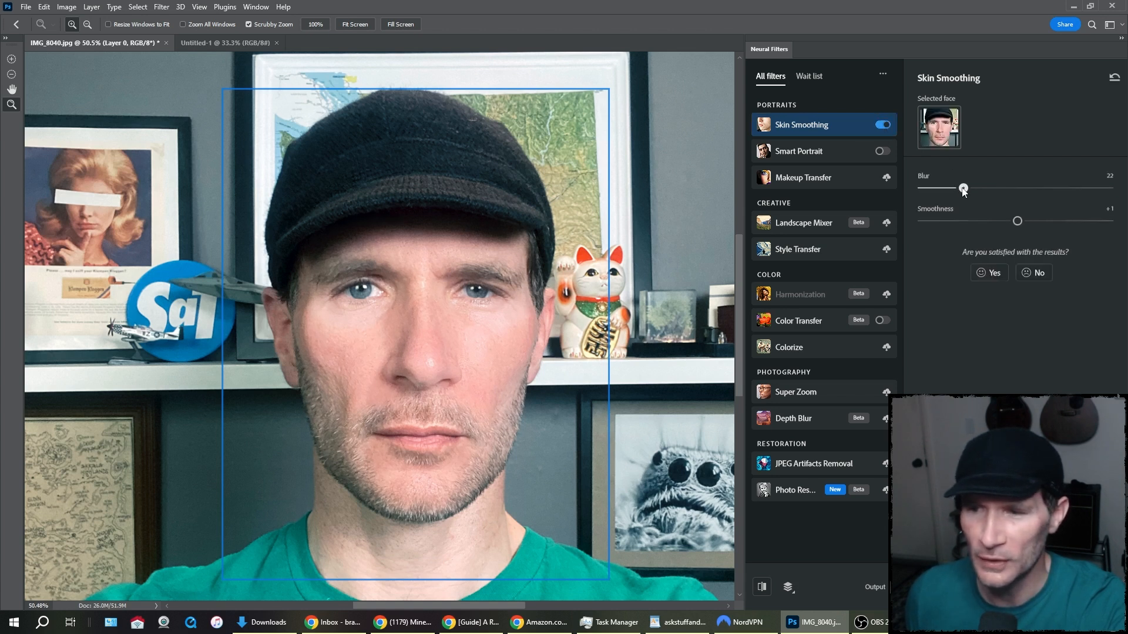
left_click_drag(964, 189, 1017, 189)
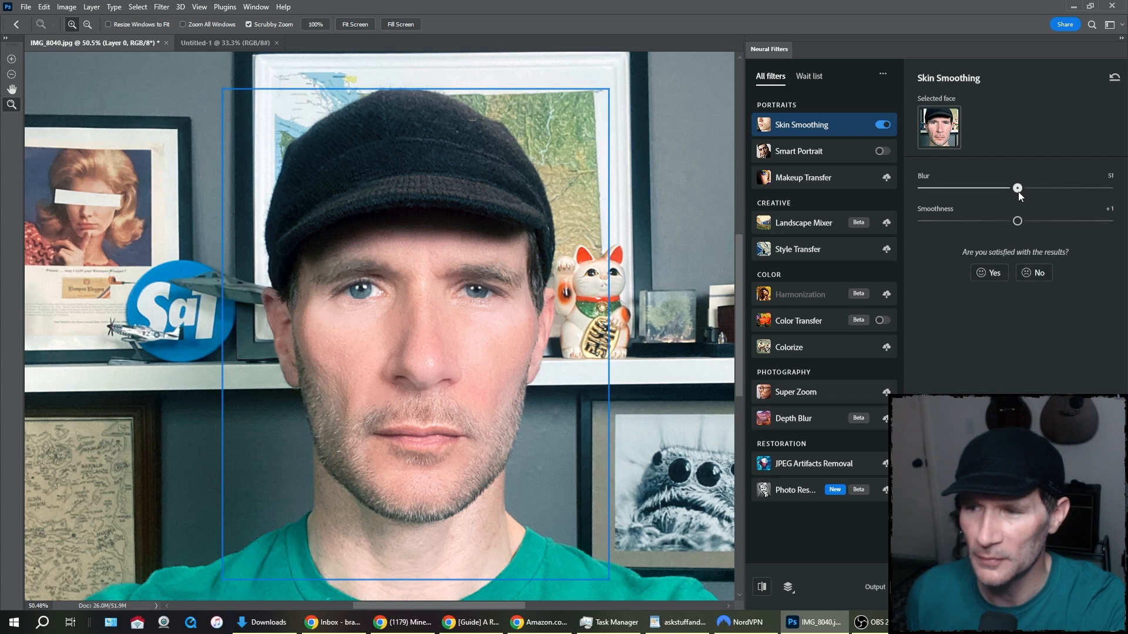
left_click_drag(1017, 221, 971, 221)
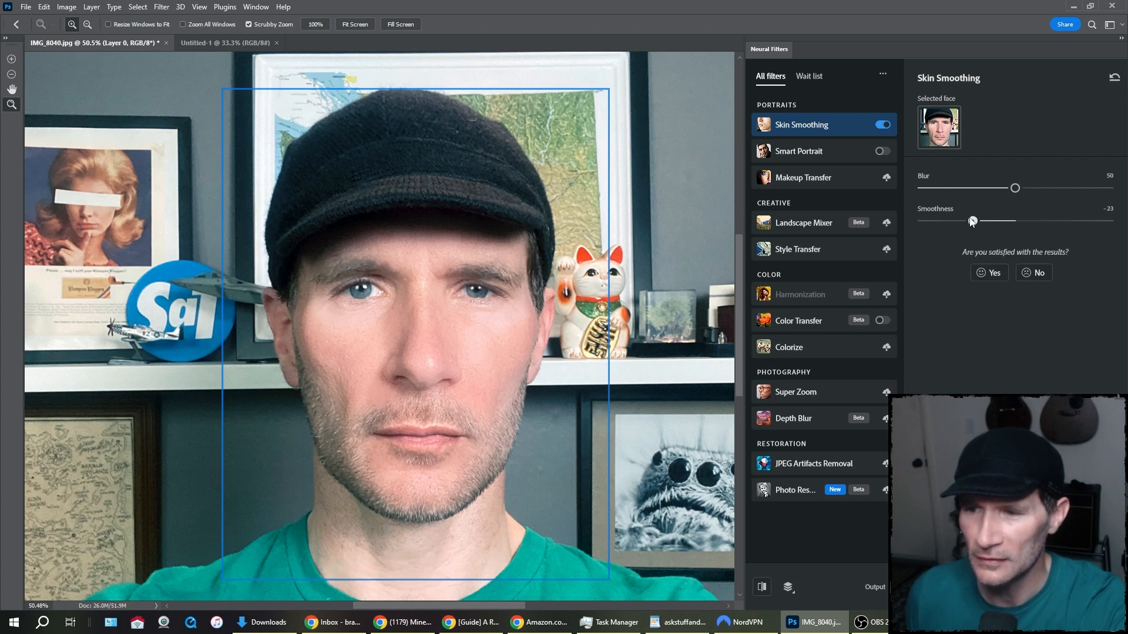
left_click_drag(971, 221, 963, 221)
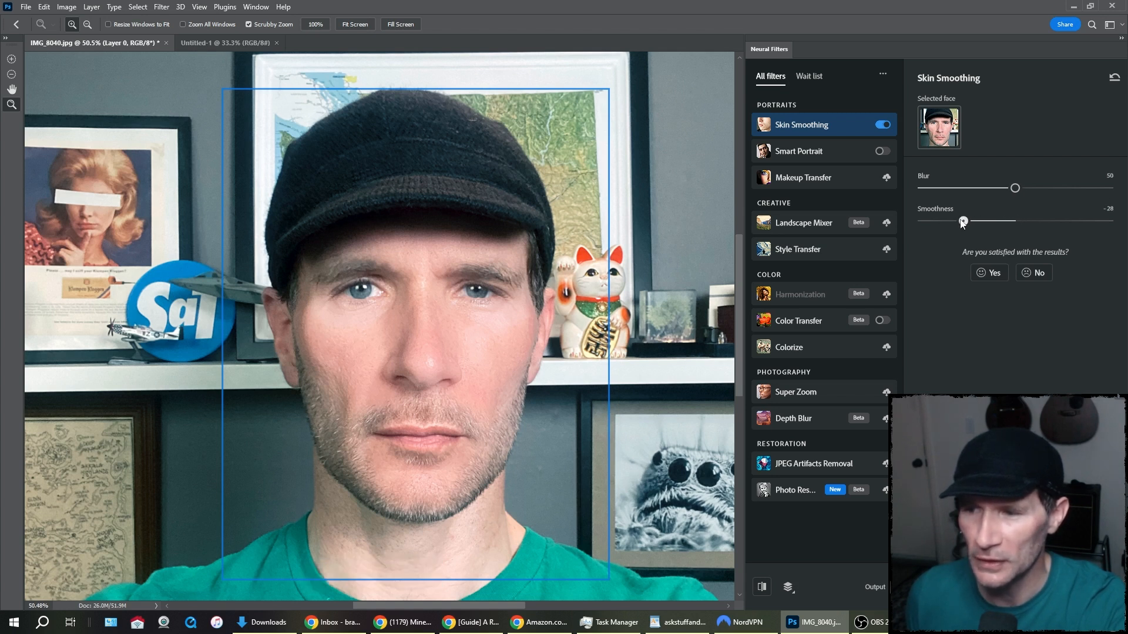
left_click_drag(963, 221, 968, 221)
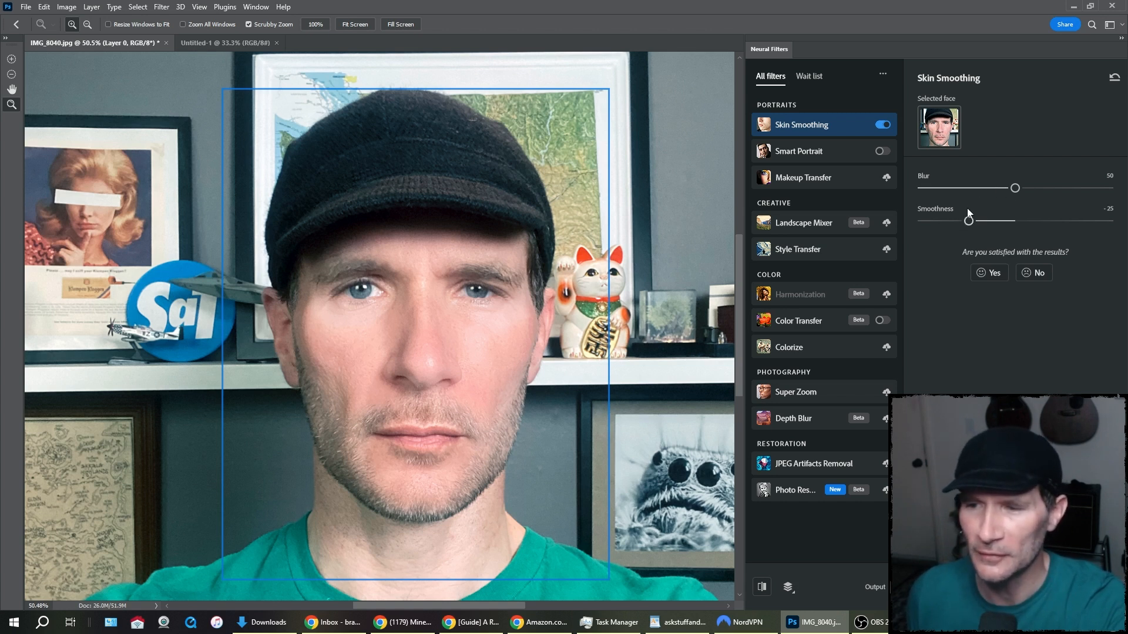
left_click_drag(1015, 188, 969, 188)
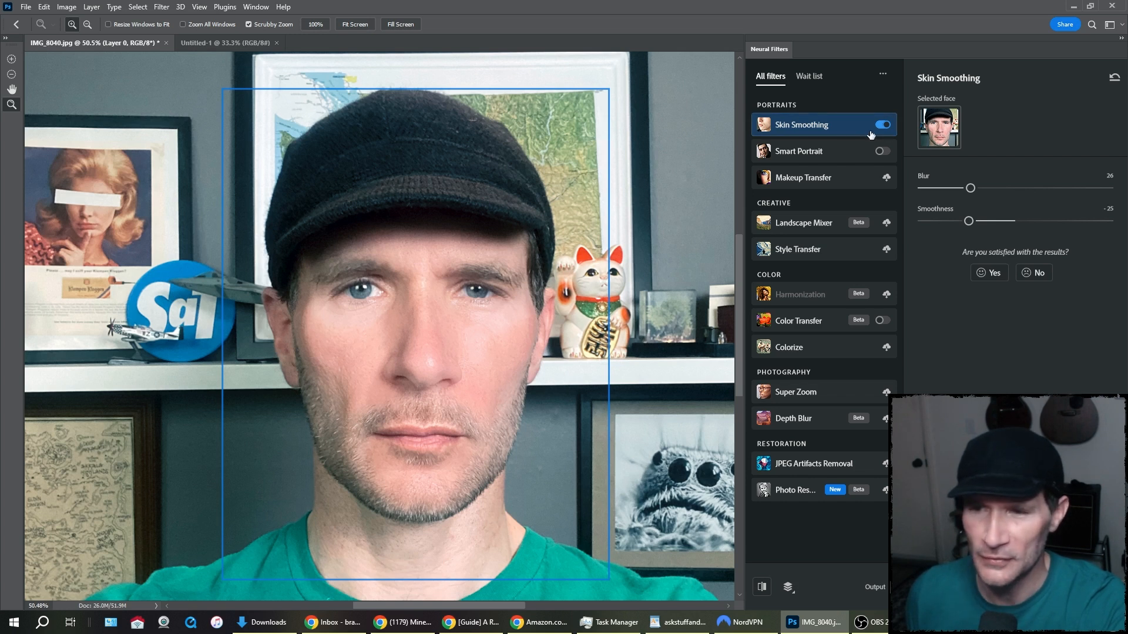
Step: Toggle Skin Smoothing to compare, set Blur 23 and Smoothness -28, then switch it off
left_click(882, 124)
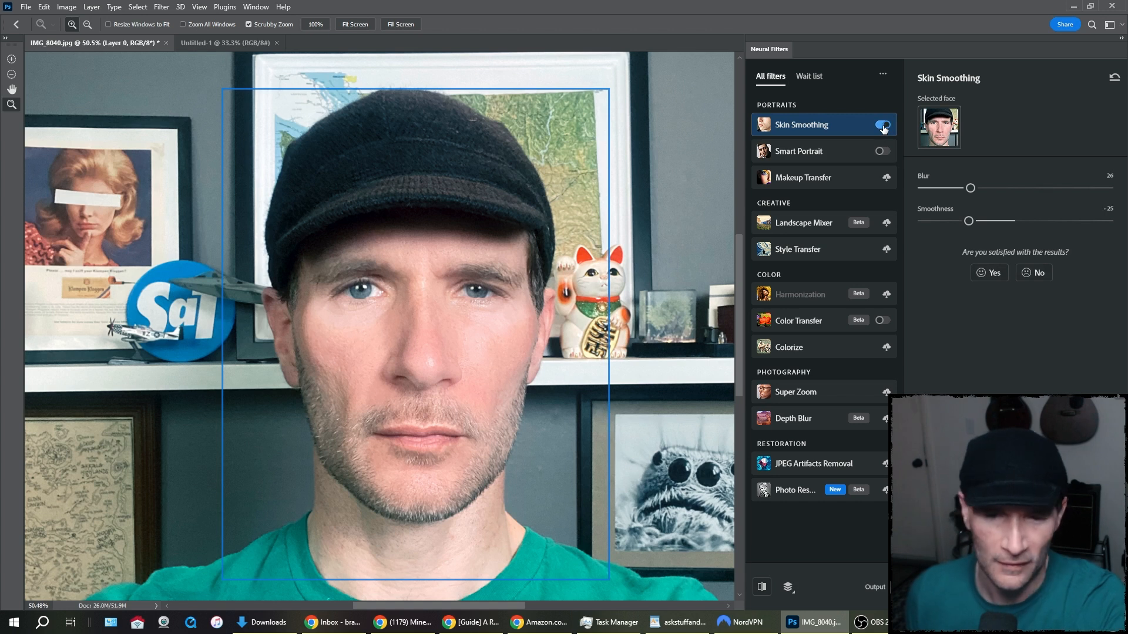
left_click(881, 125)
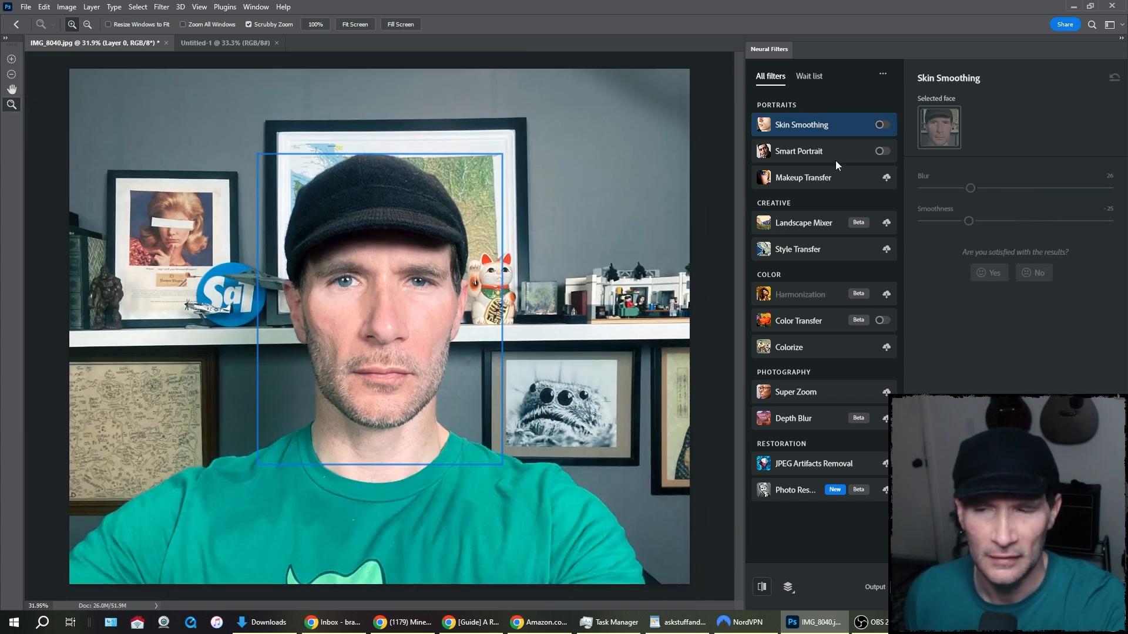
left_click(882, 124)
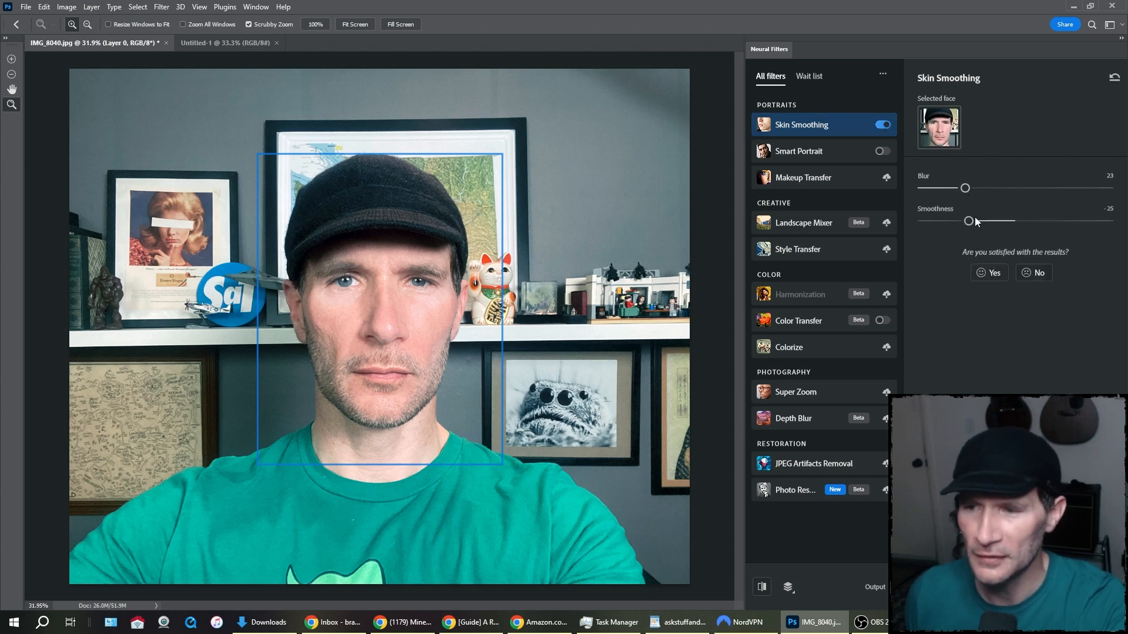
left_click_drag(969, 221, 963, 221)
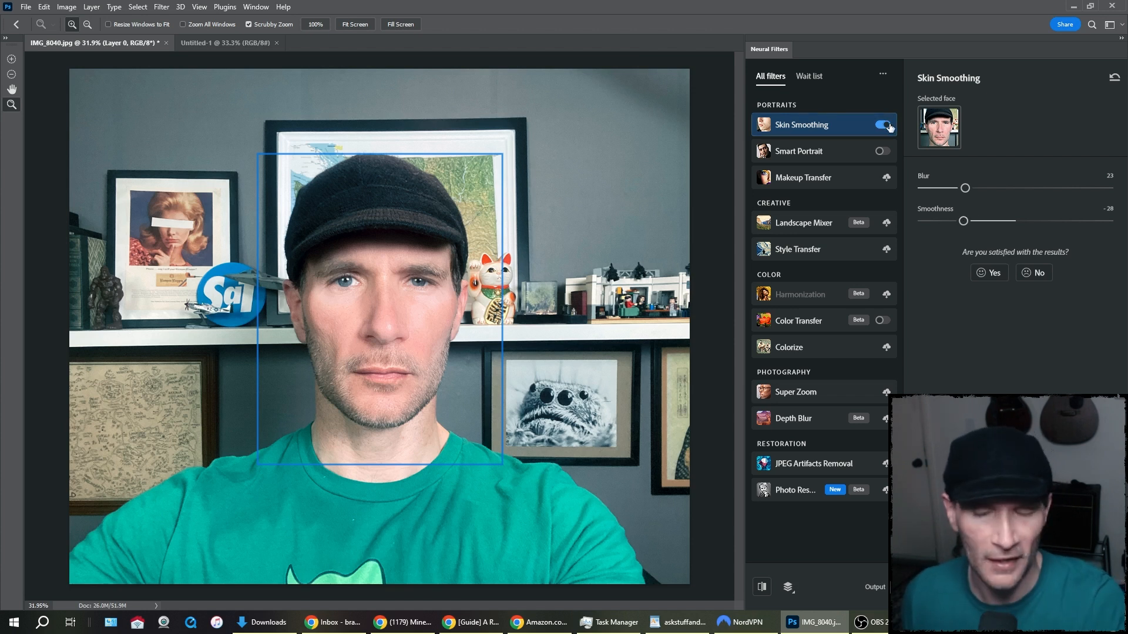
left_click(883, 124)
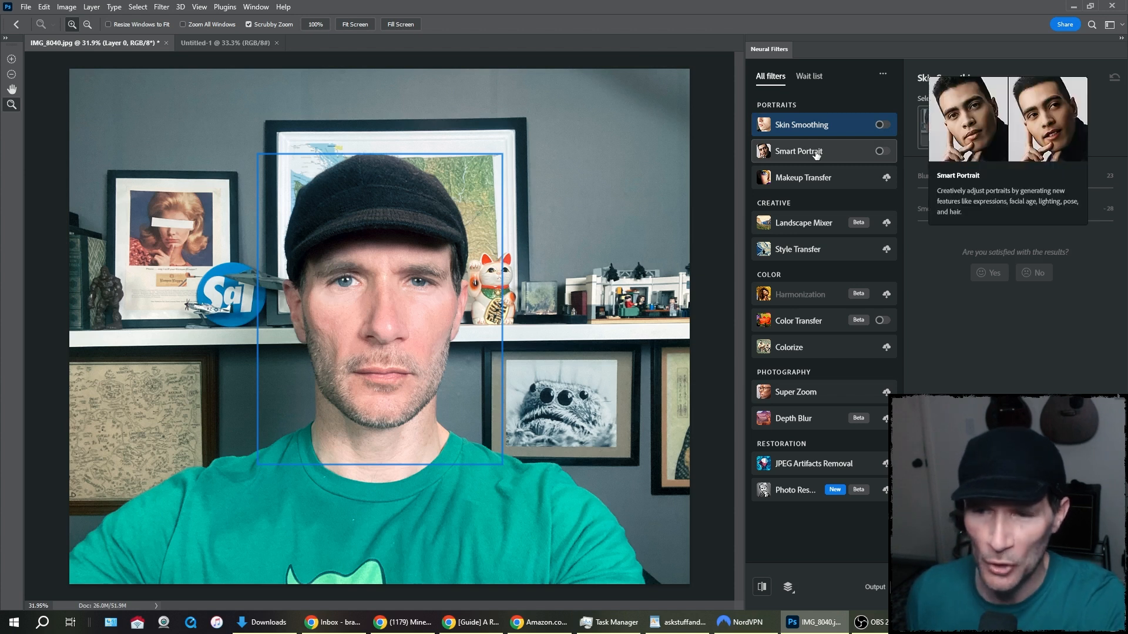
Step: Select Smart Portrait, switch it on, and check the Auto balance combinations info
left_click(798, 151)
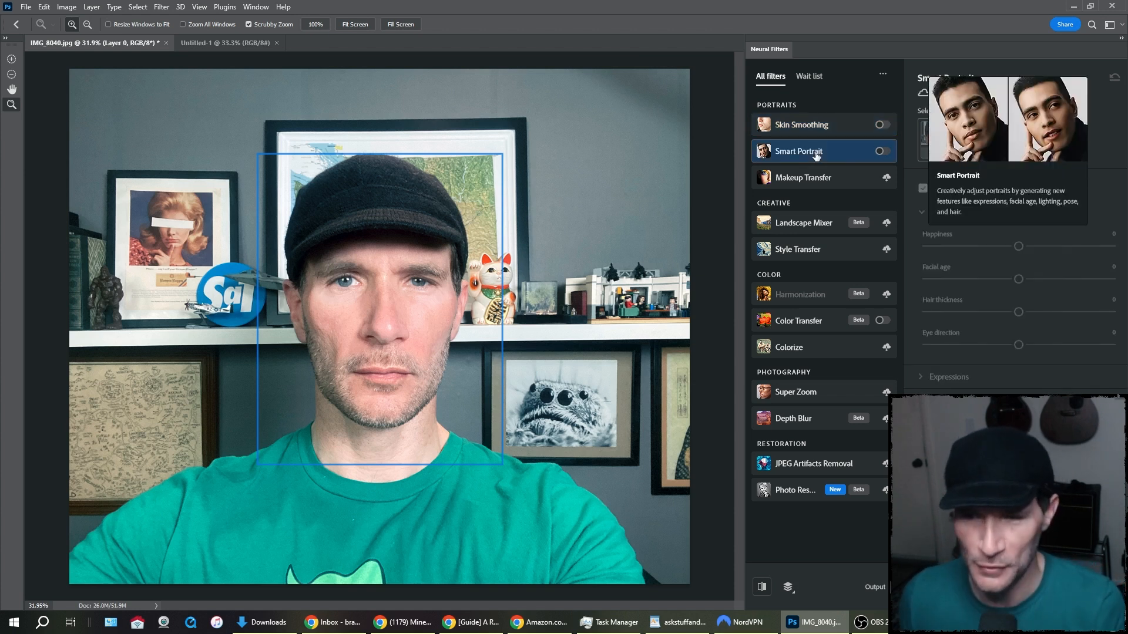
left_click(816, 151)
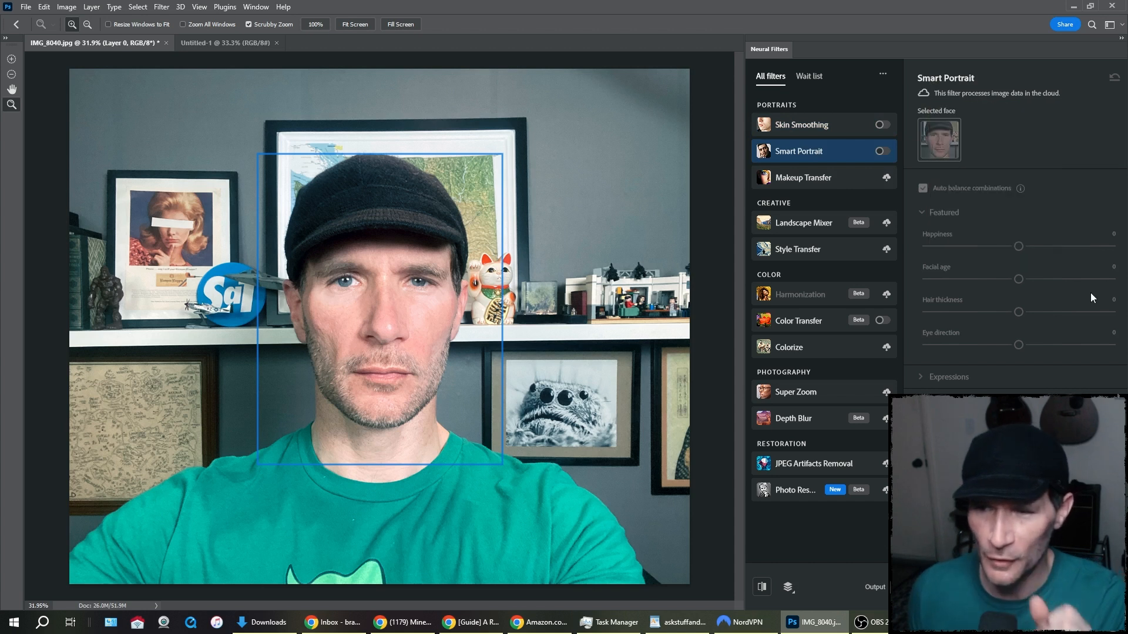
left_click(881, 151)
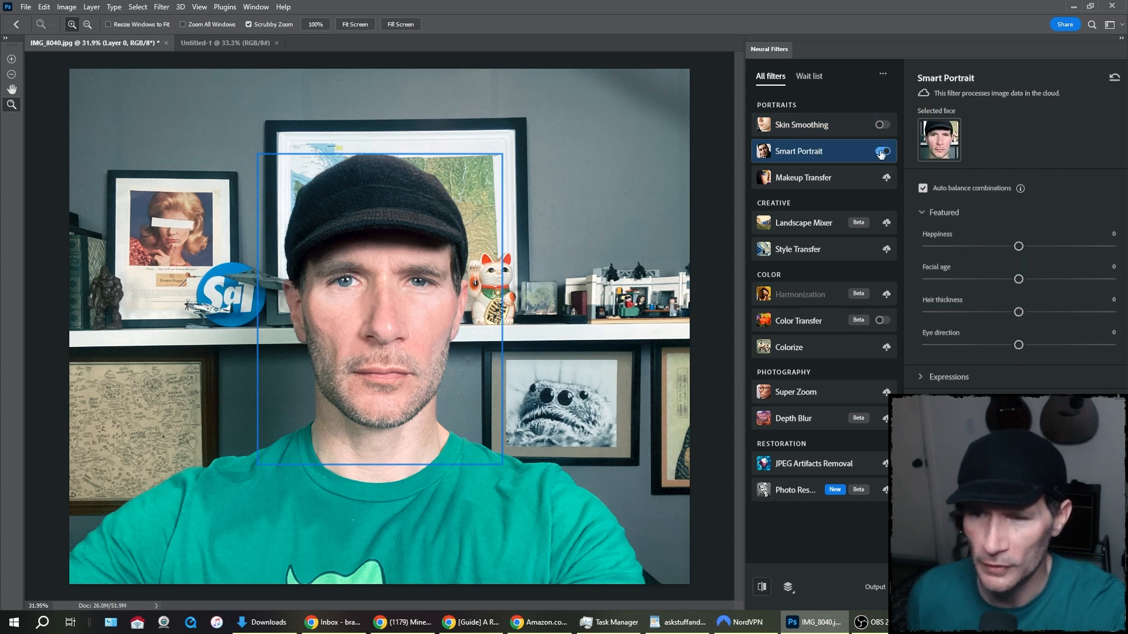
left_click(882, 151)
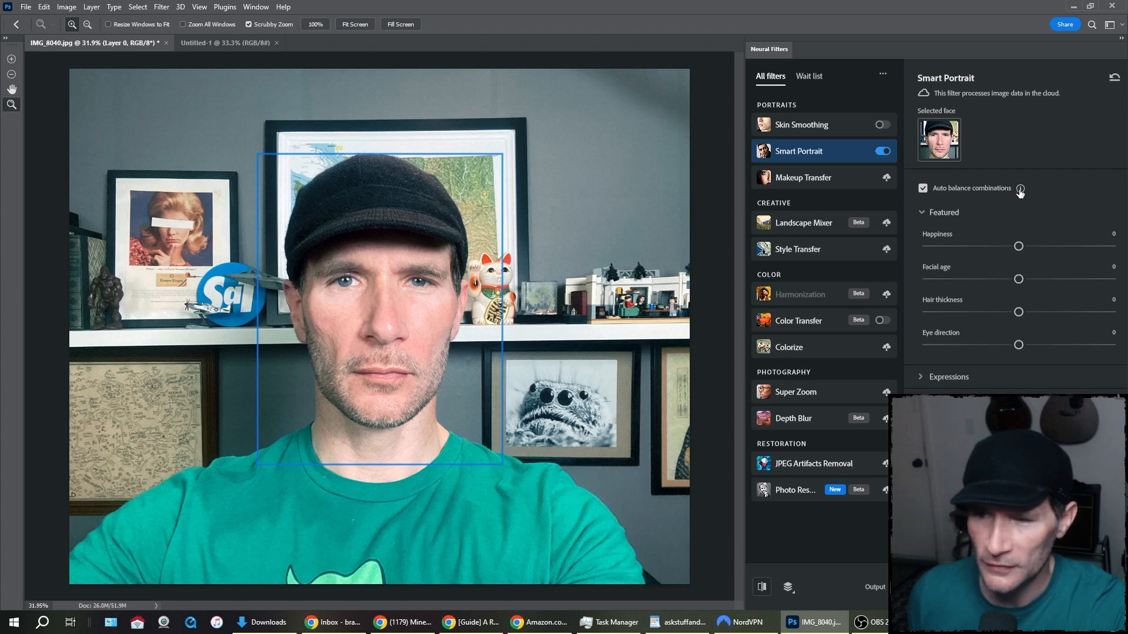
mouse_move(1019, 188)
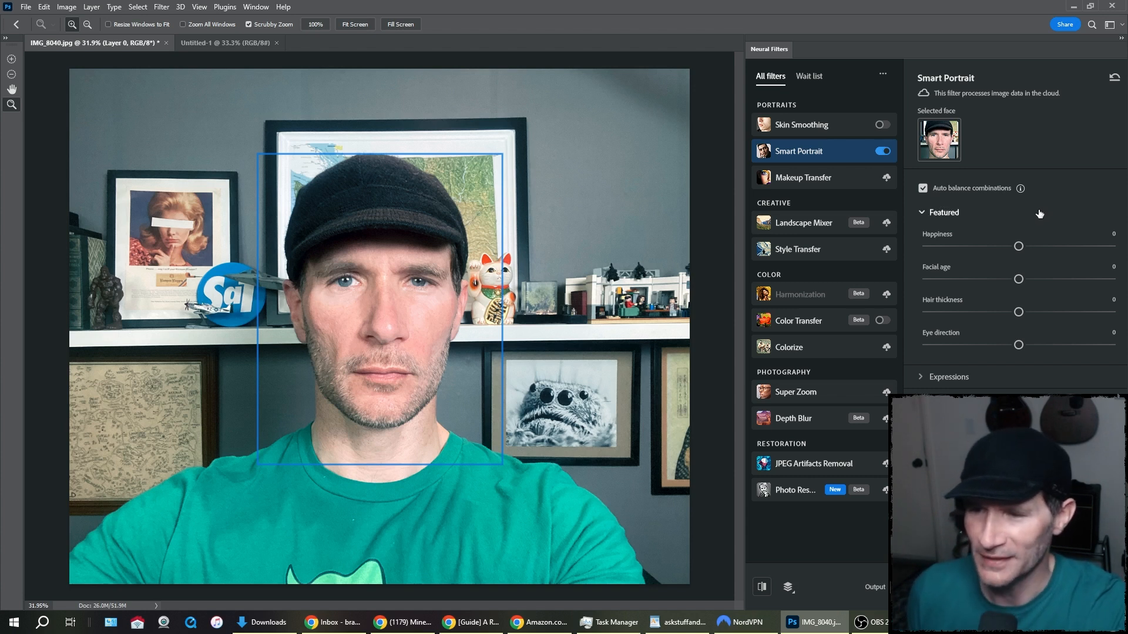
mouse_move(945, 238)
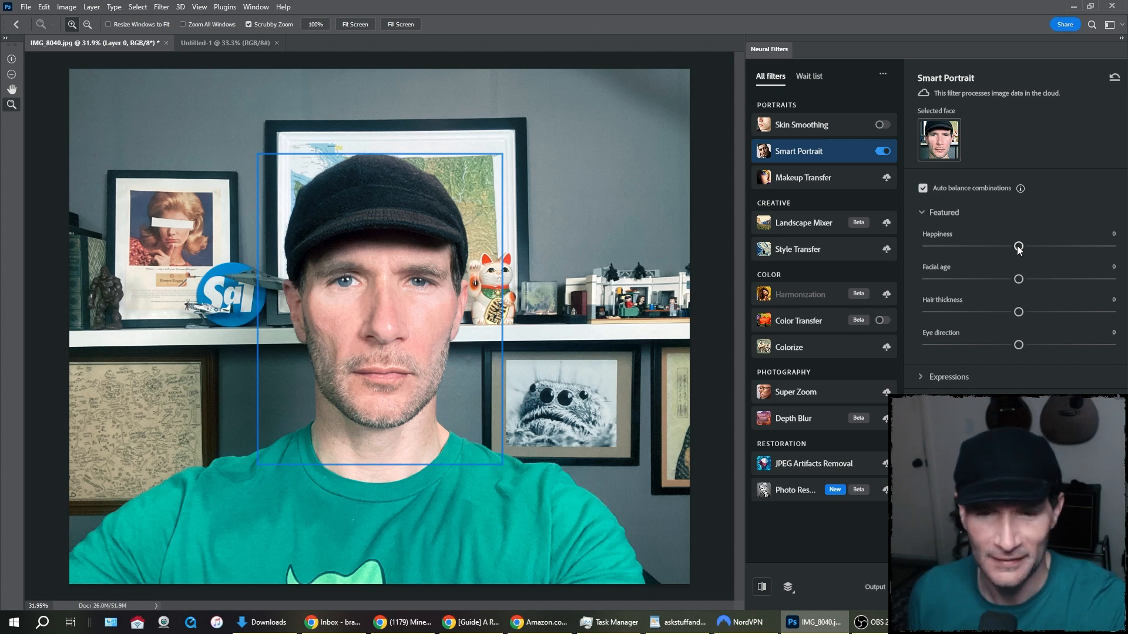
left_click_drag(1019, 247, 1017, 247)
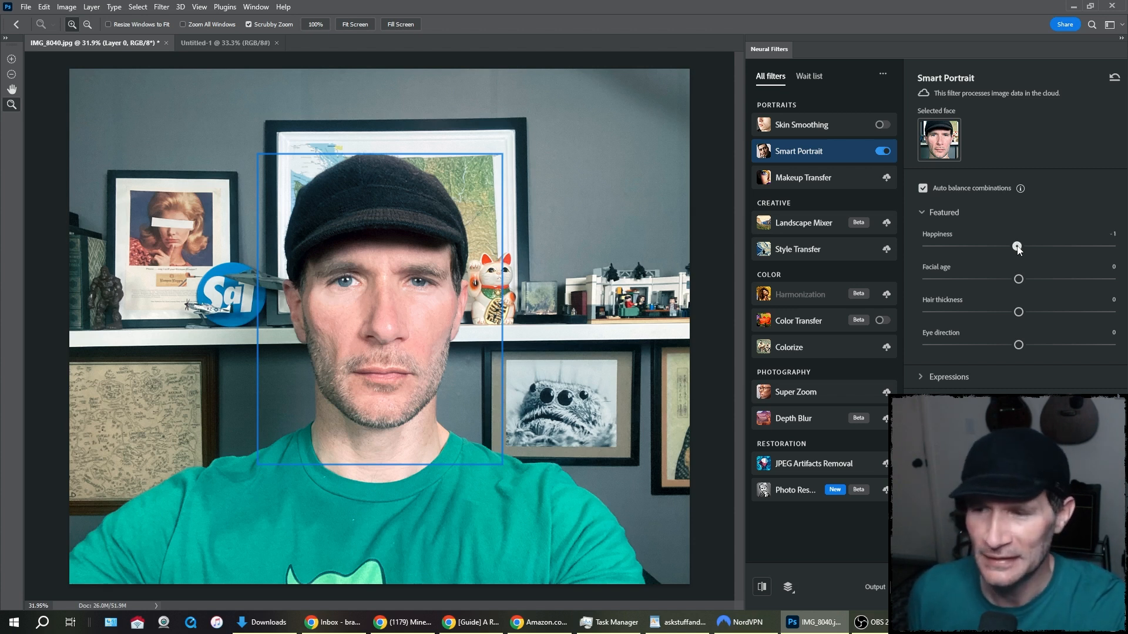
left_click_drag(1017, 246, 1007, 247)
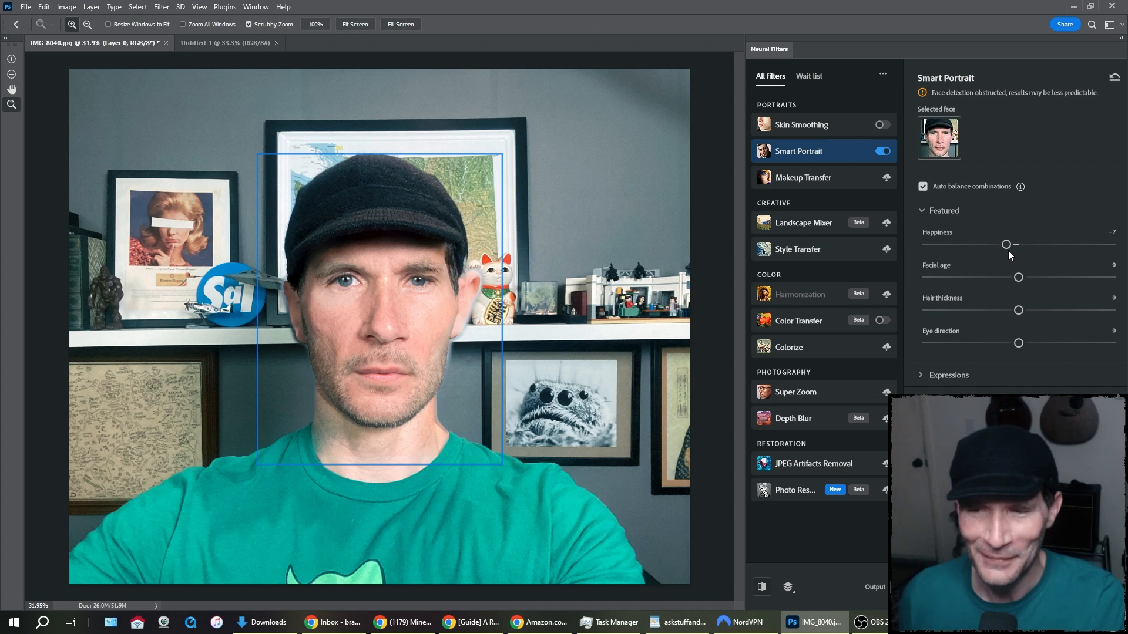
mouse_move(986, 250)
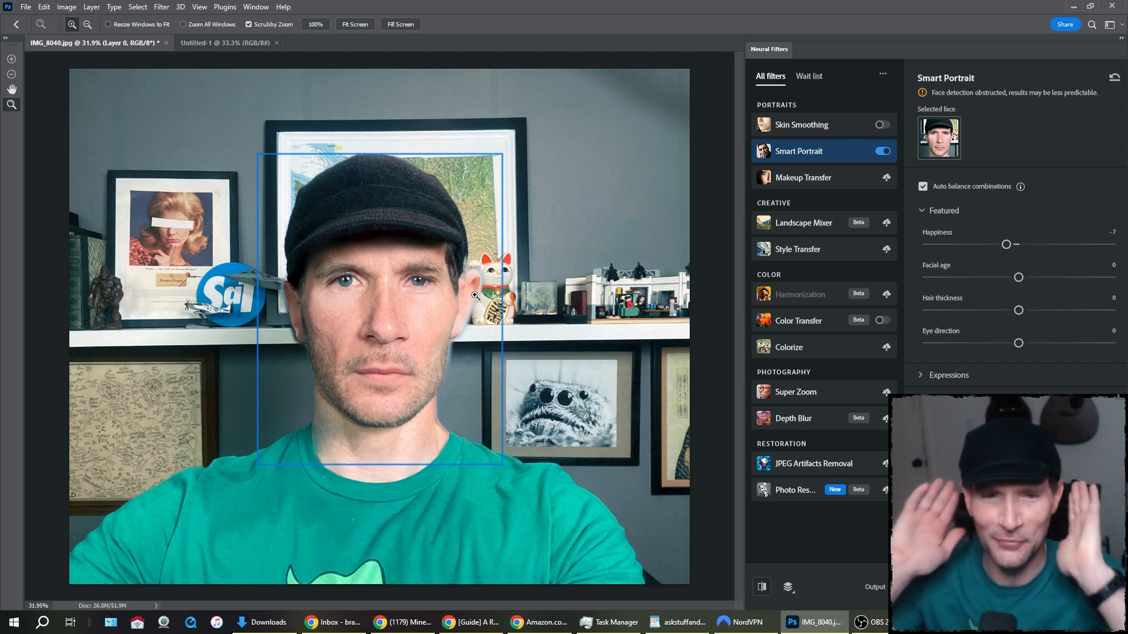
mouse_move(70, 142)
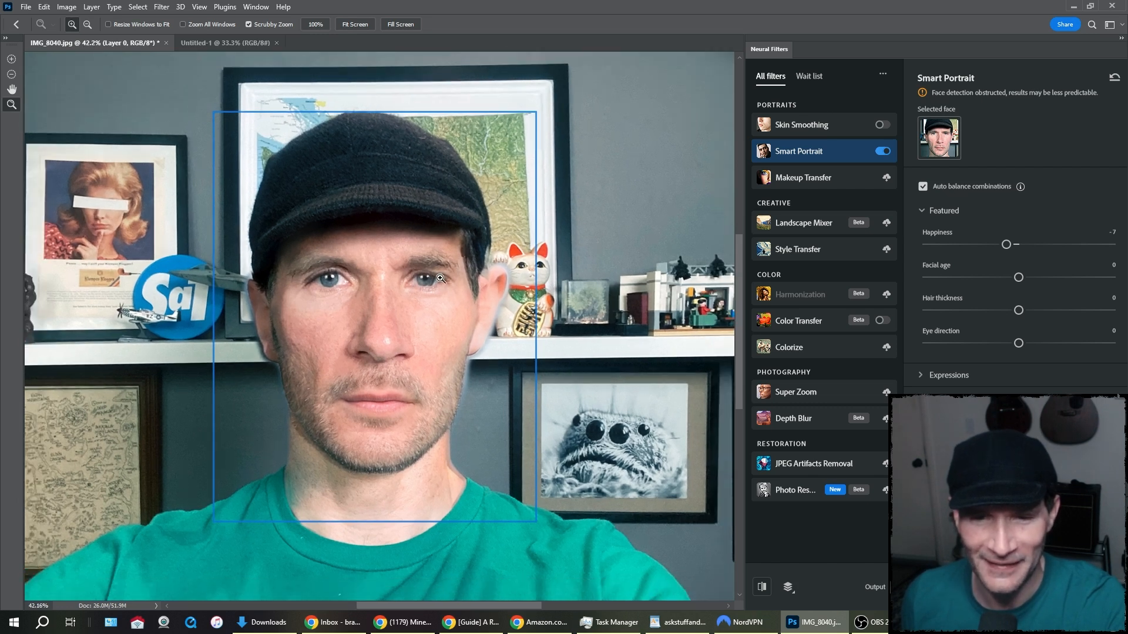
mouse_move(392, 409)
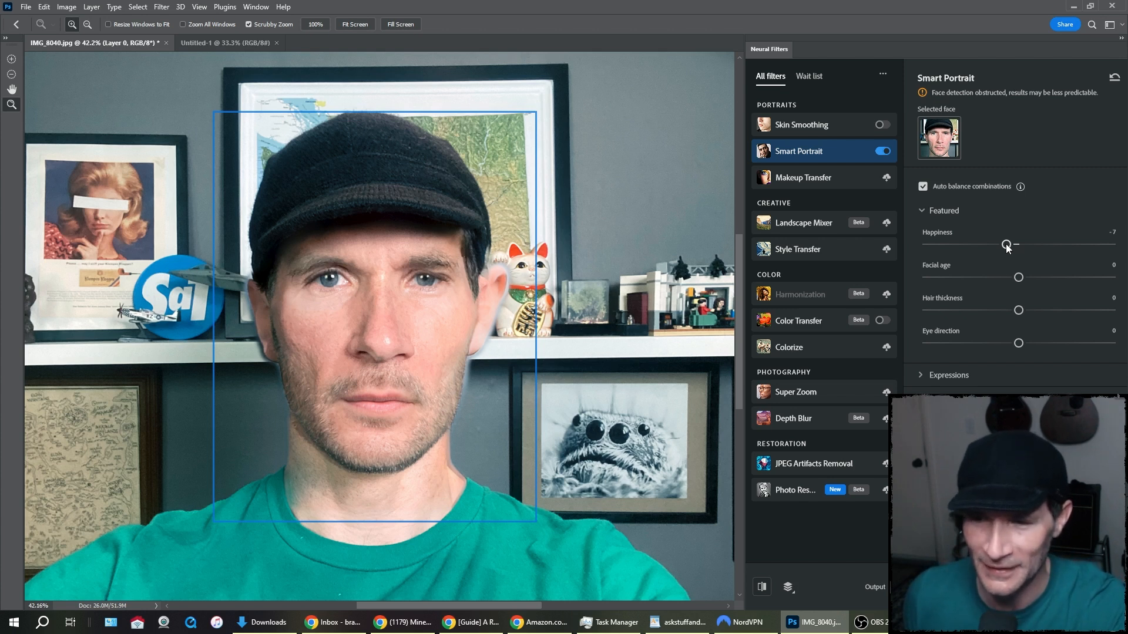
left_click_drag(1007, 244, 975, 244)
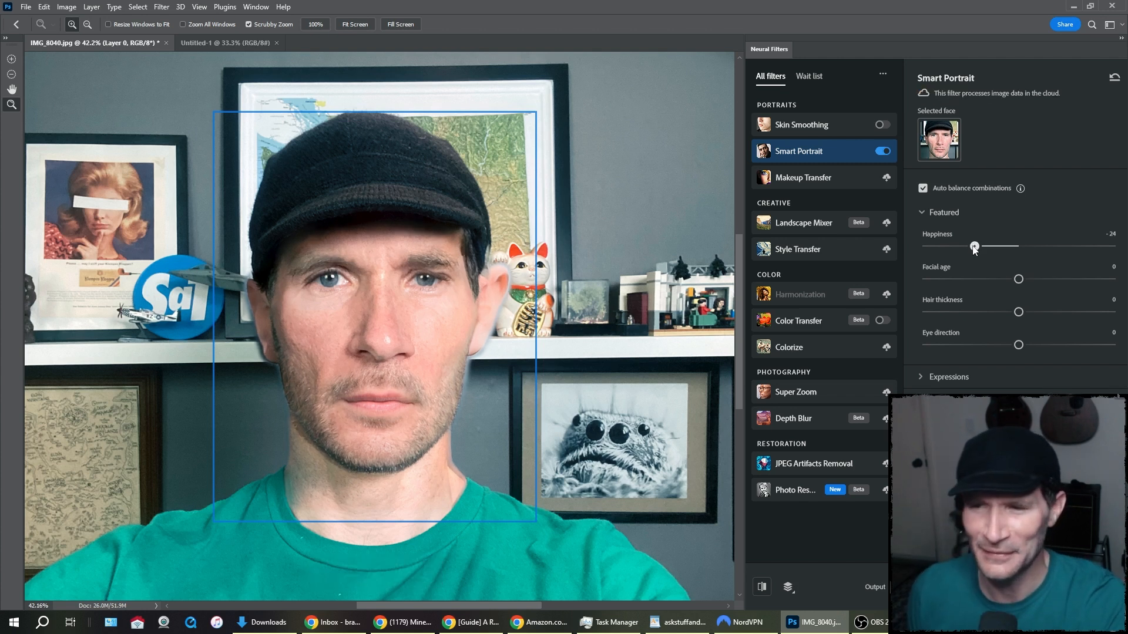
left_click_drag(975, 247, 928, 246)
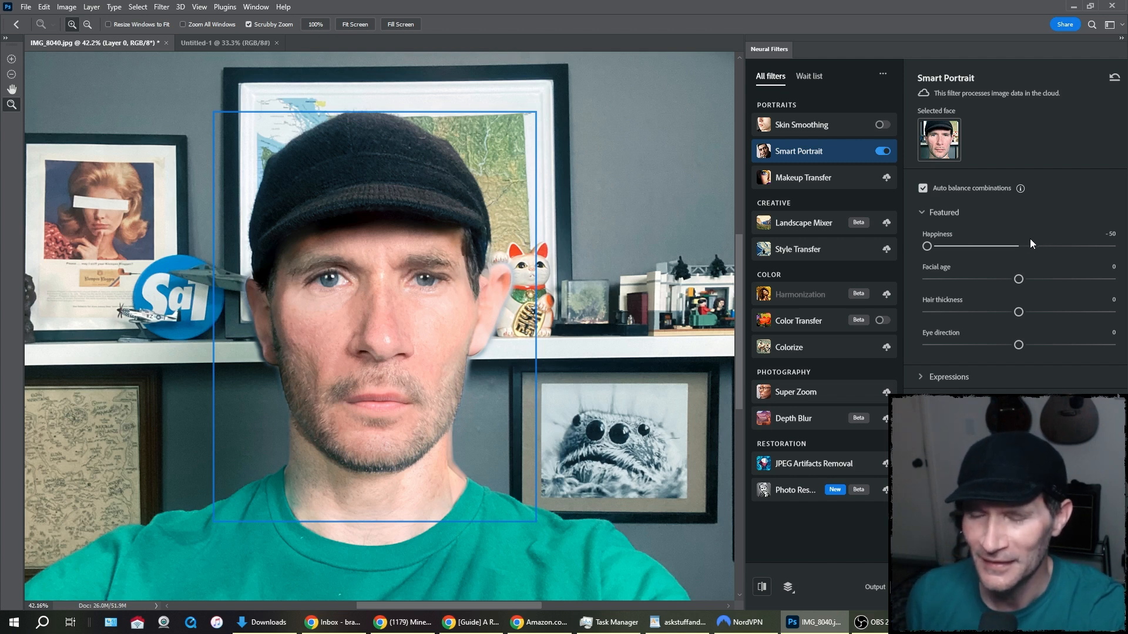
left_click_drag(927, 246, 1019, 246)
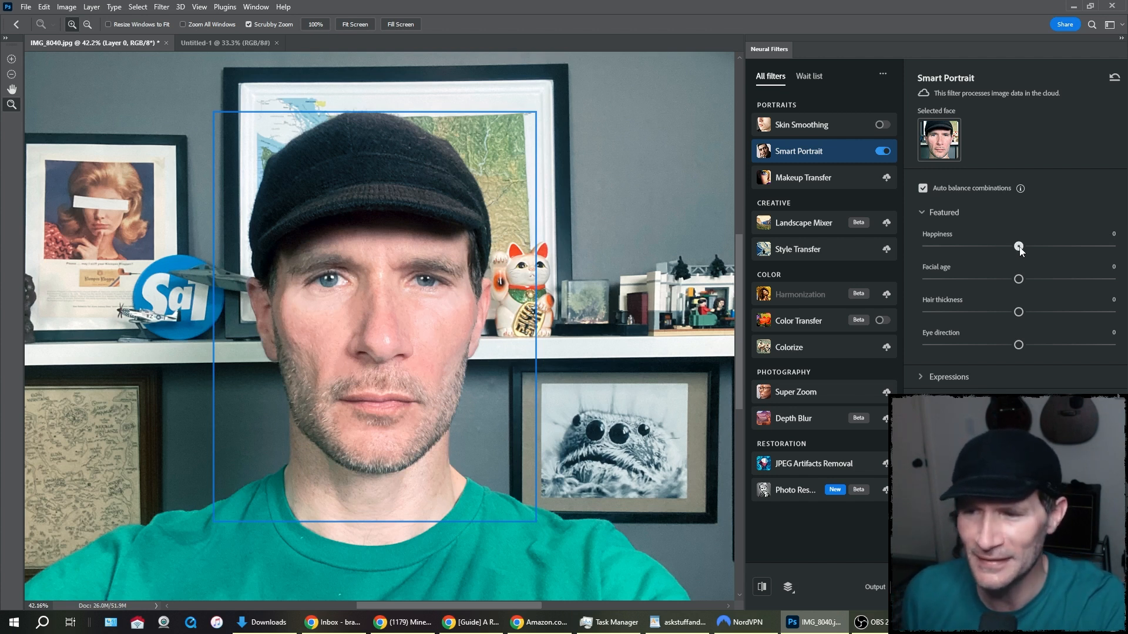
left_click_drag(1019, 247, 1035, 246)
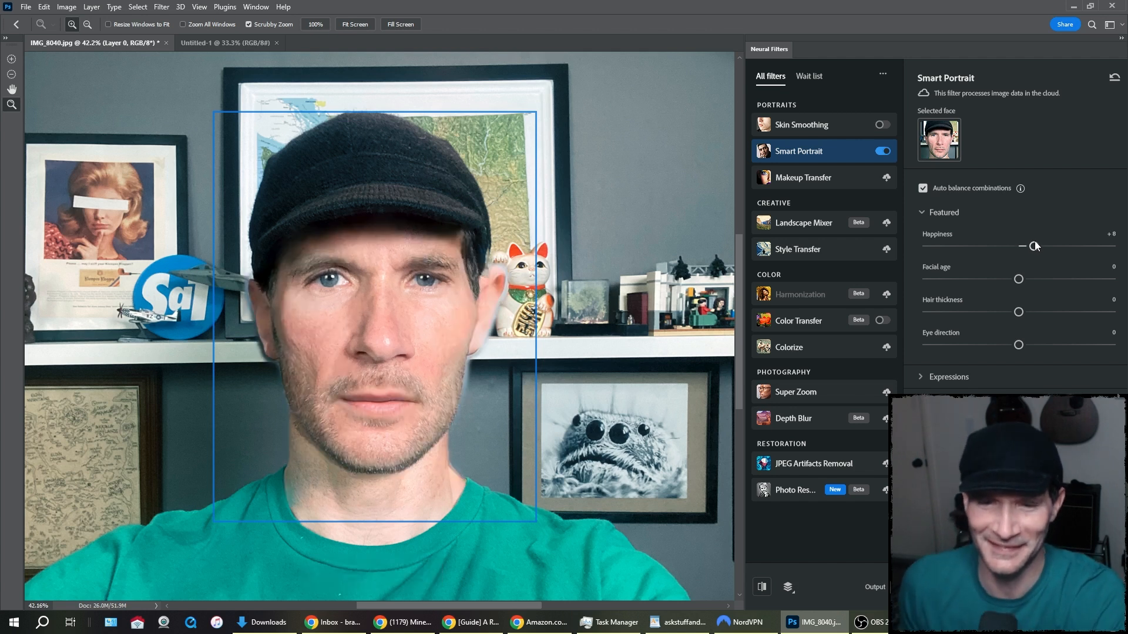
left_click_drag(1031, 246, 1064, 246)
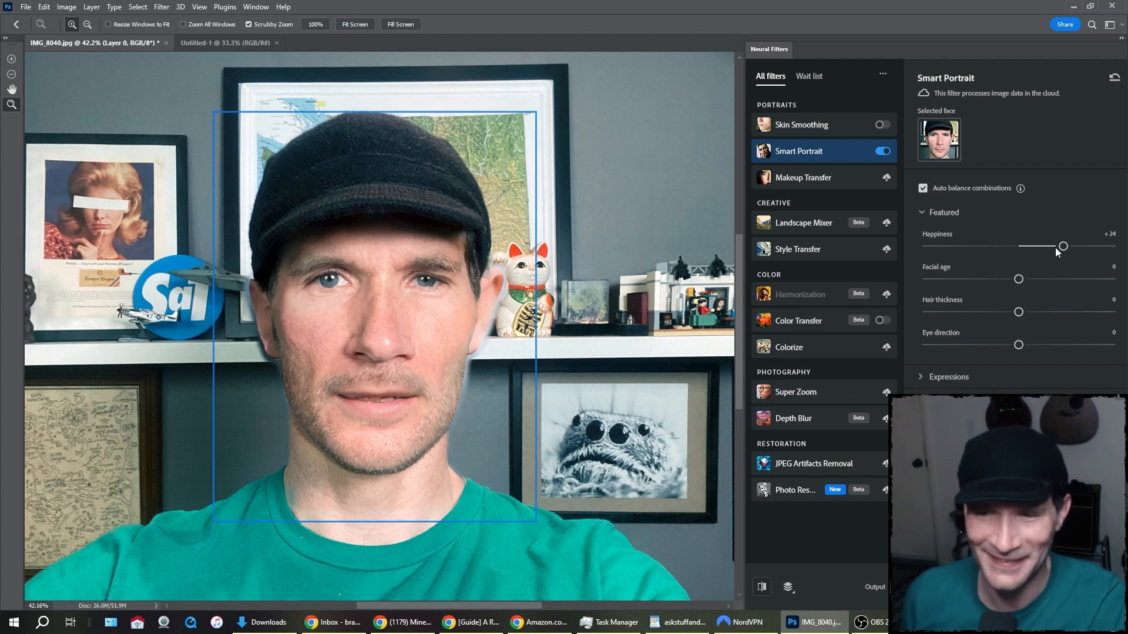
left_click_drag(1063, 247, 1099, 247)
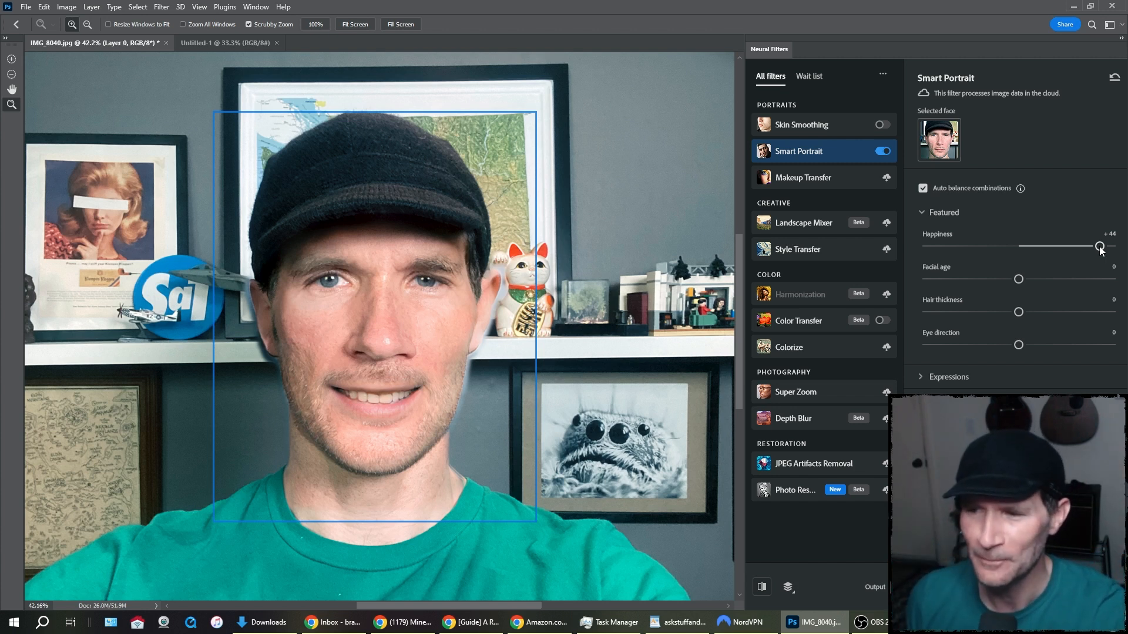
left_click_drag(1100, 246, 1110, 246)
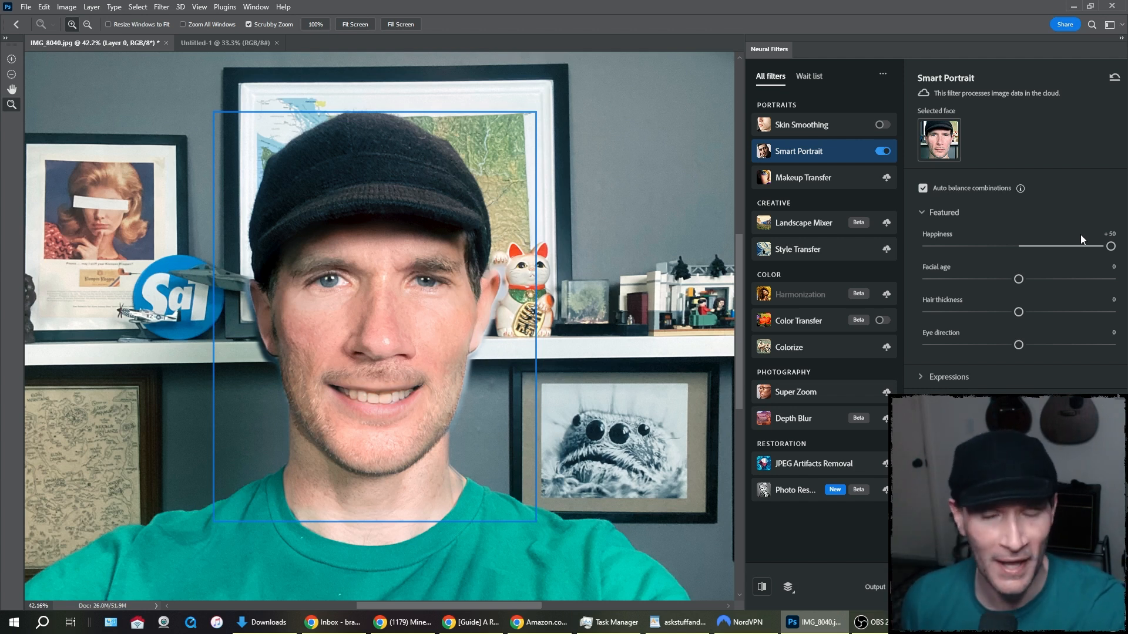
left_click_drag(1111, 246, 1025, 246)
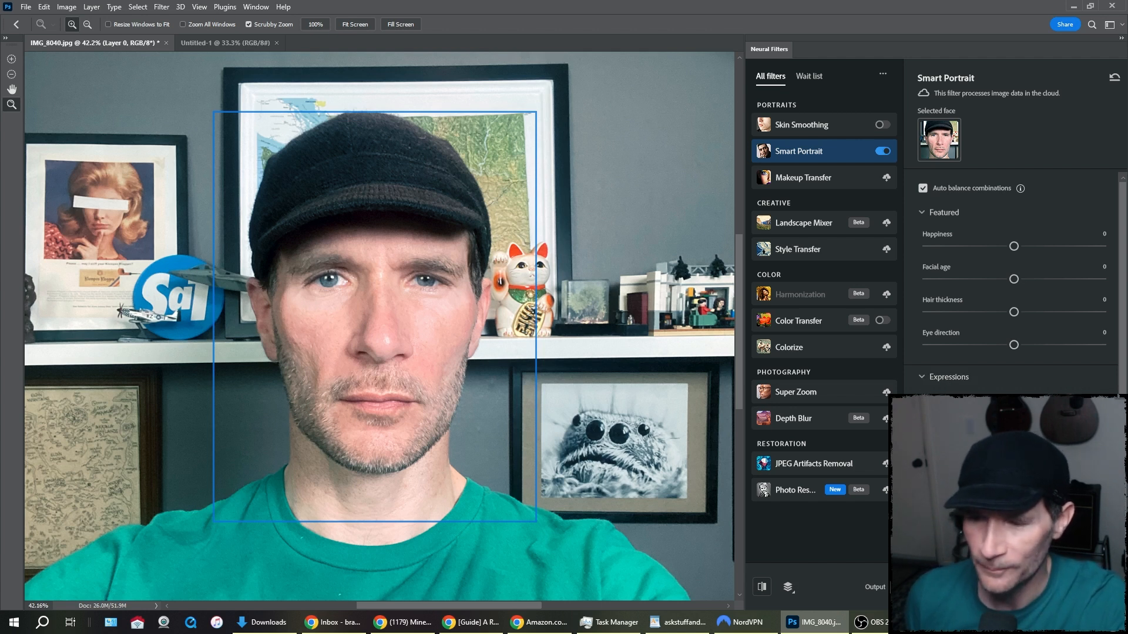
Step: Drag the Smart Portrait Facial age slider down to -10
scroll("down", 3)
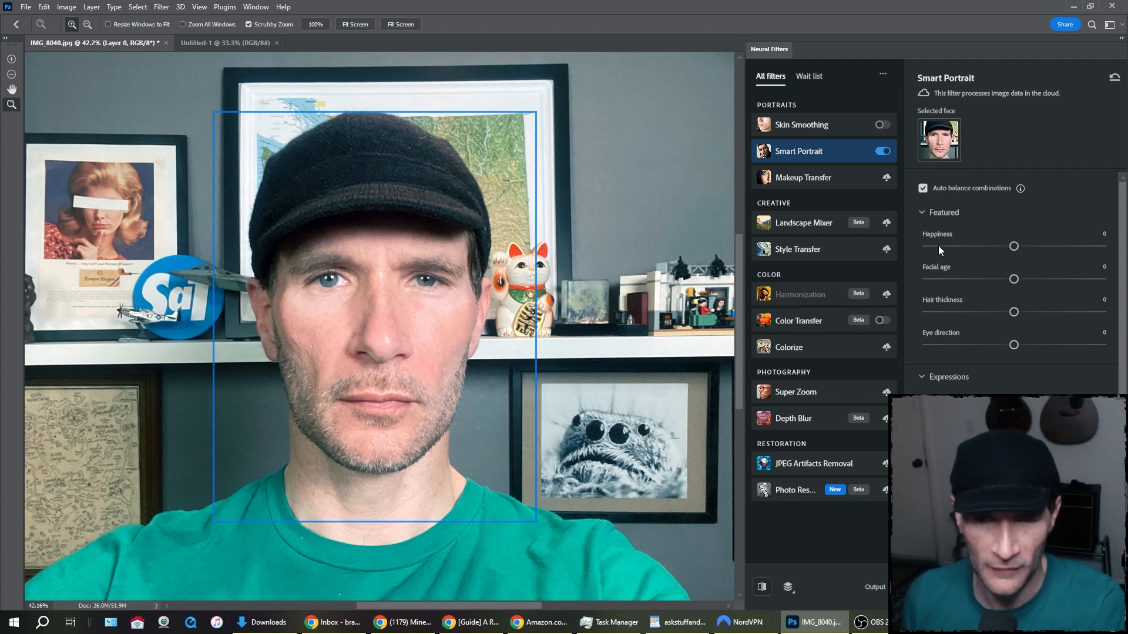
mouse_move(991, 288)
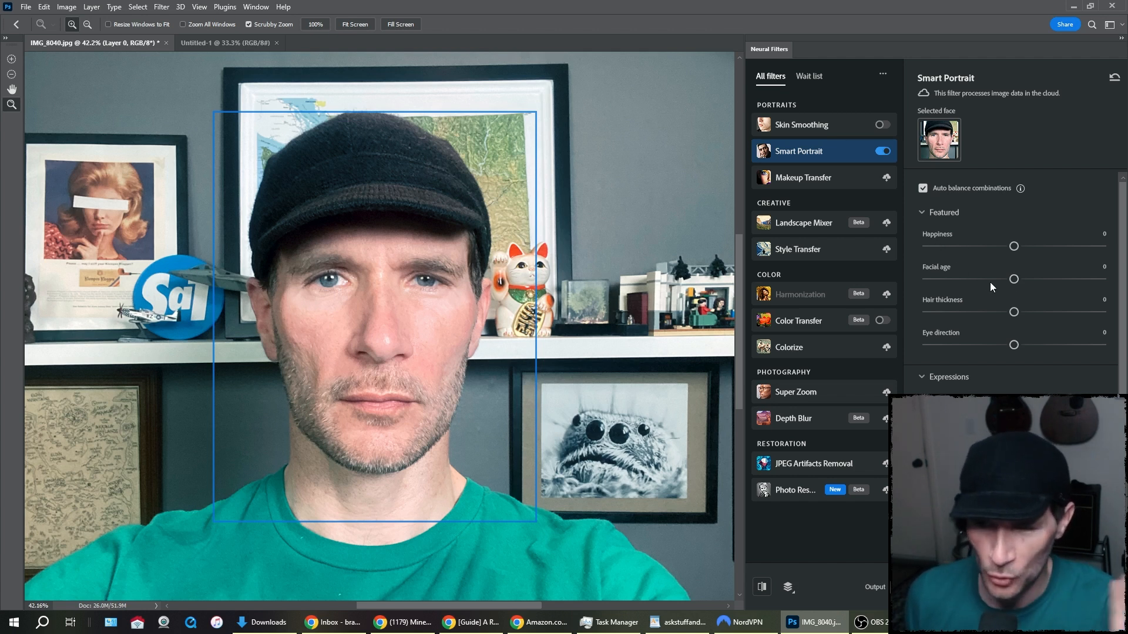
mouse_move(1010, 385)
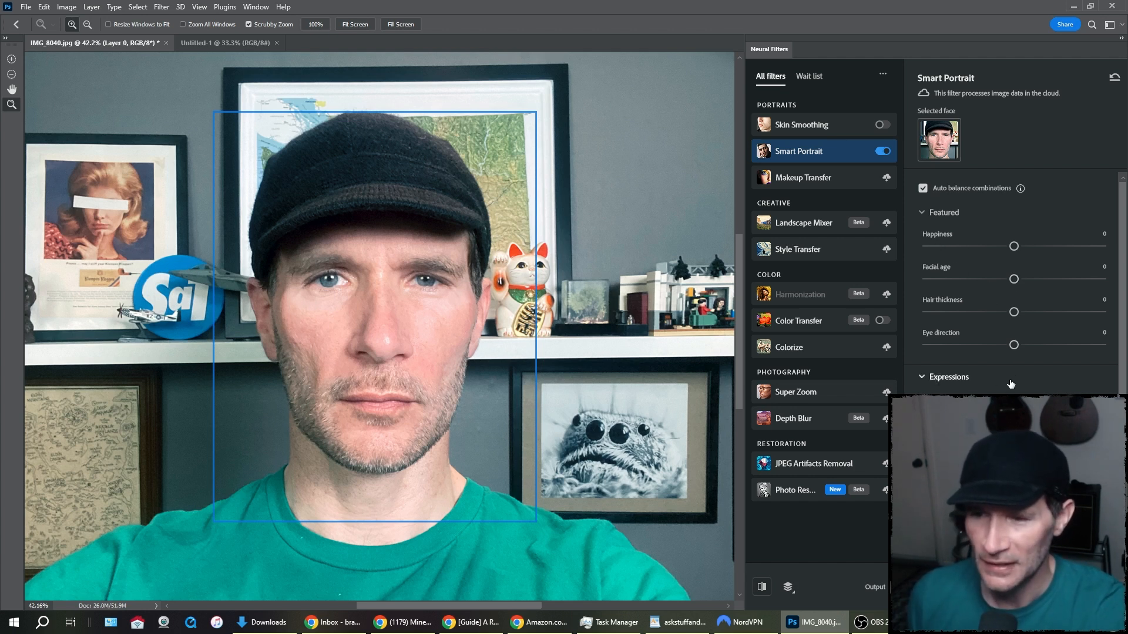
left_click_drag(1014, 280, 1011, 279)
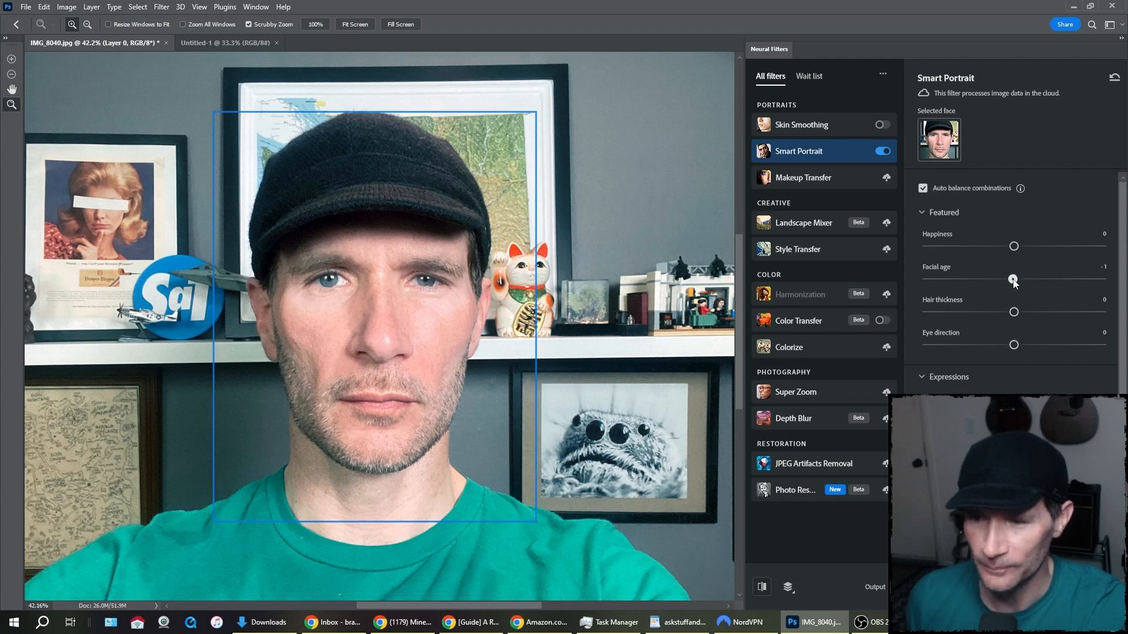
left_click_drag(1013, 280, 1001, 280)
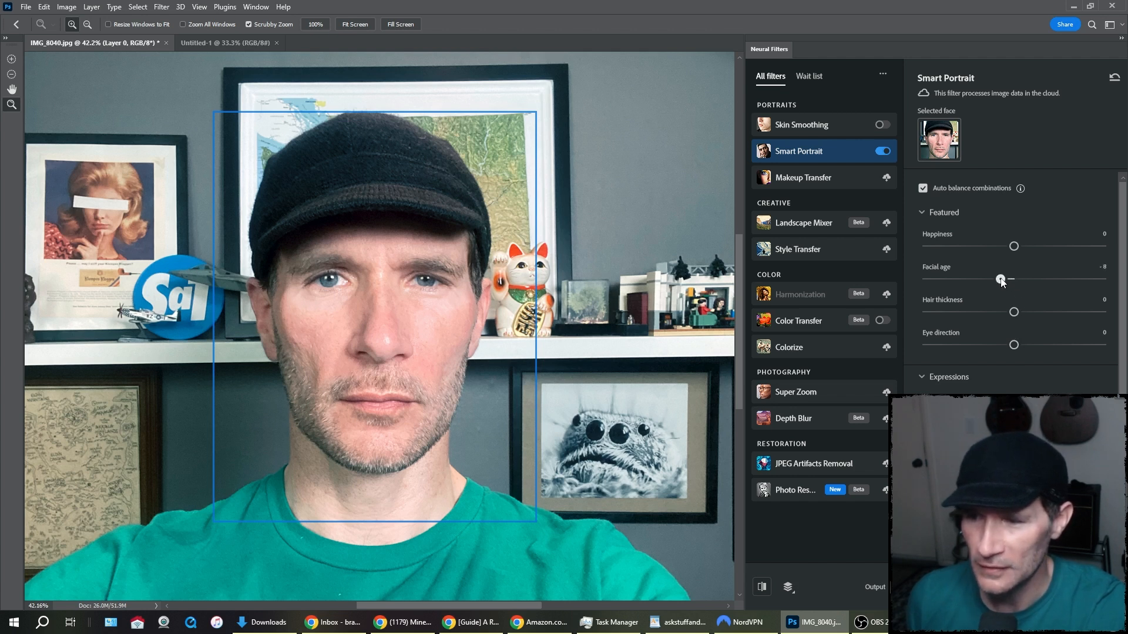
left_click_drag(1001, 279, 997, 279)
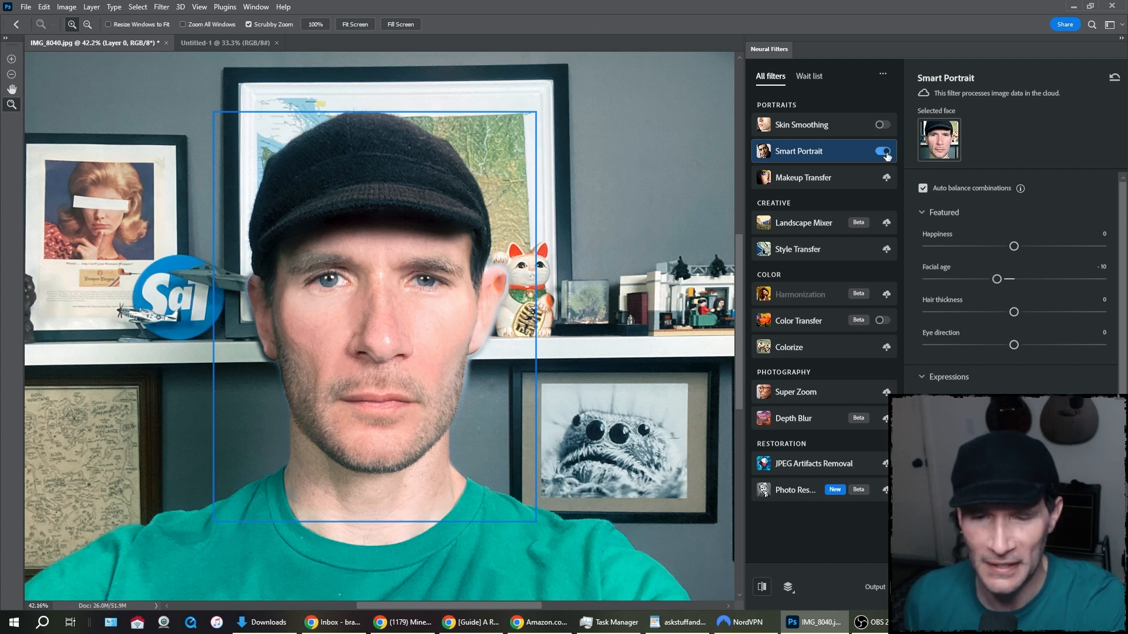
Step: Toggle Smart Portrait off and on twice to compare the younger face
left_click(880, 151)
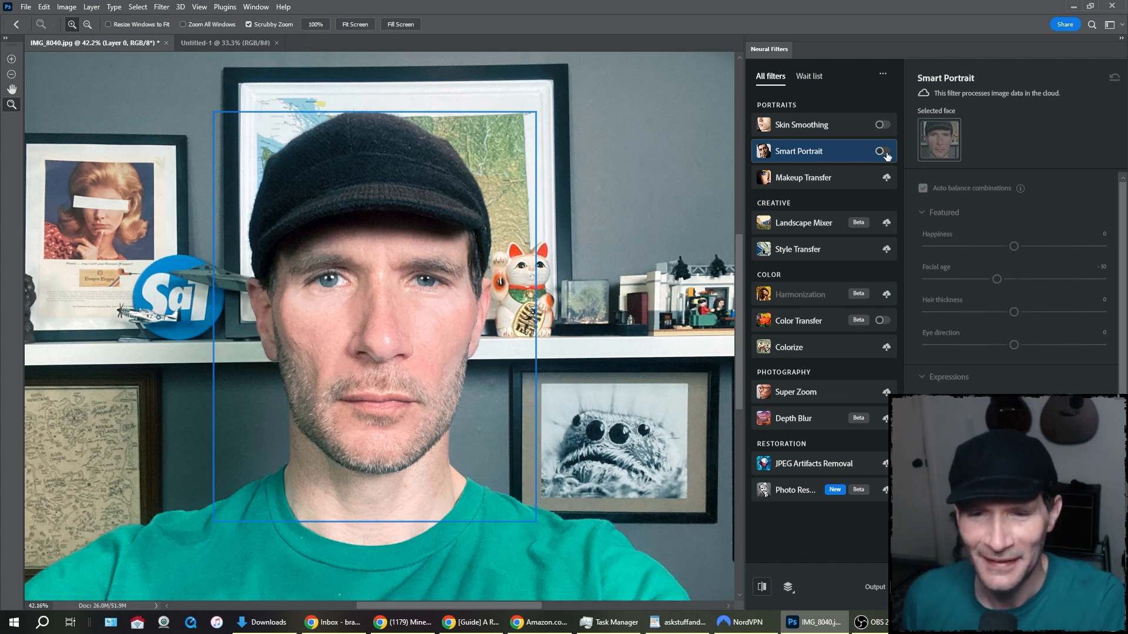
left_click(881, 151)
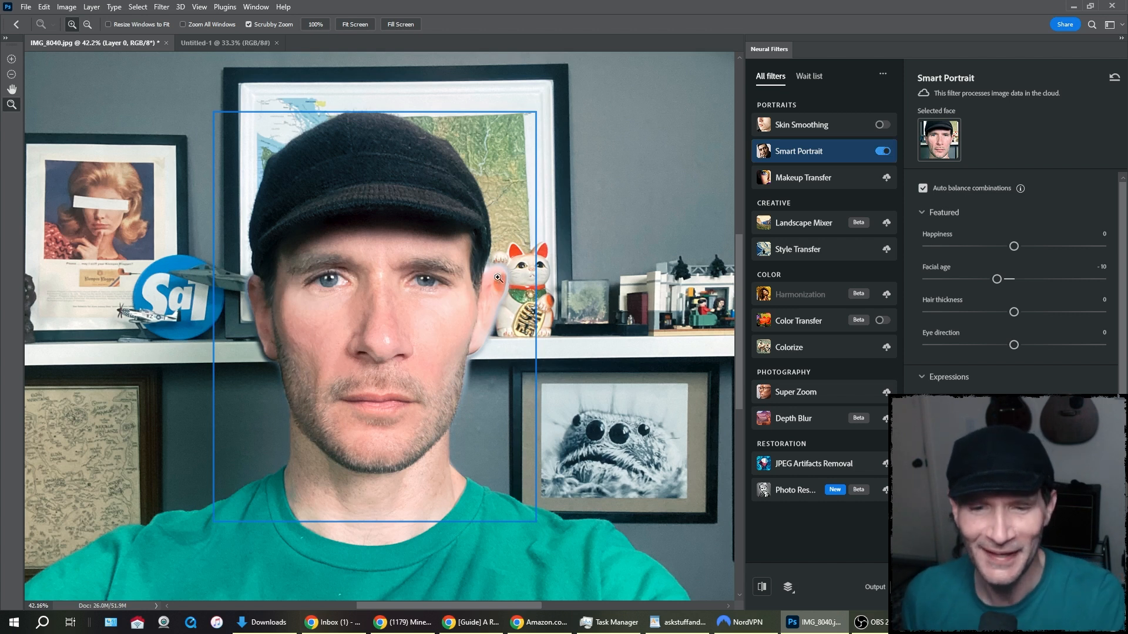
mouse_move(486, 272)
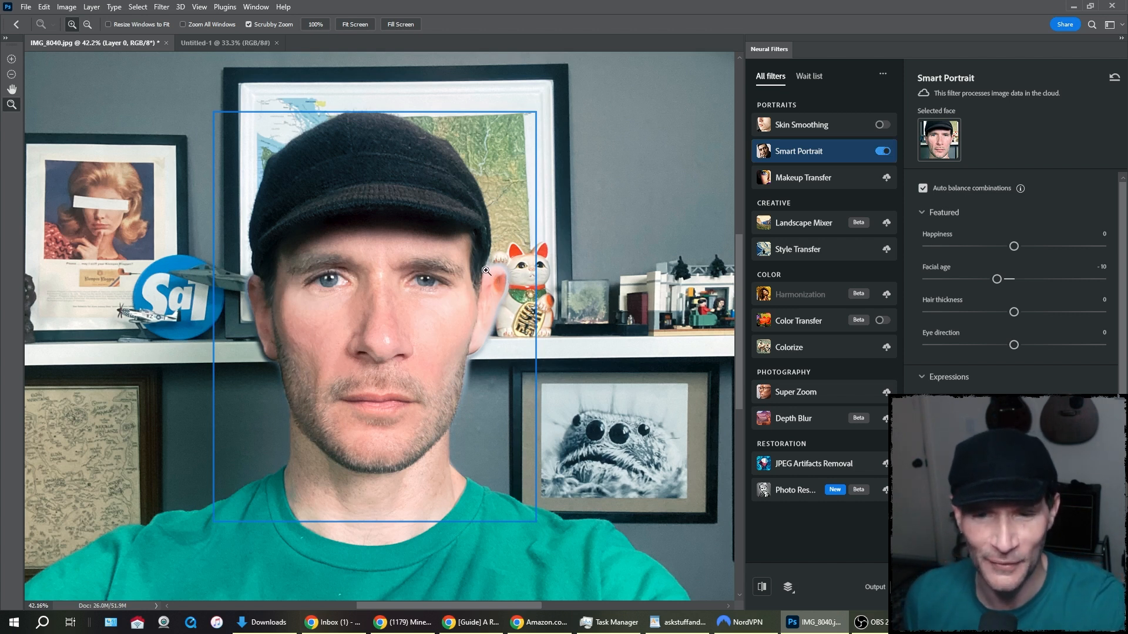
mouse_move(852, 233)
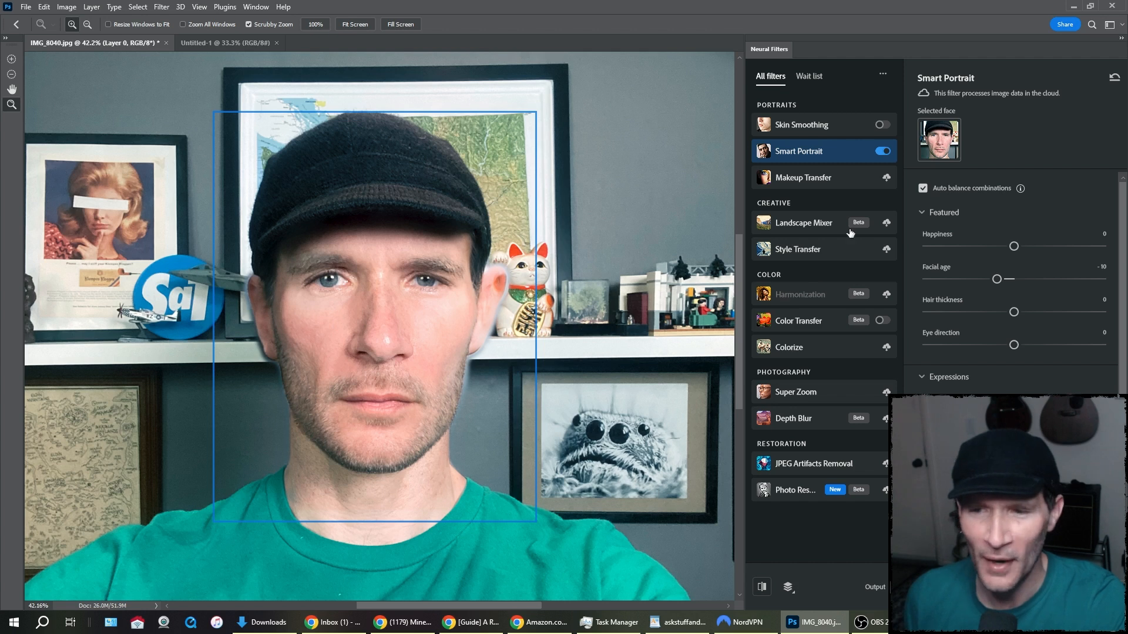
left_click(882, 151)
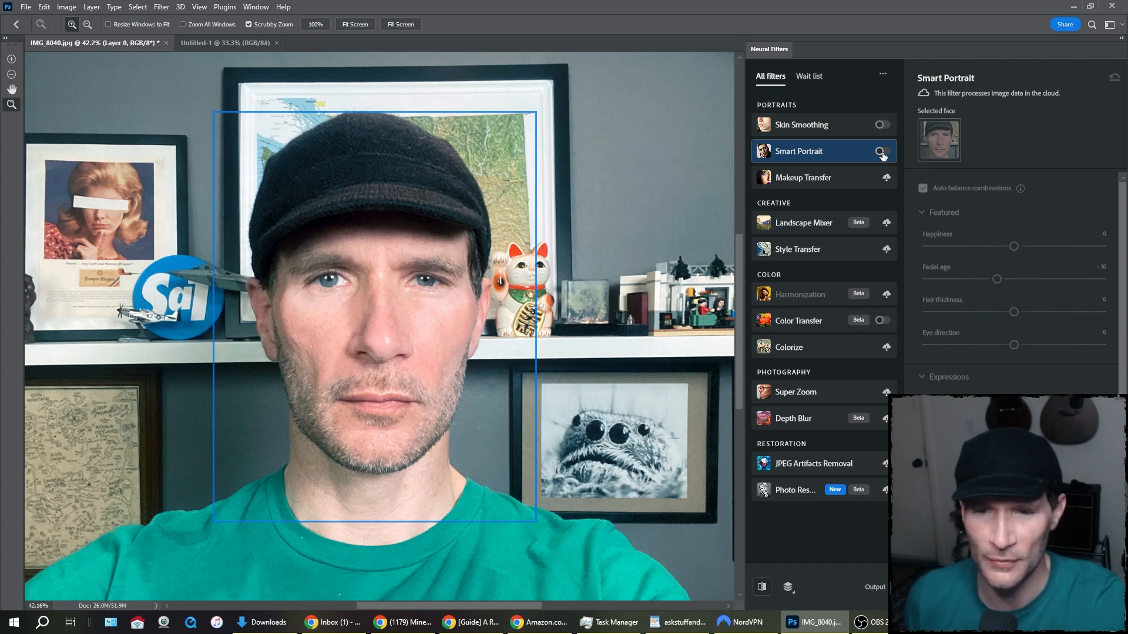
left_click(883, 151)
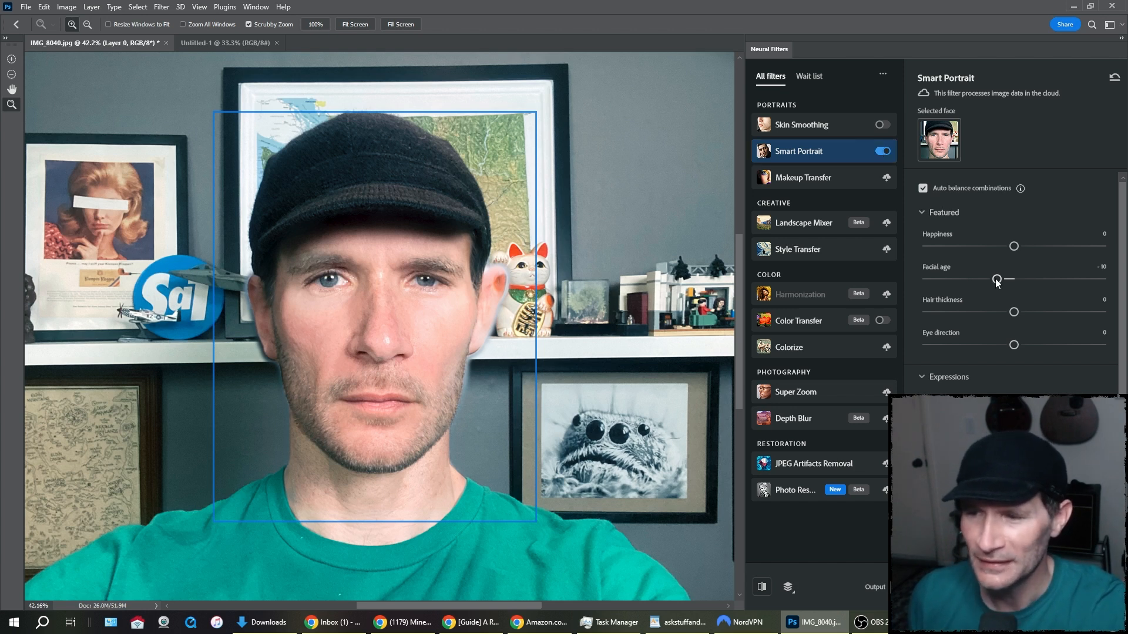
Step: Try Facial age at -20 and -50, then return it to 0
left_click_drag(996, 279, 977, 279)
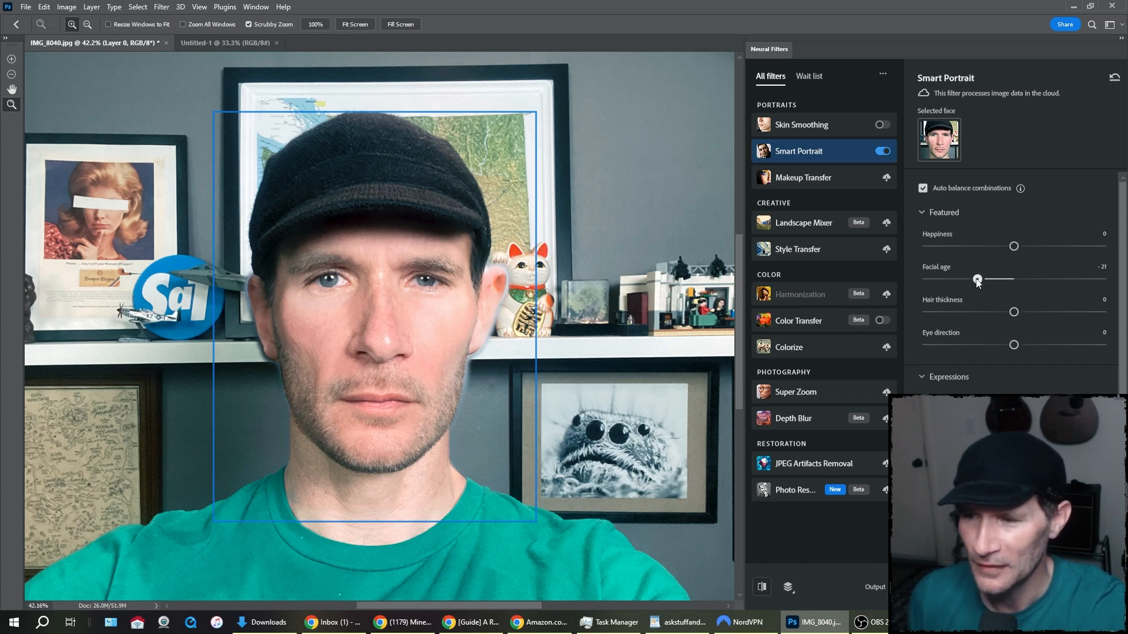
left_click_drag(977, 279, 980, 279)
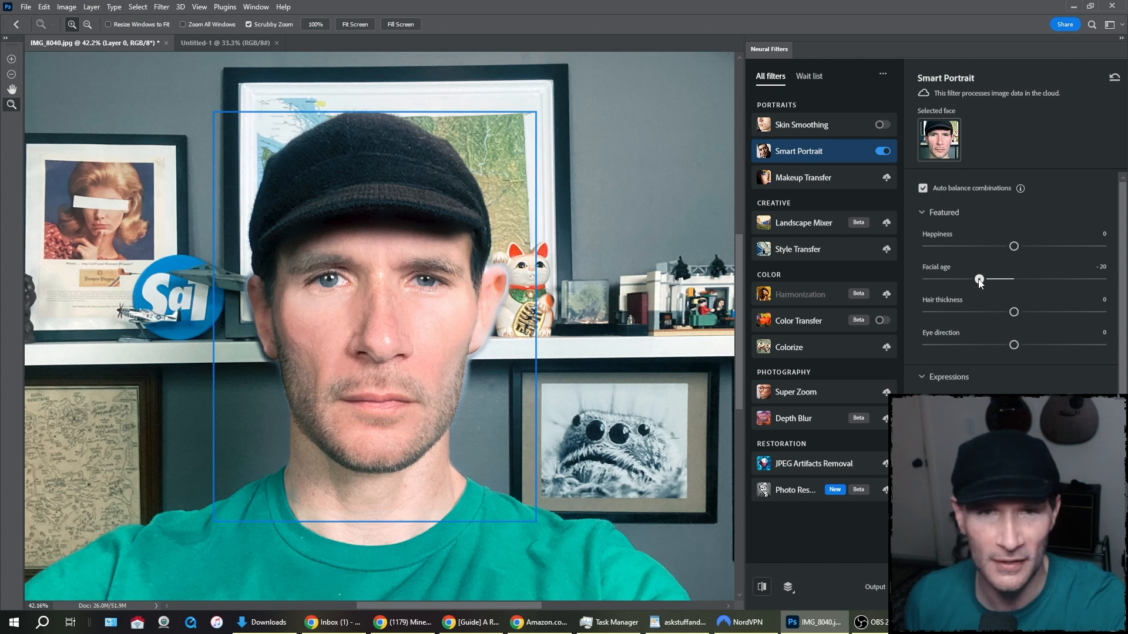
left_click_drag(979, 279, 927, 279)
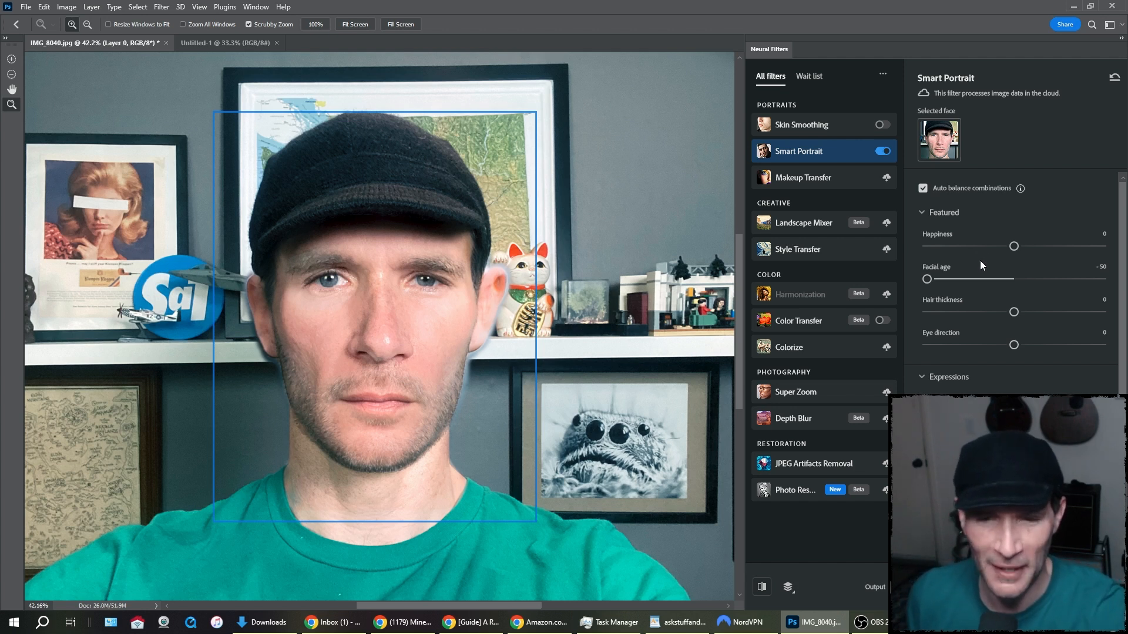
left_click_drag(928, 279, 1014, 279)
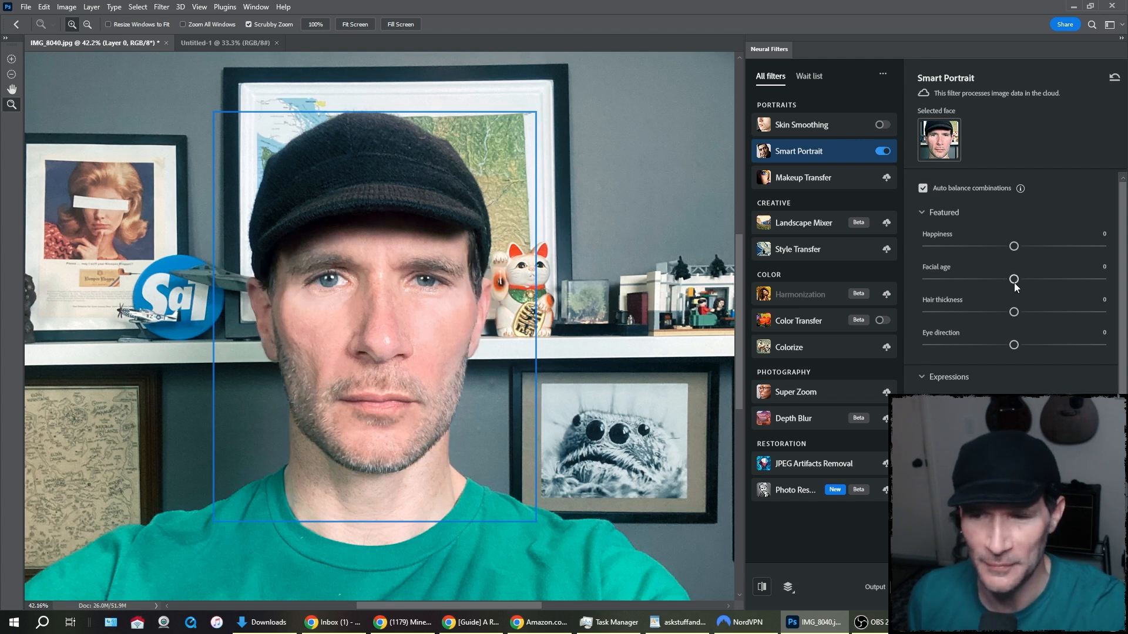
Step: Age the face through +10, +34 and +50, compare, then reset to 0
left_click_drag(1014, 279, 1028, 279)
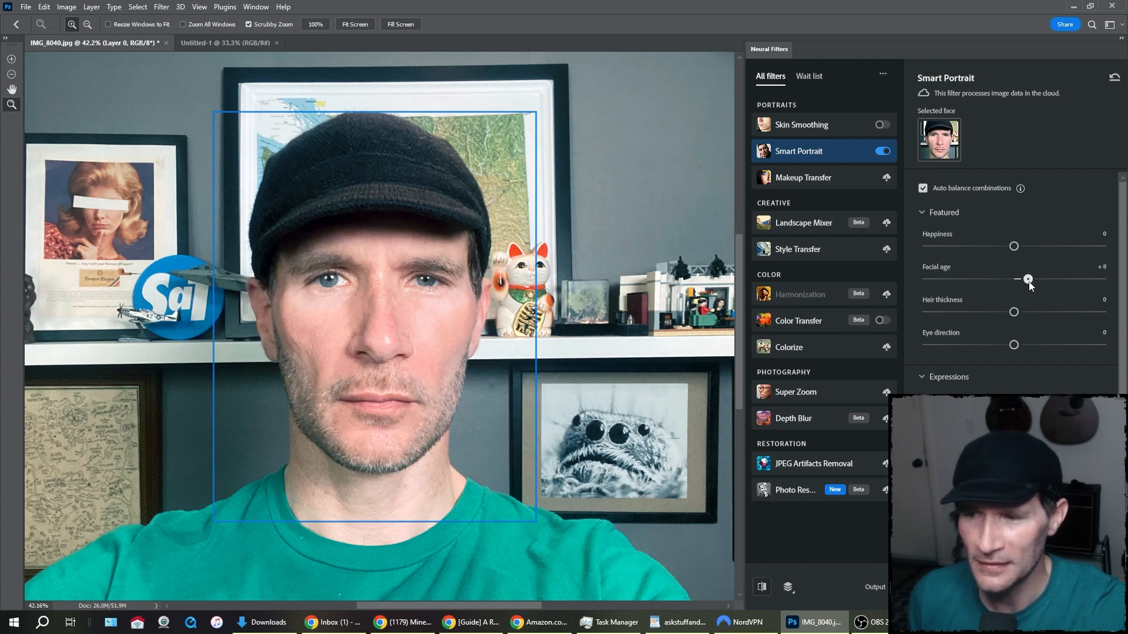
left_click_drag(1015, 279, 1030, 279)
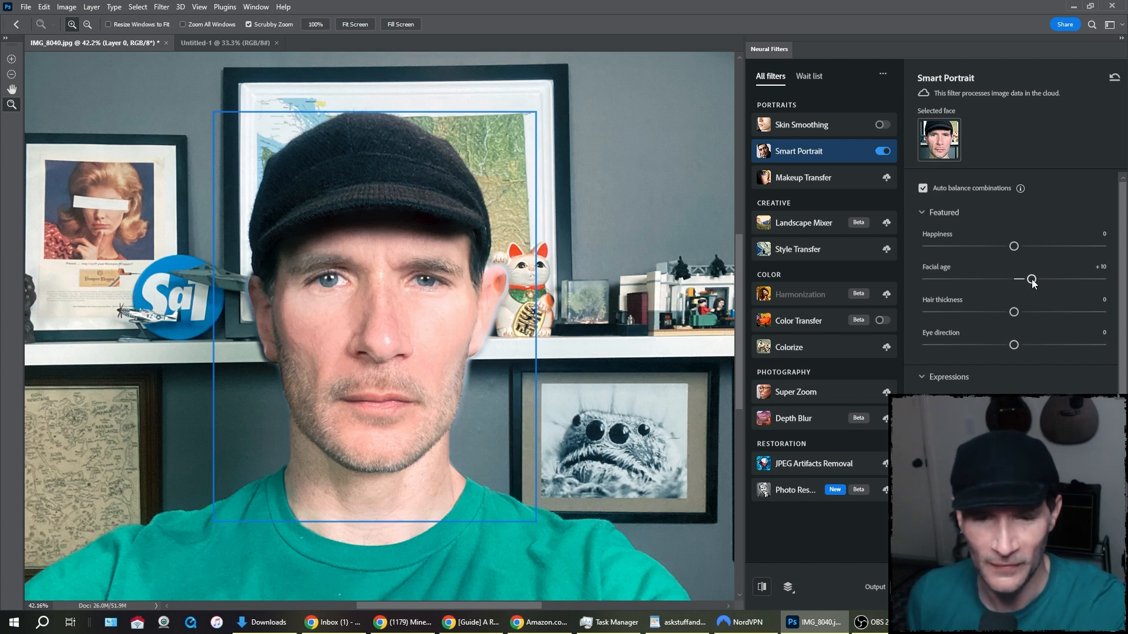
left_click_drag(1032, 279, 1058, 279)
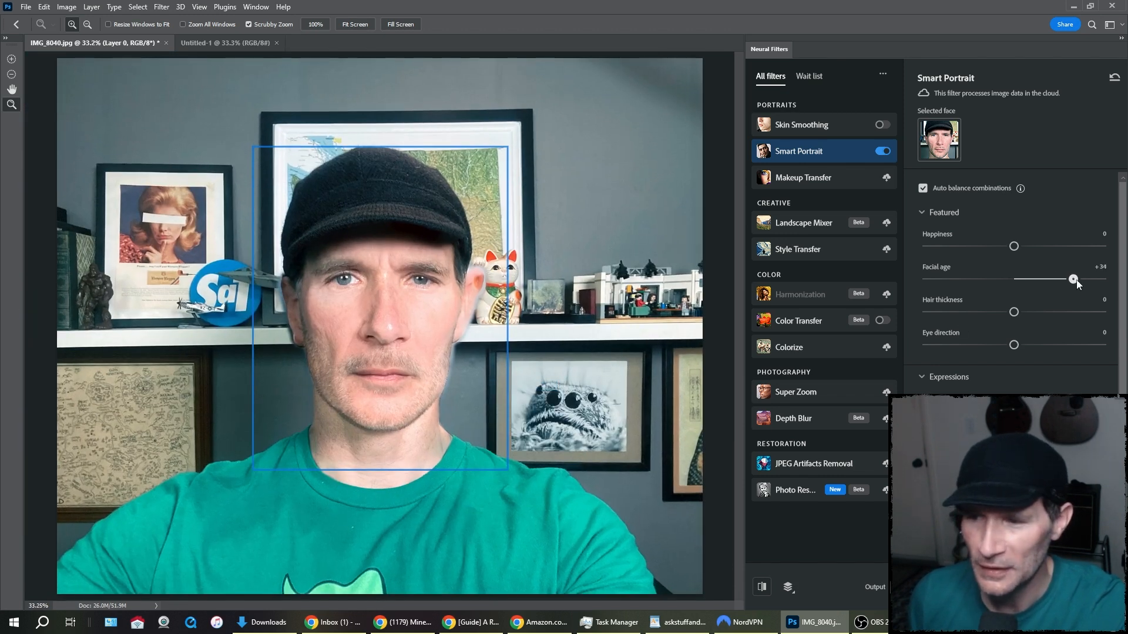
left_click_drag(1073, 280, 1121, 279)
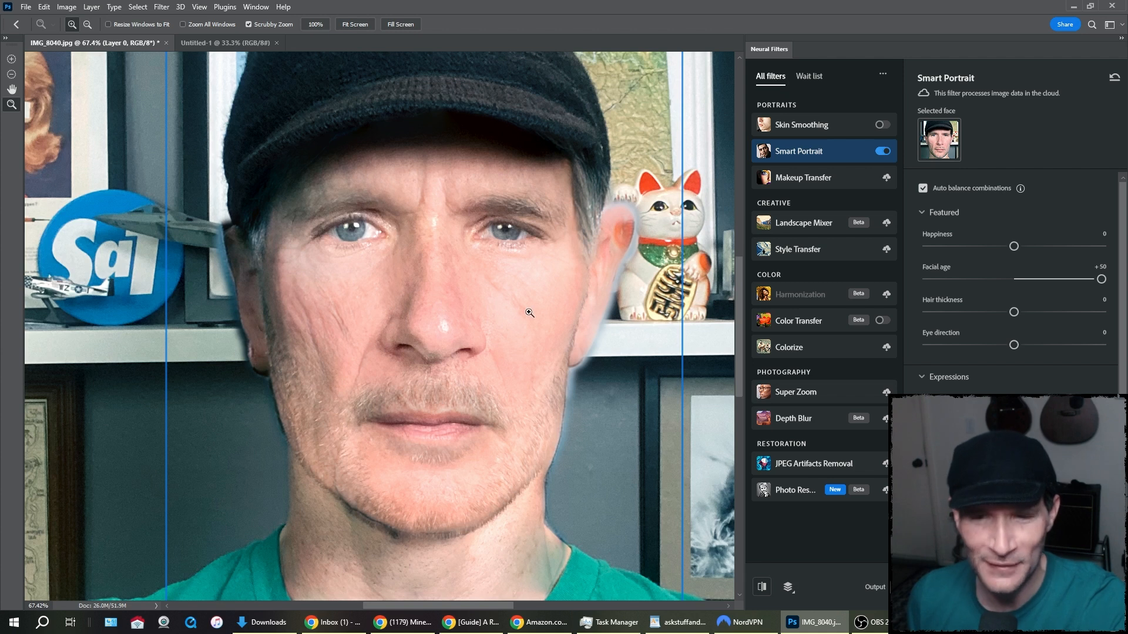
mouse_move(267, 368)
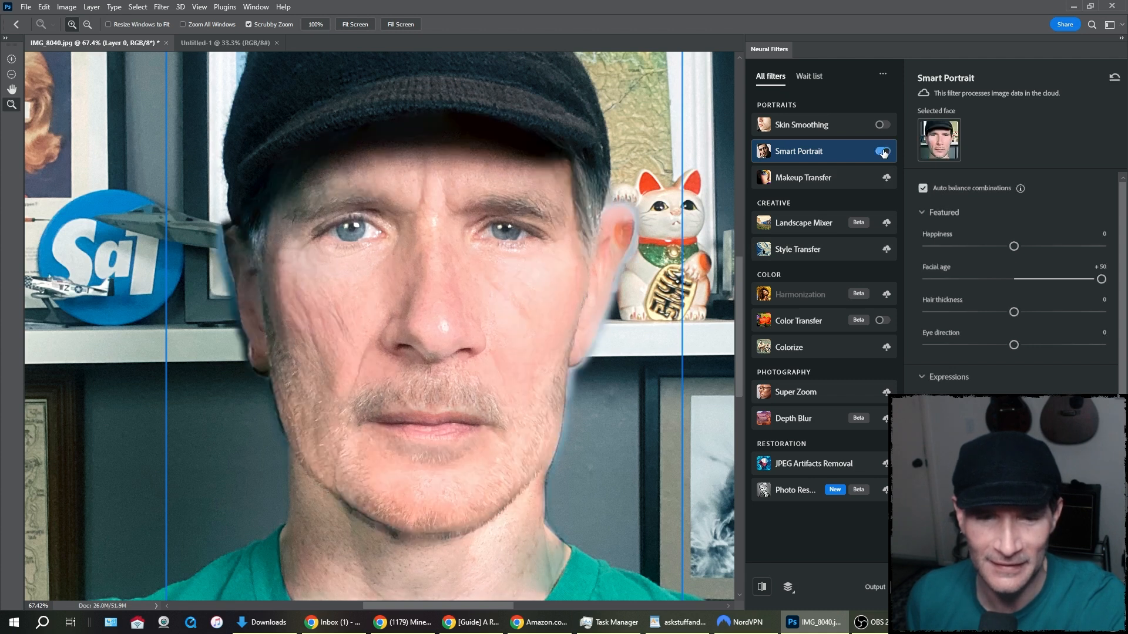
left_click(882, 151)
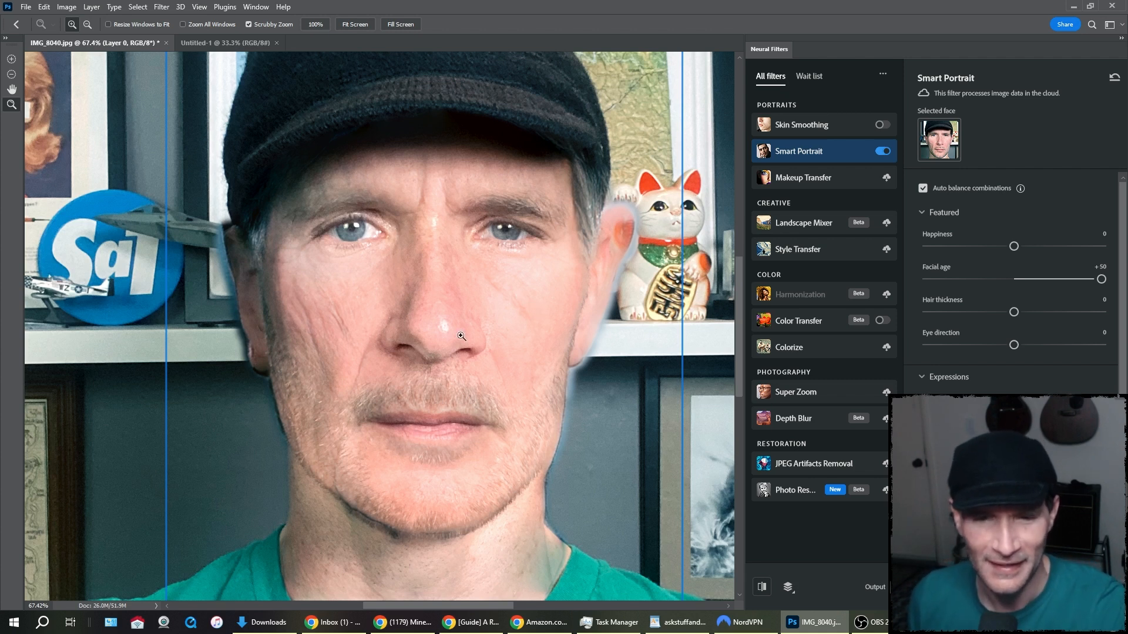
mouse_move(322, 315)
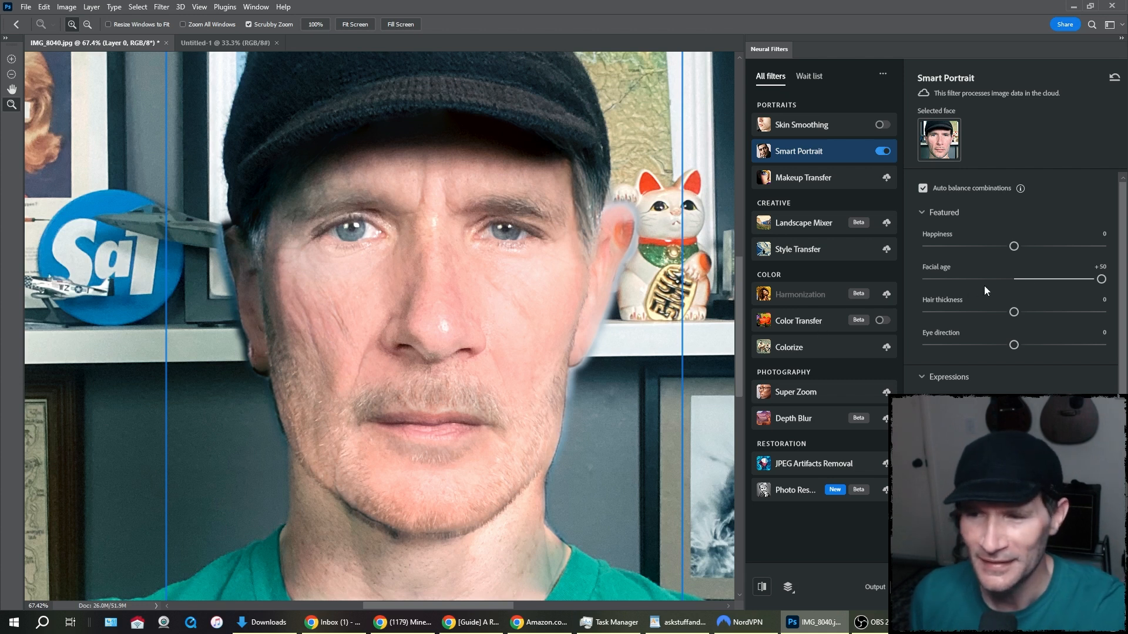
left_click_drag(1101, 279, 1019, 279)
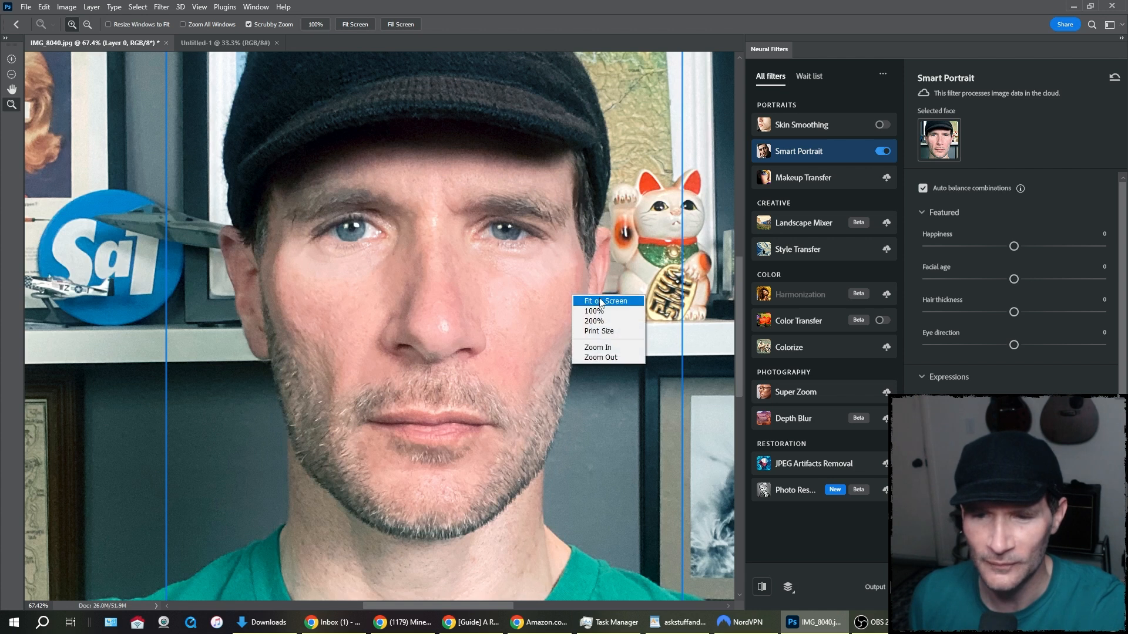
Step: Fit the photo on screen and try Hair thickness at +50 and -44
left_click(606, 301)
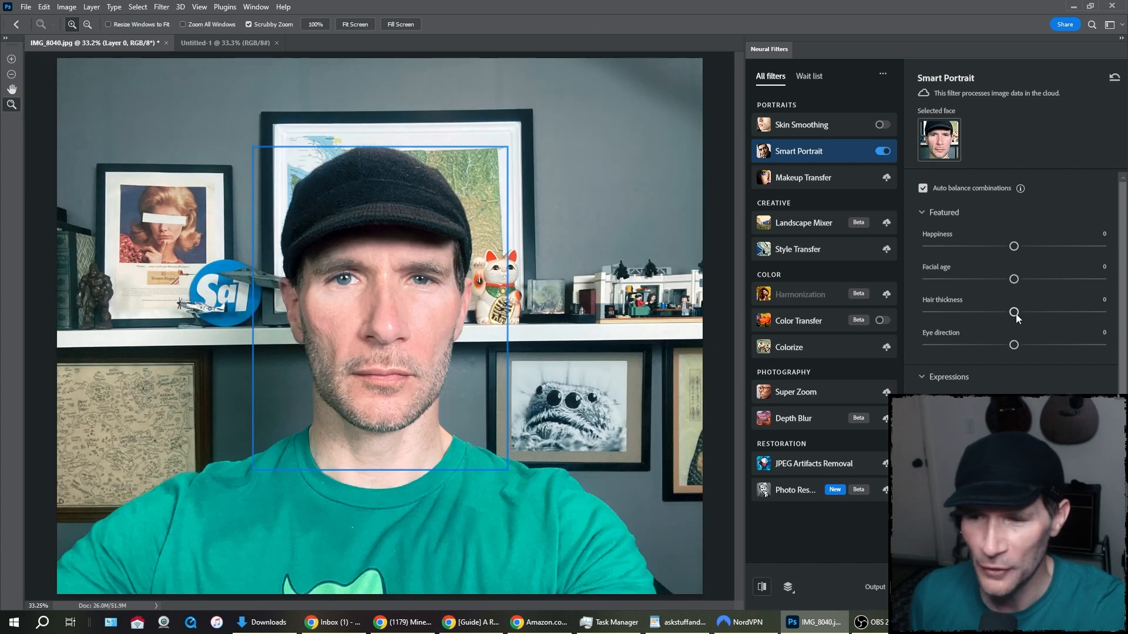
left_click_drag(1013, 311, 1100, 311)
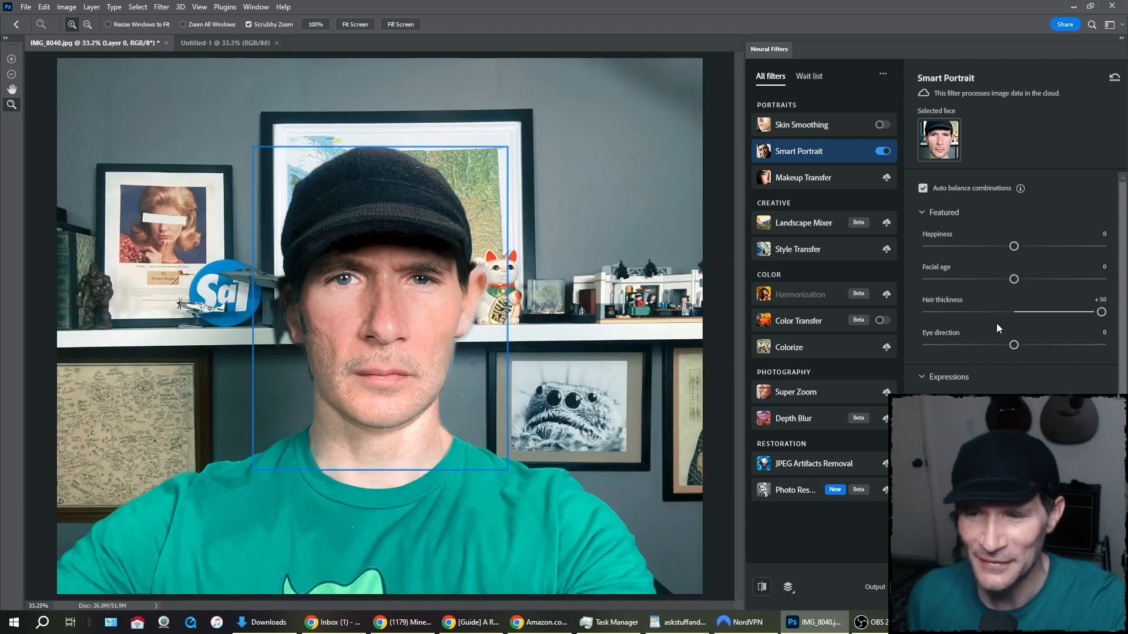
left_click_drag(1100, 312, 937, 311)
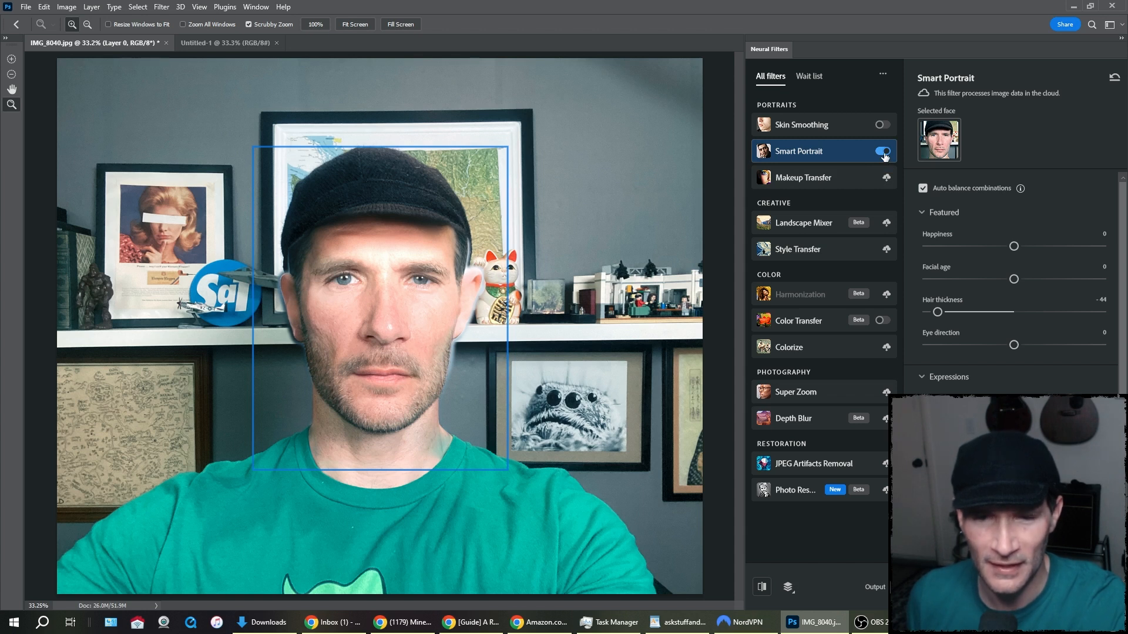
Step: Toggle Smart Portrait to compare, then return Hair thickness to 0
left_click(881, 151)
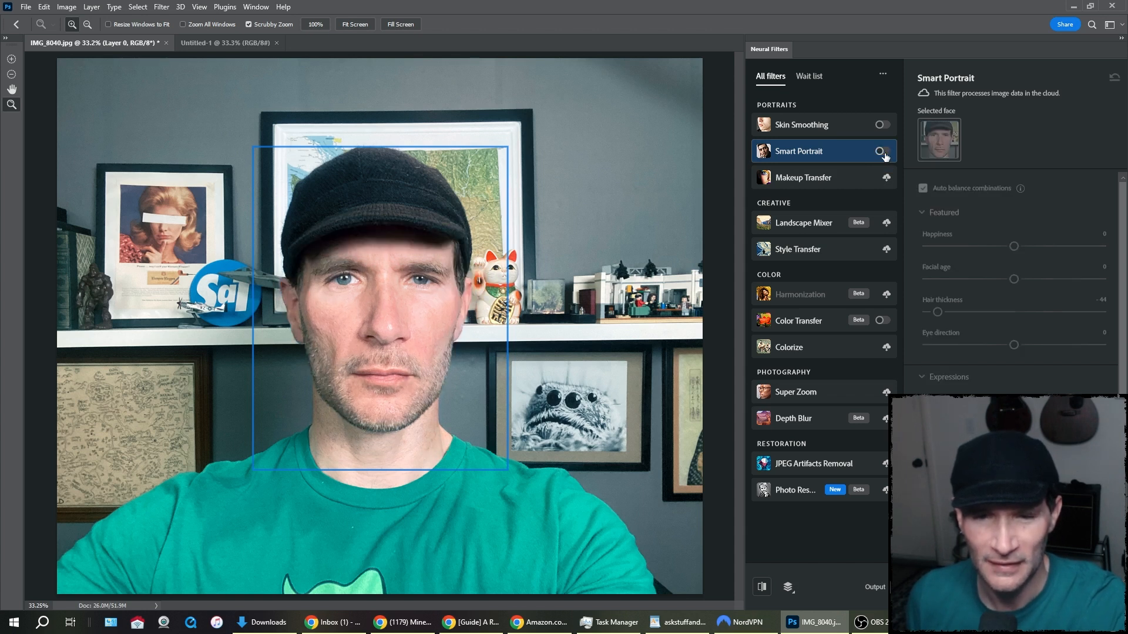
left_click(882, 151)
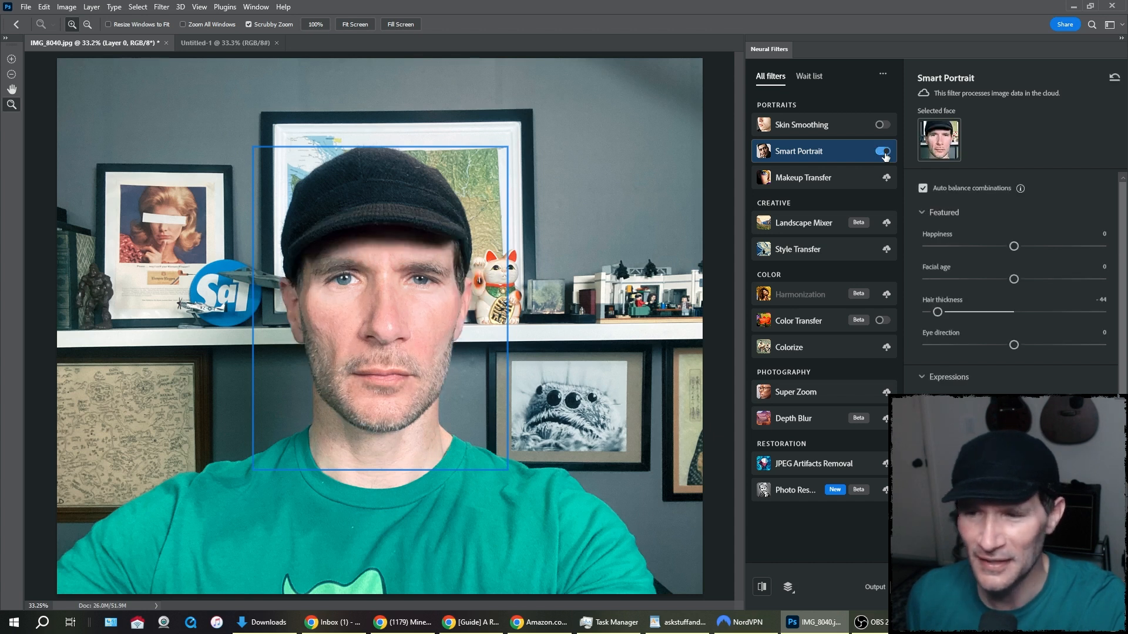
left_click_drag(938, 312, 1013, 312)
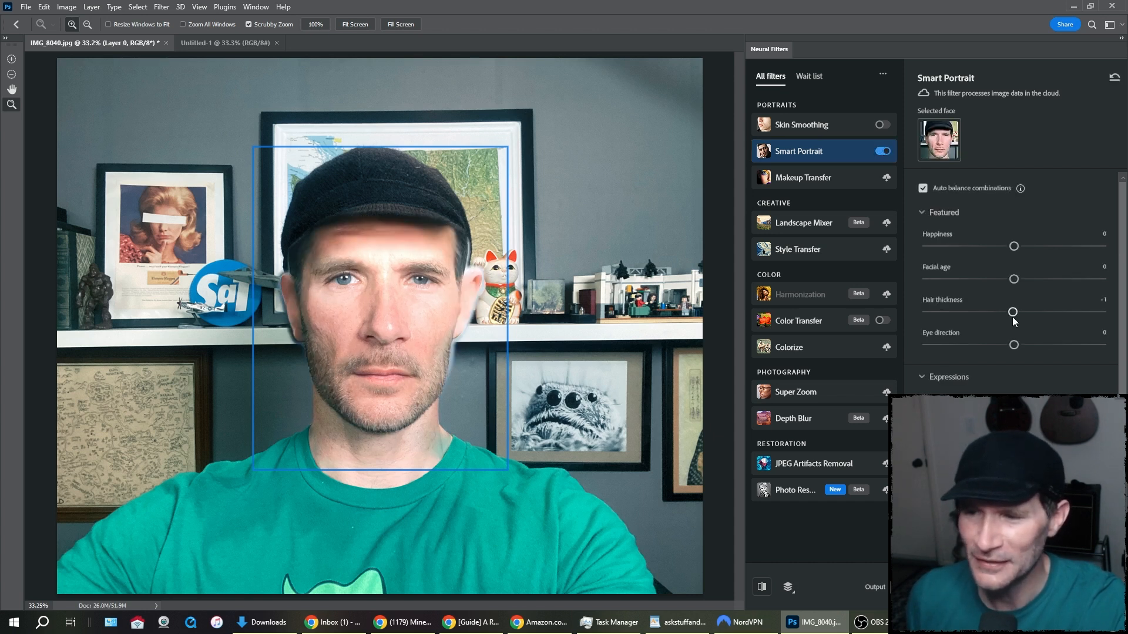
left_click_drag(1012, 311, 1017, 311)
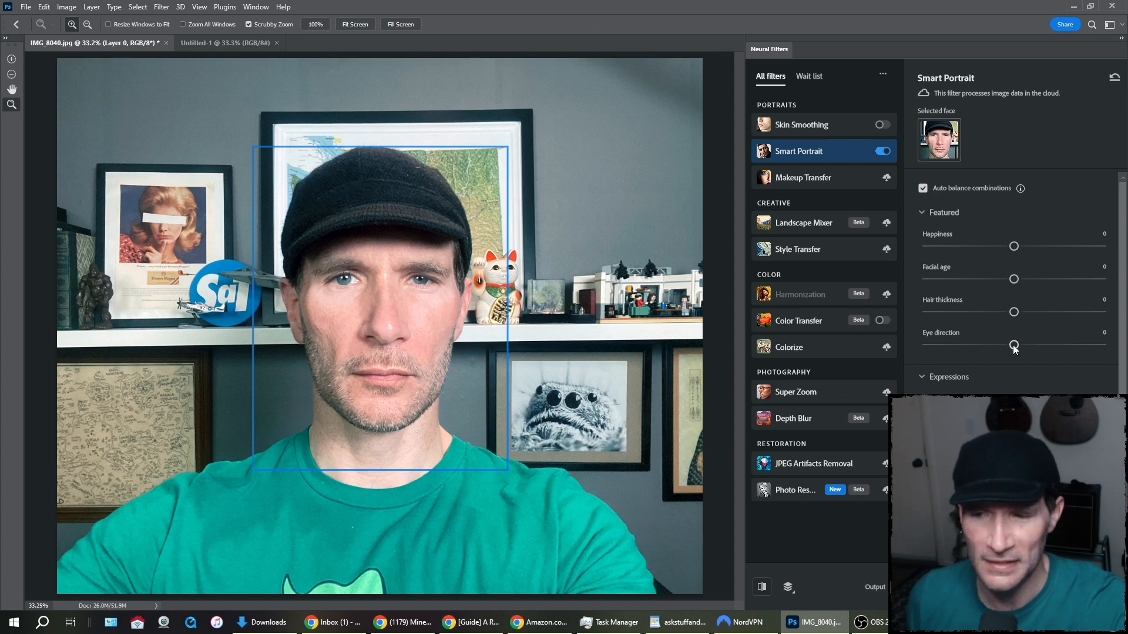
Step: Push Eye direction to -50, toggle Smart Portrait to compare, then drag the slider back
left_click_drag(1014, 346, 983, 346)
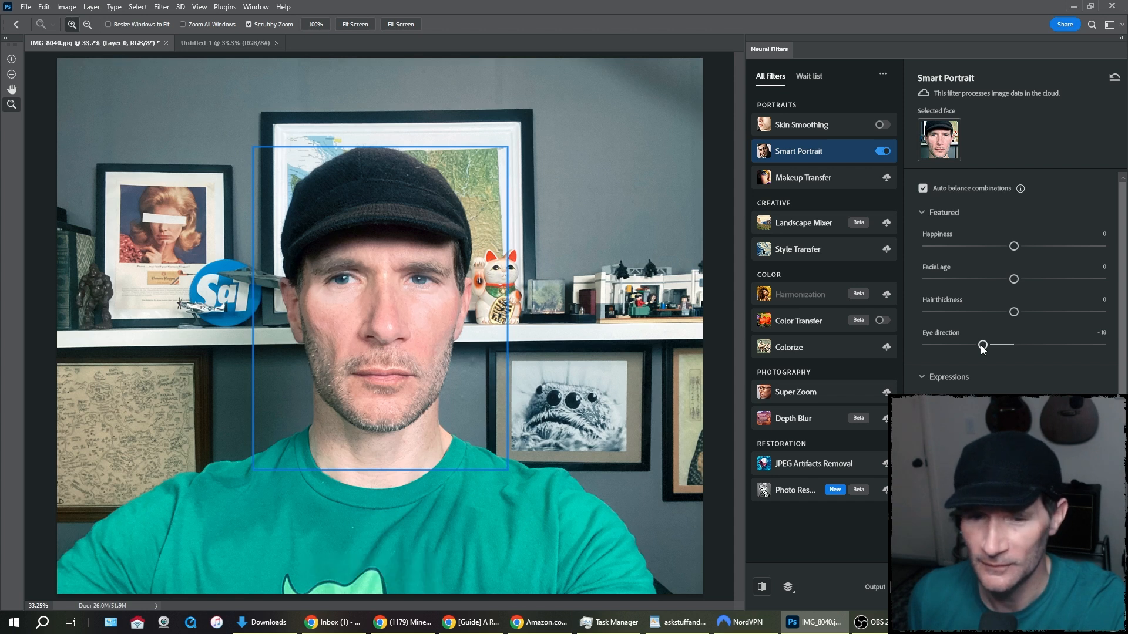
left_click_drag(983, 345, 958, 346)
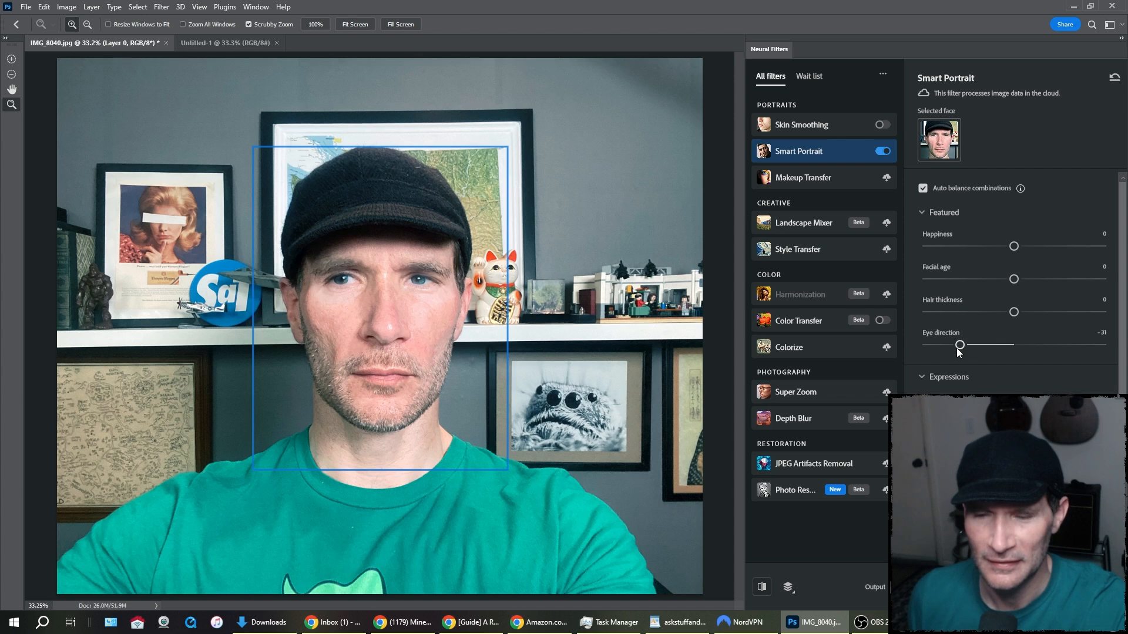
left_click_drag(959, 345, 927, 345)
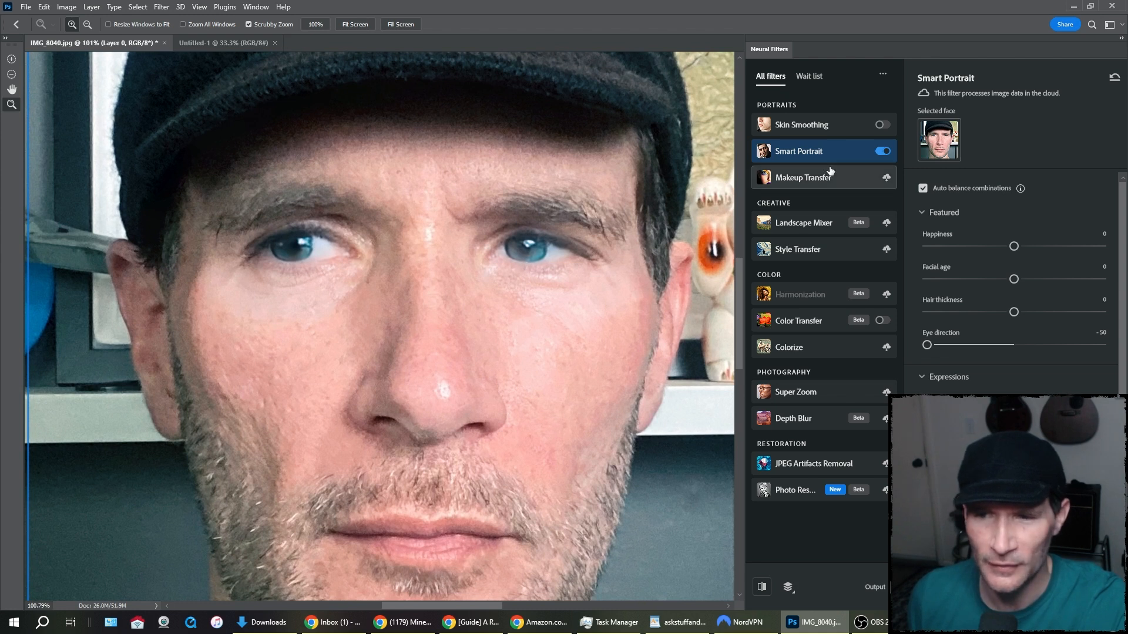
left_click(883, 151)
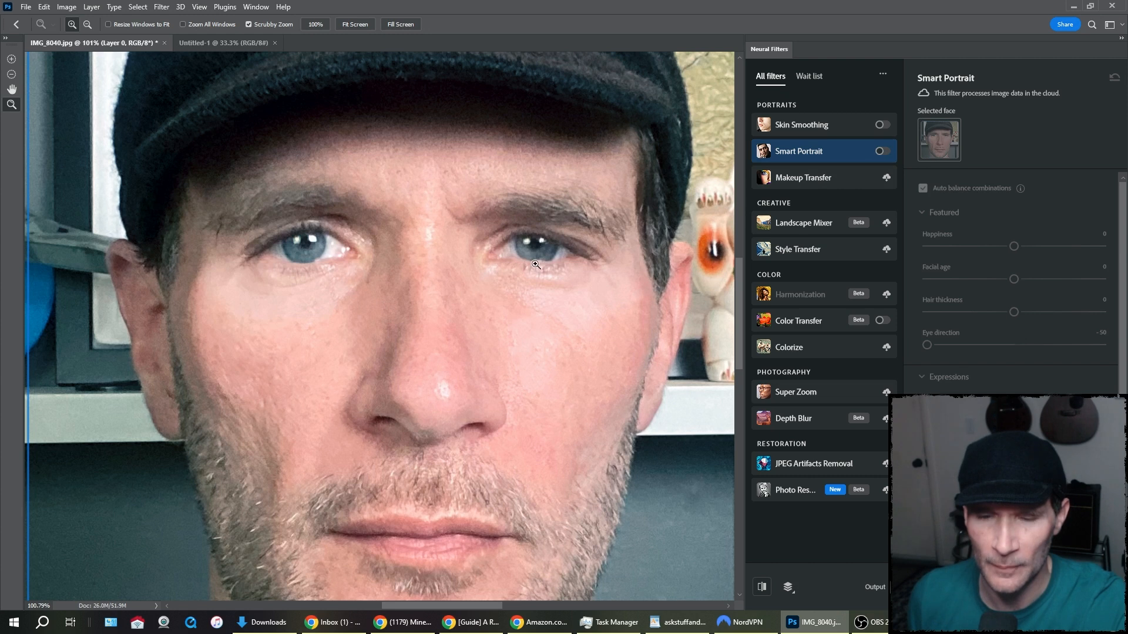
left_click(882, 151)
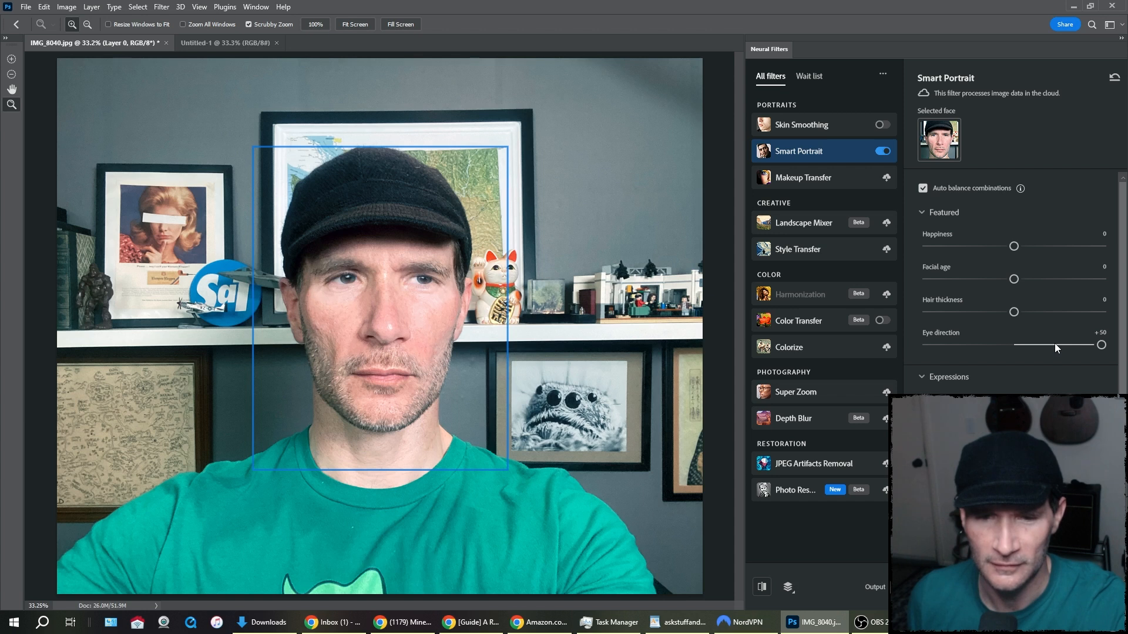
left_click_drag(1099, 345, 1014, 345)
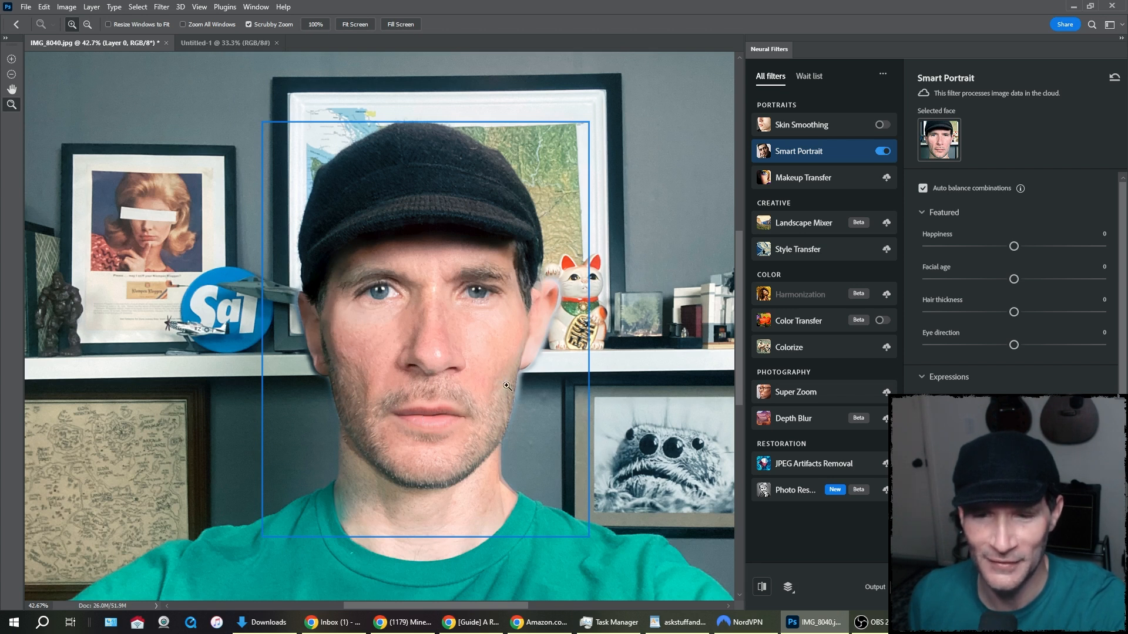
mouse_move(533, 365)
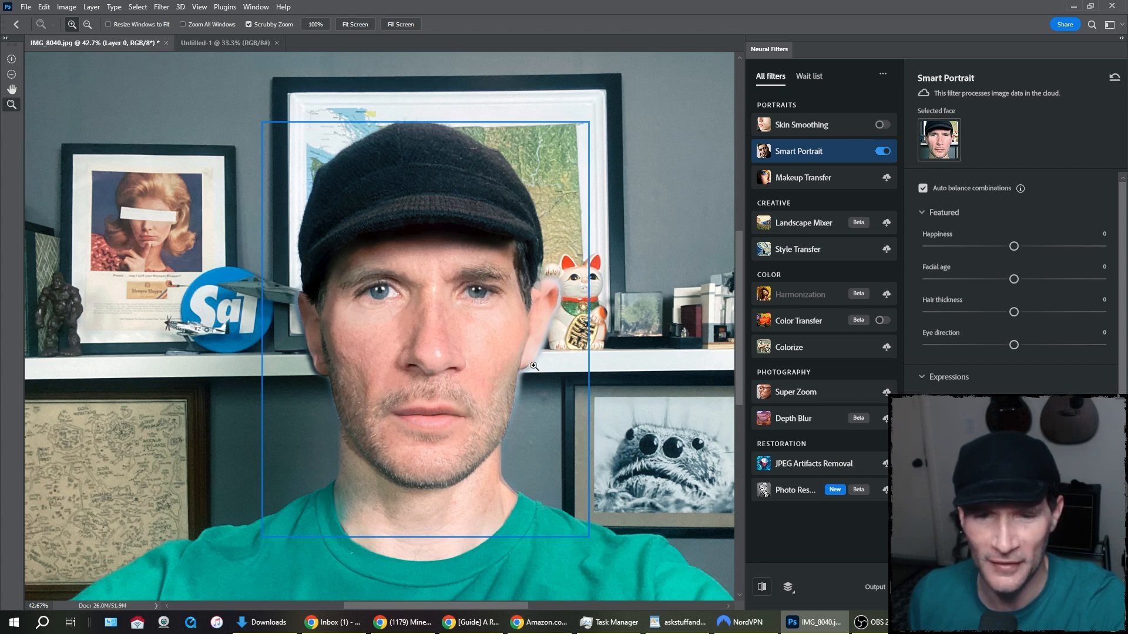
mouse_move(480, 291)
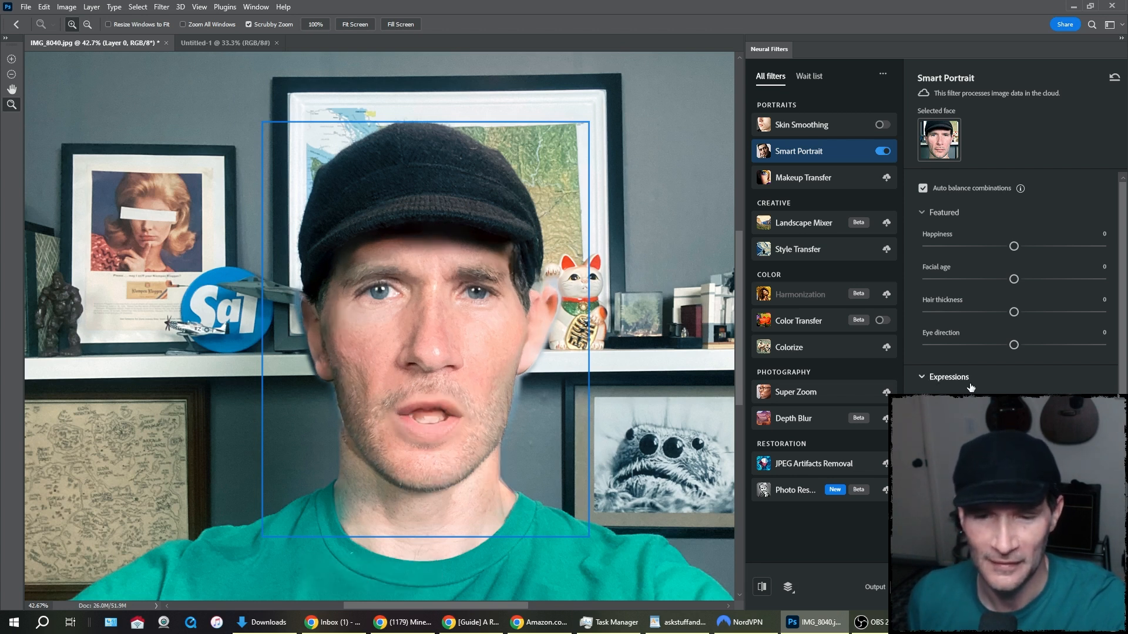
mouse_move(973, 384)
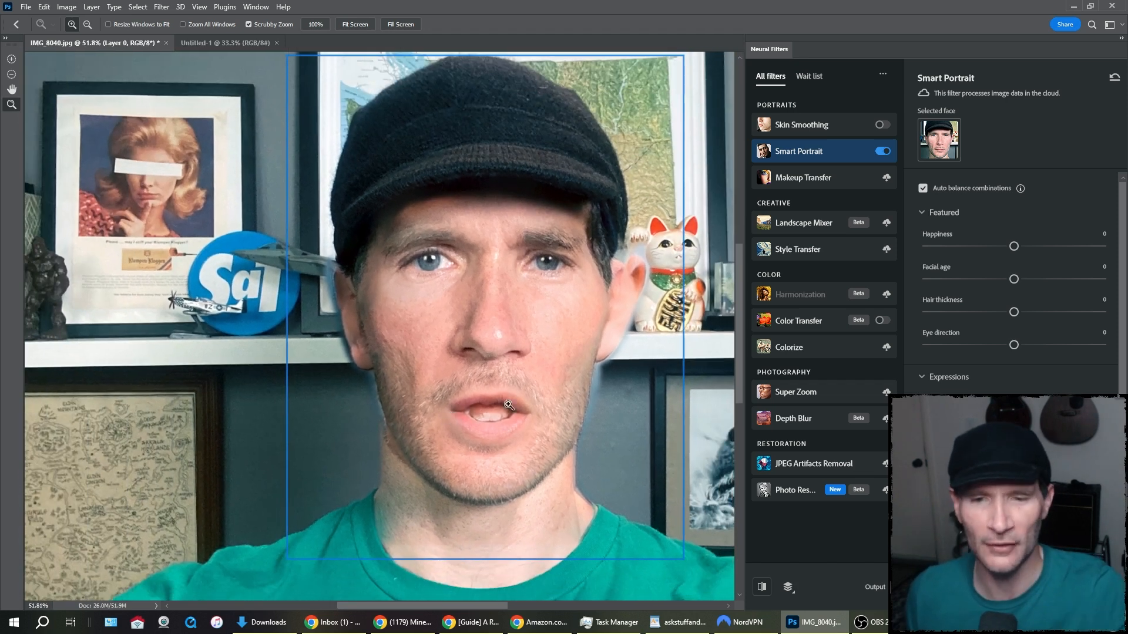
mouse_move(570, 388)
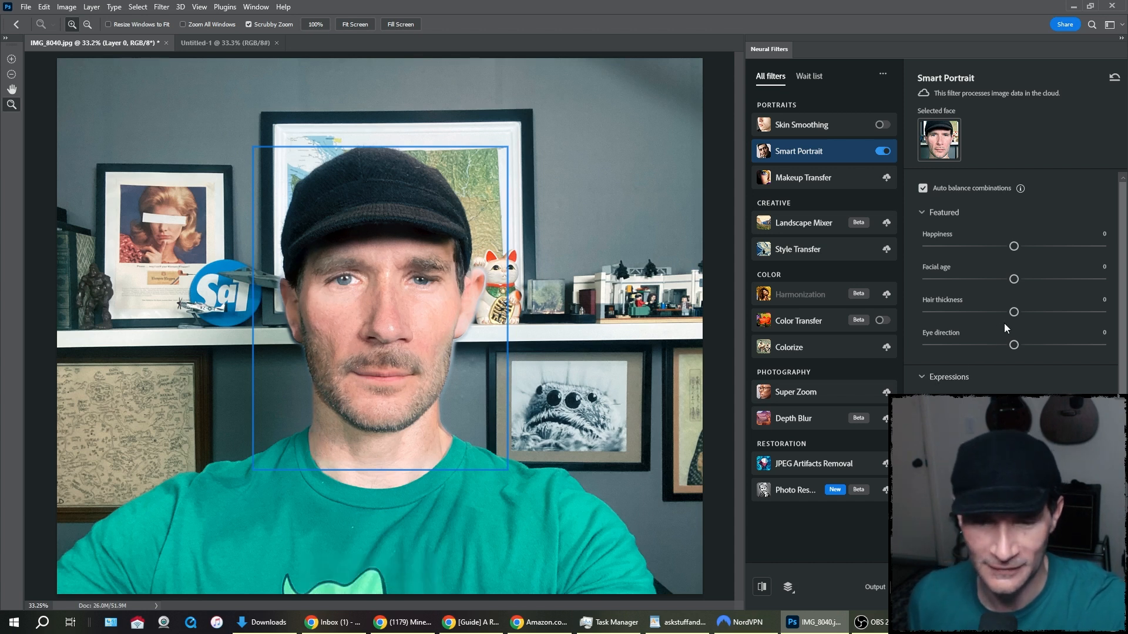
mouse_move(1014, 333)
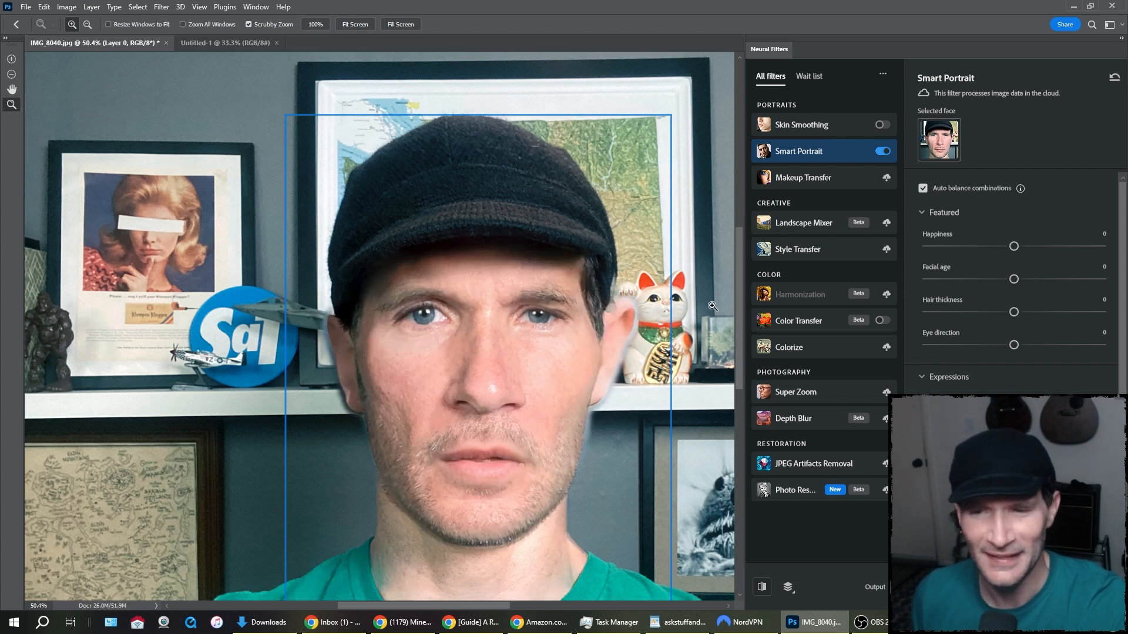
Step: Zoom in on the open-mouthed face, then fit the whole photo on screen
right_click(593, 316)
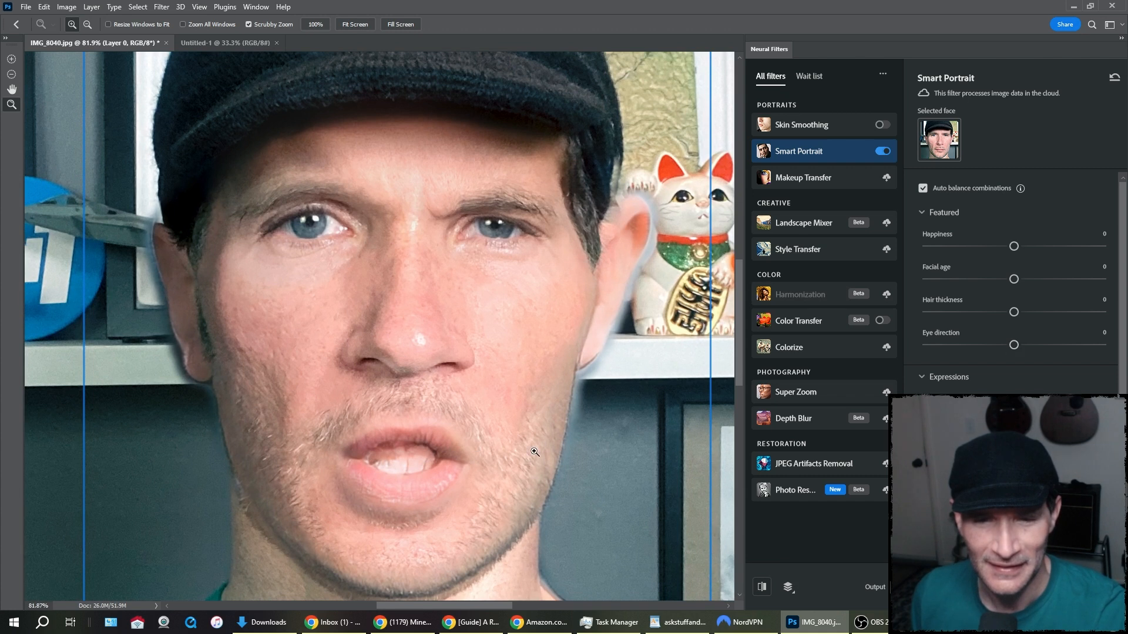
right_click(534, 452)
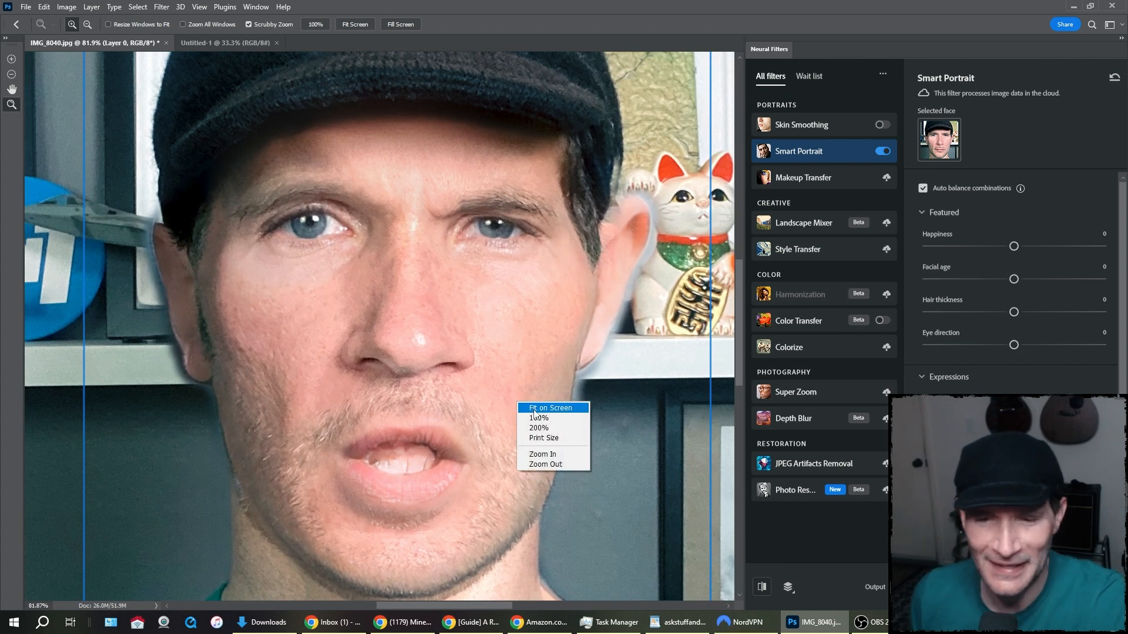
left_click(550, 408)
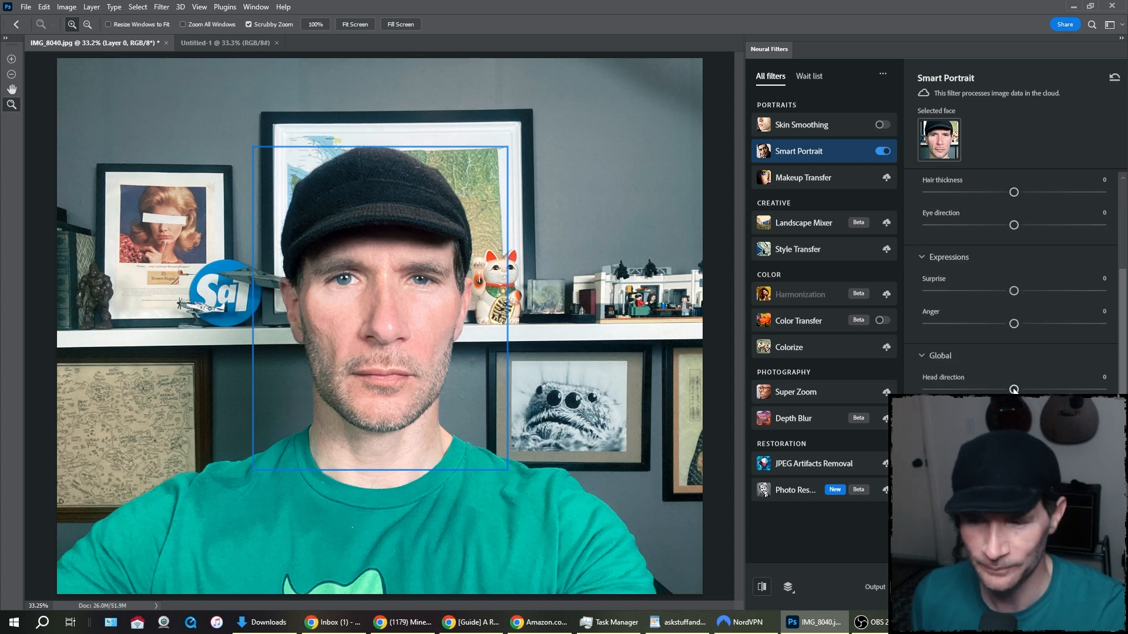
Step: Swing Head direction through -24, -50 and +50, then back to 0
left_click_drag(1013, 389, 972, 389)
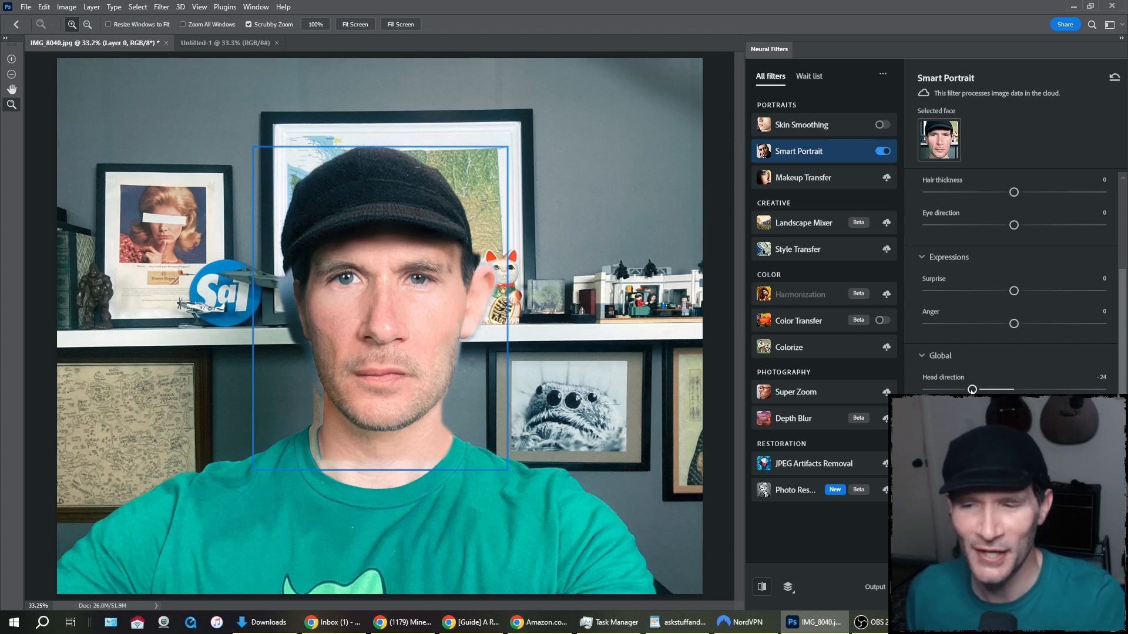
left_click_drag(971, 389, 928, 389)
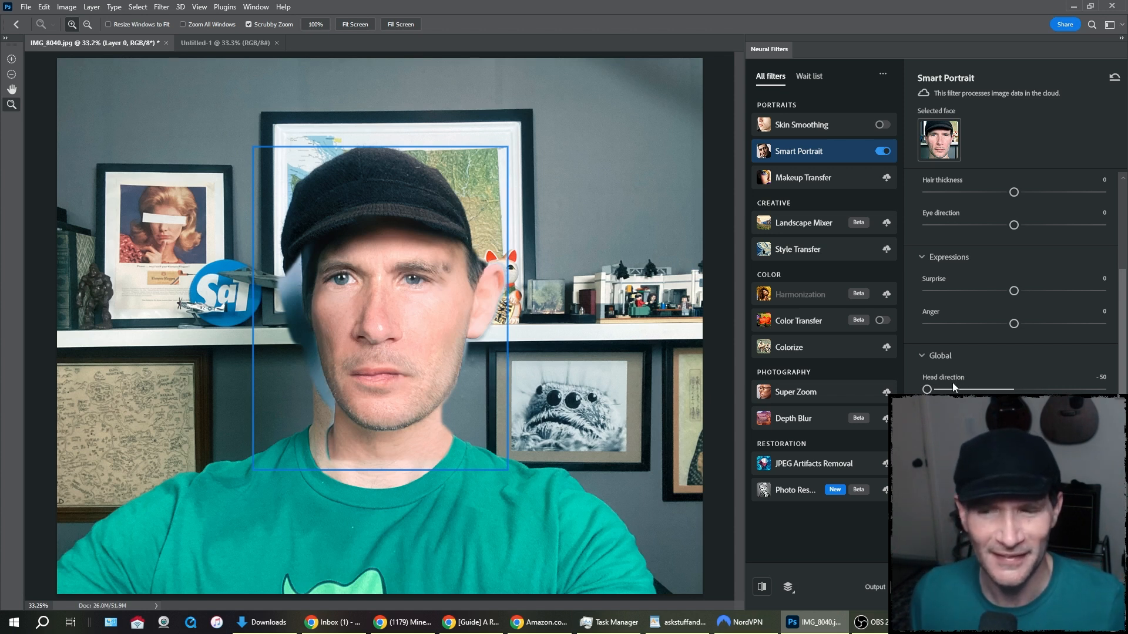
left_click_drag(927, 389, 1101, 389)
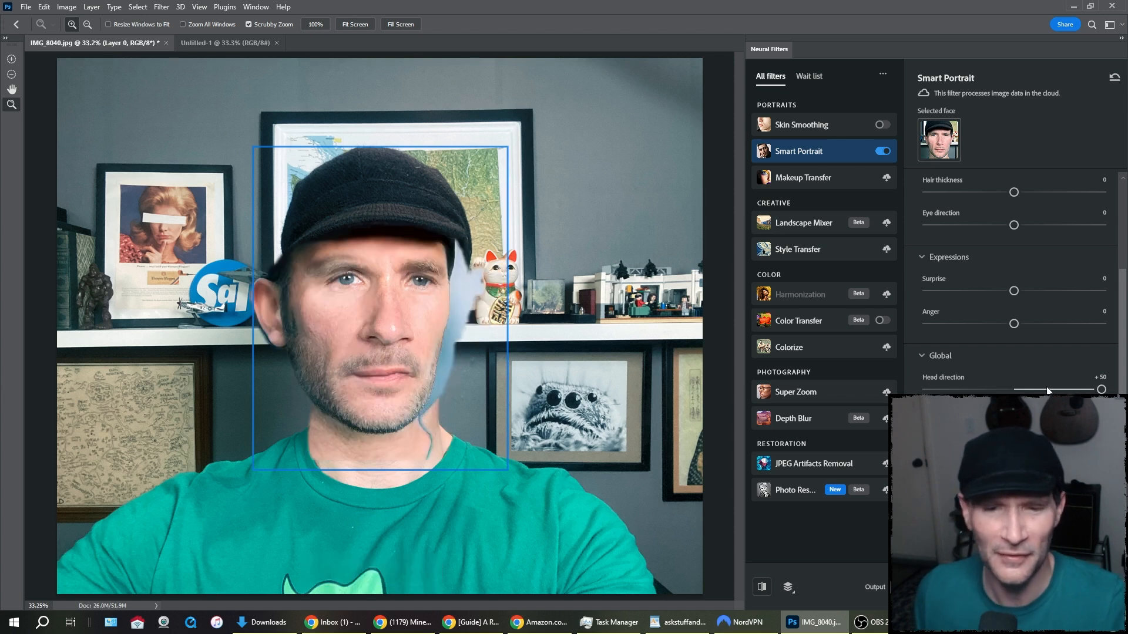
left_click_drag(1100, 390, 1021, 390)
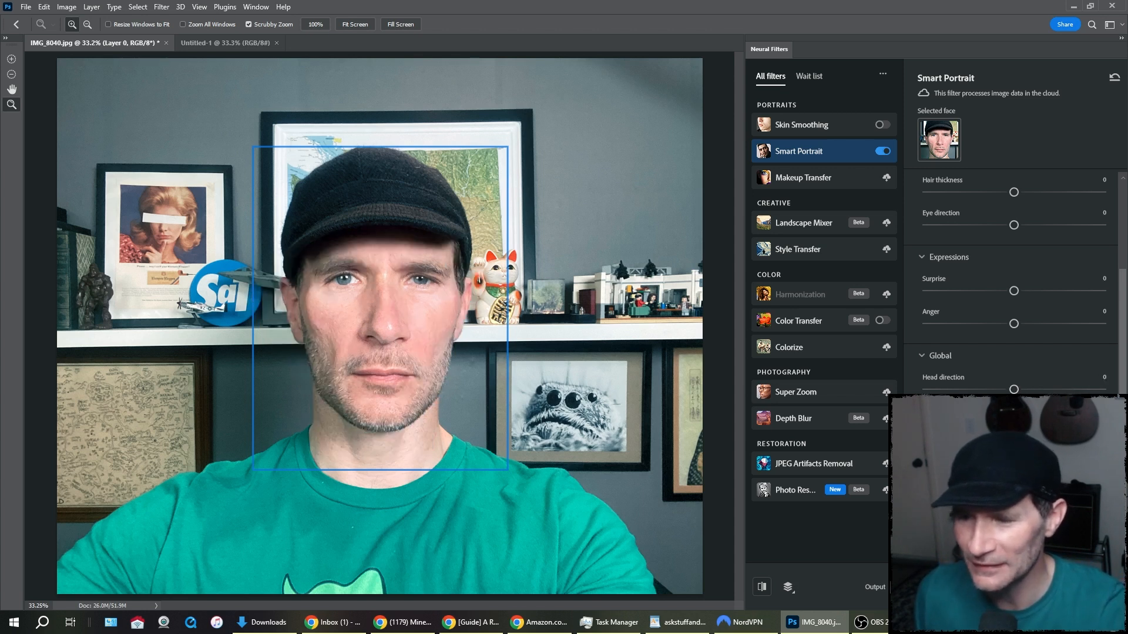
left_click_drag(1013, 389, 971, 389)
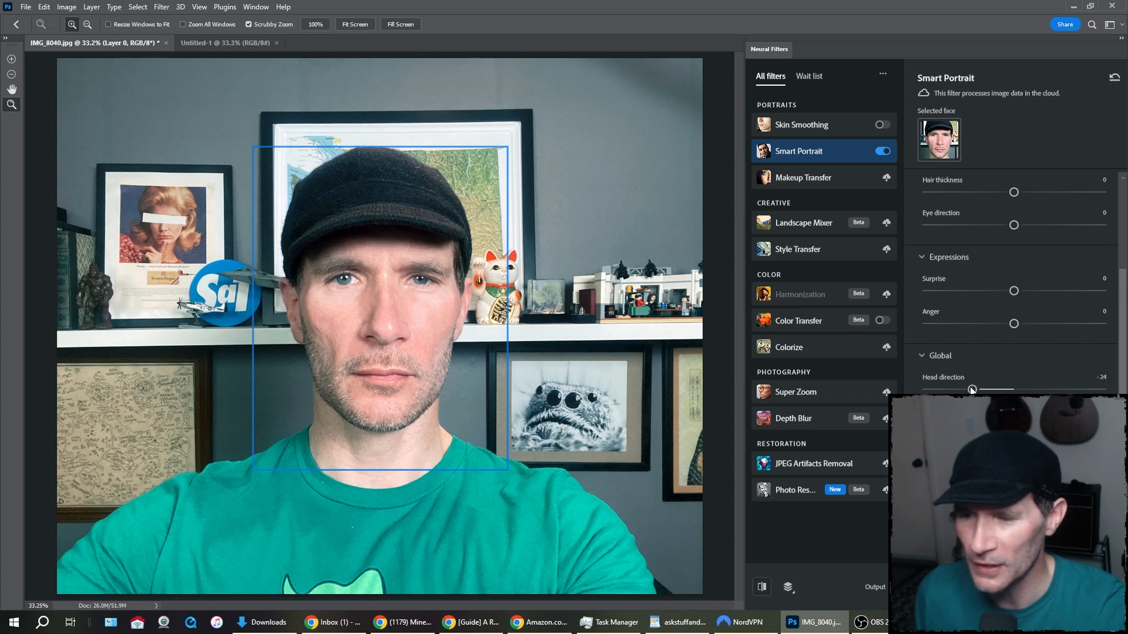
left_click_drag(970, 389, 974, 389)
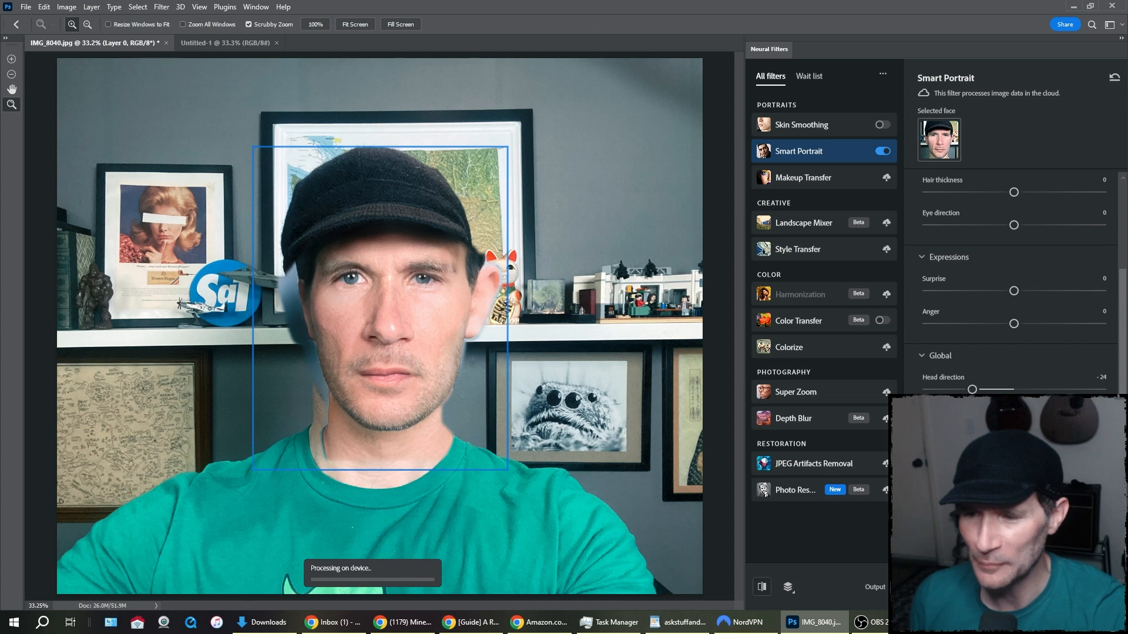
left_click_drag(973, 389, 1013, 389)
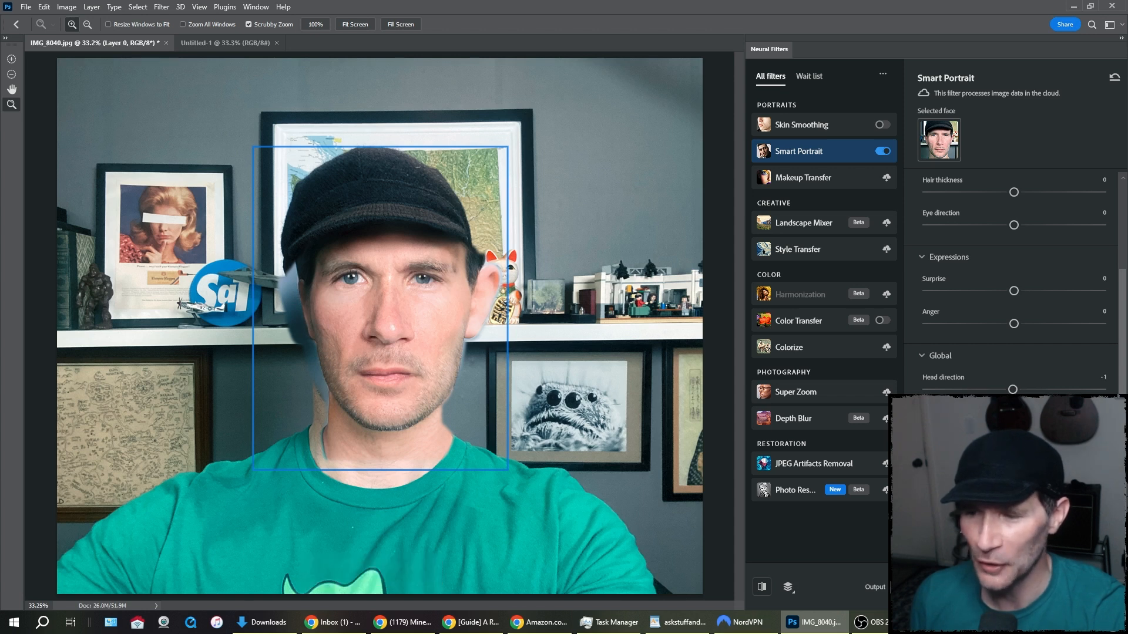
left_click_drag(1015, 389, 1103, 388)
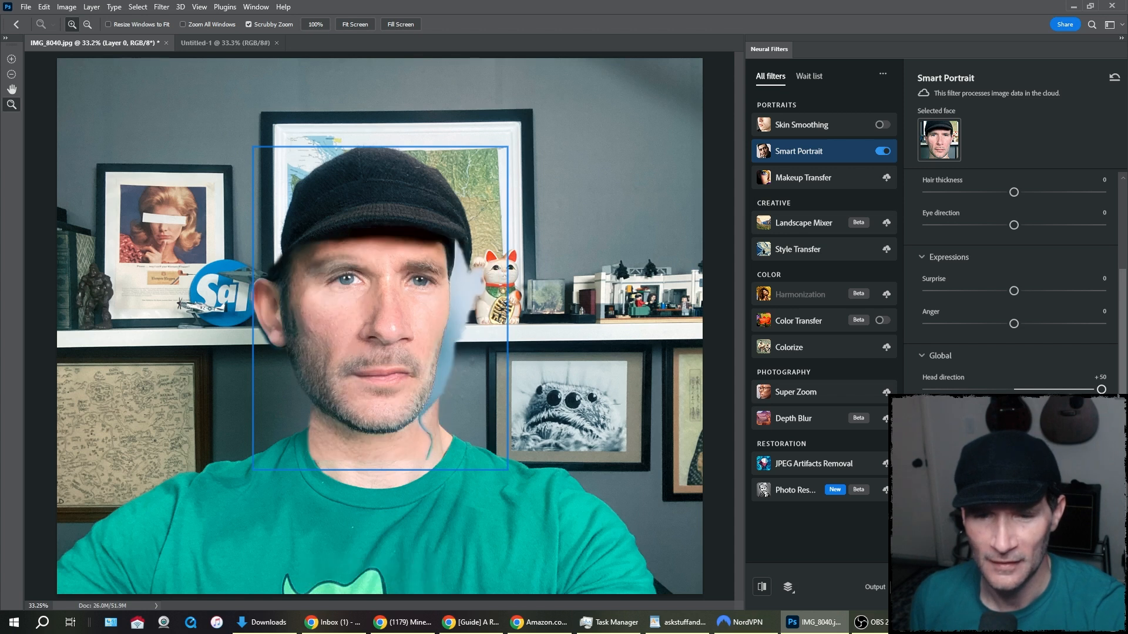
left_click_drag(1100, 389, 1064, 389)
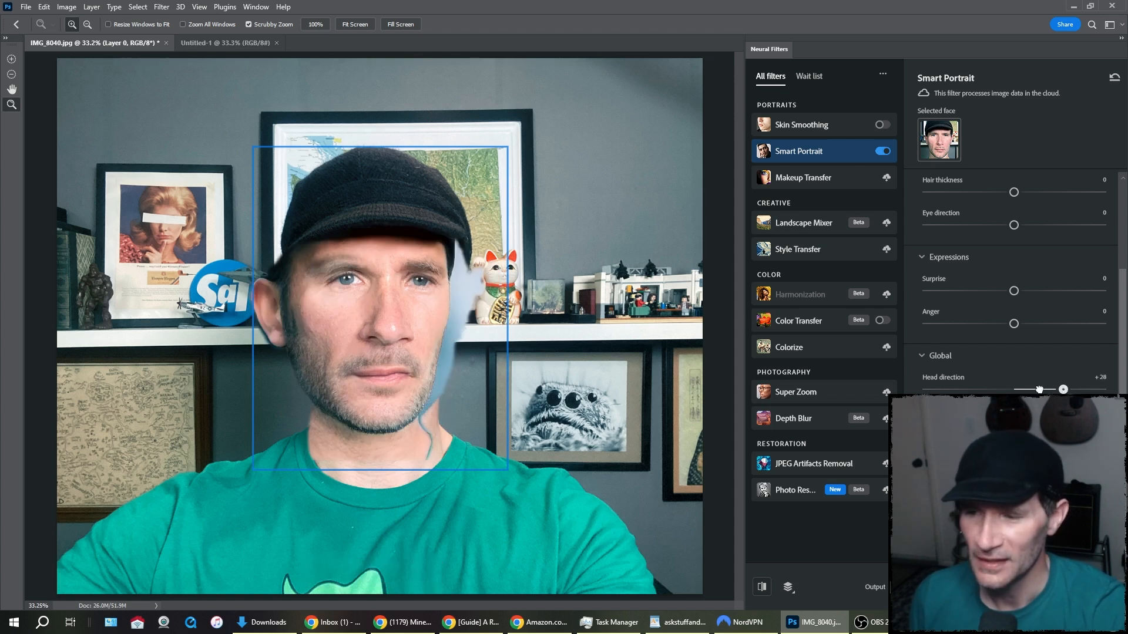
left_click_drag(1064, 389, 1014, 389)
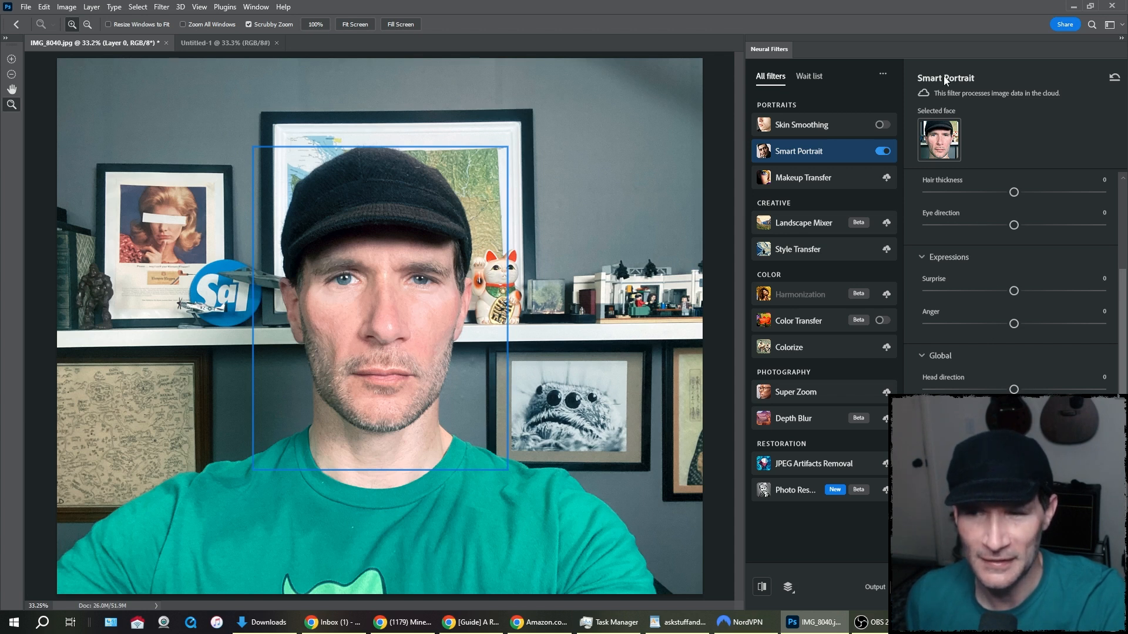
mouse_move(991, 137)
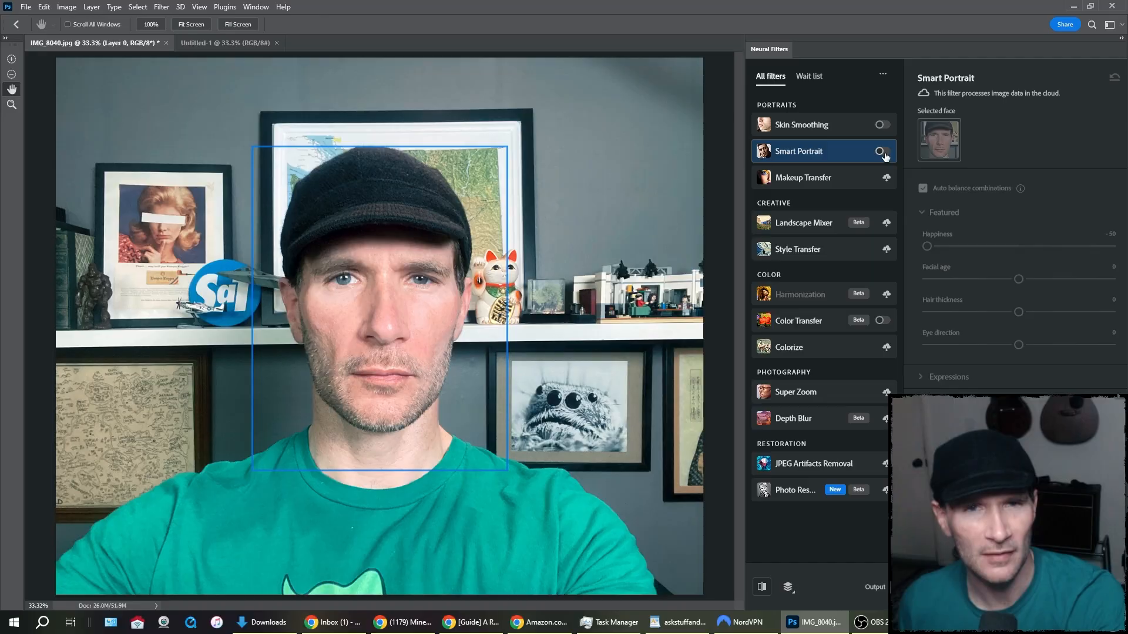
Step: Switch the Smart Portrait filter back on with Happiness at -50
left_click(882, 151)
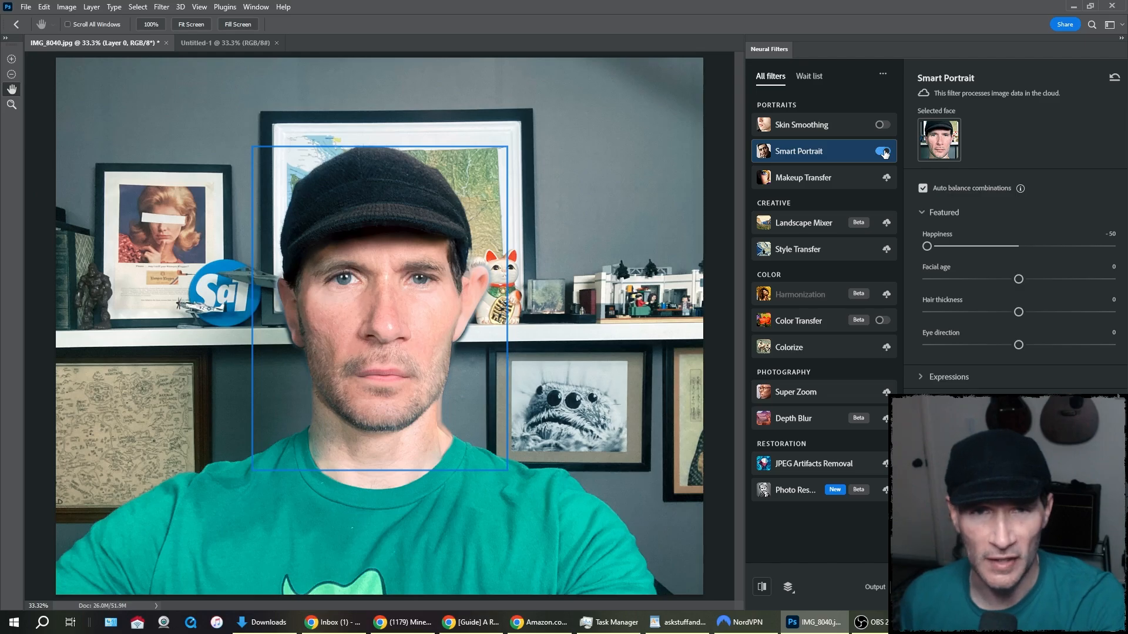